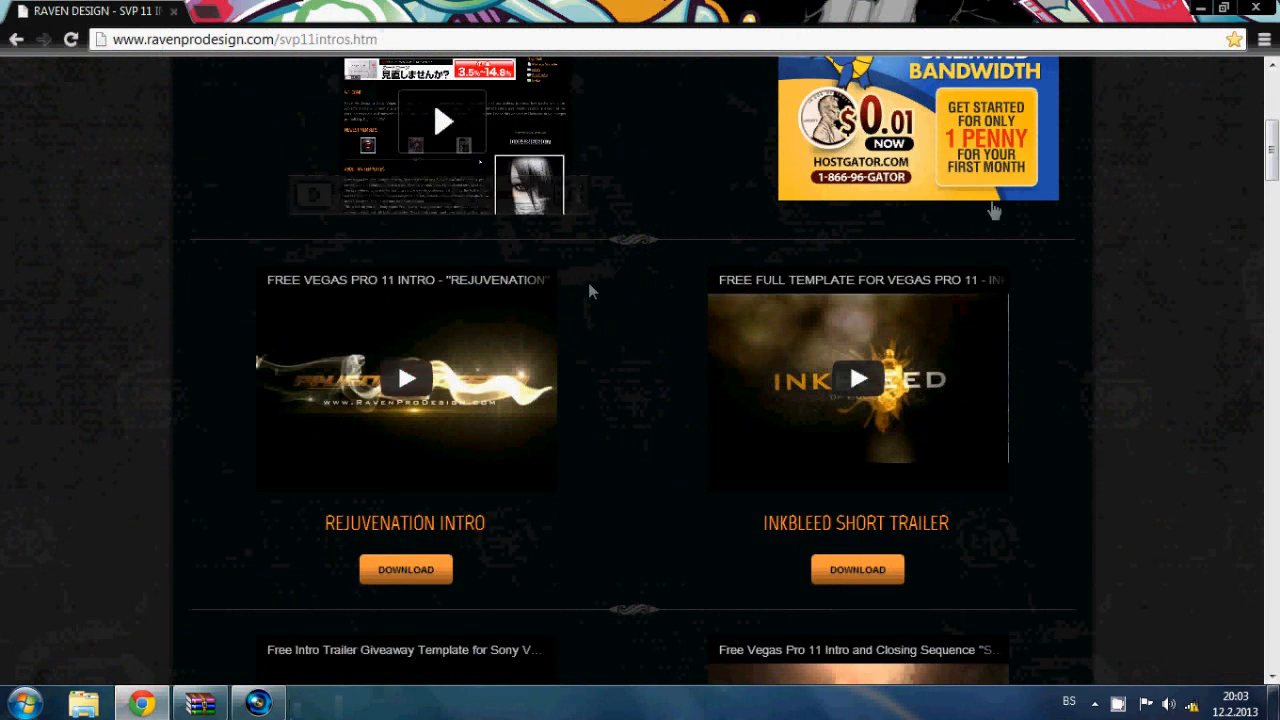
Scroll the Raven Design SVP11 intros page down to the Reckoning Day Intro and its Download button
{"action": "scroll", "scroll_direction": "up", "scroll_amount": 3}
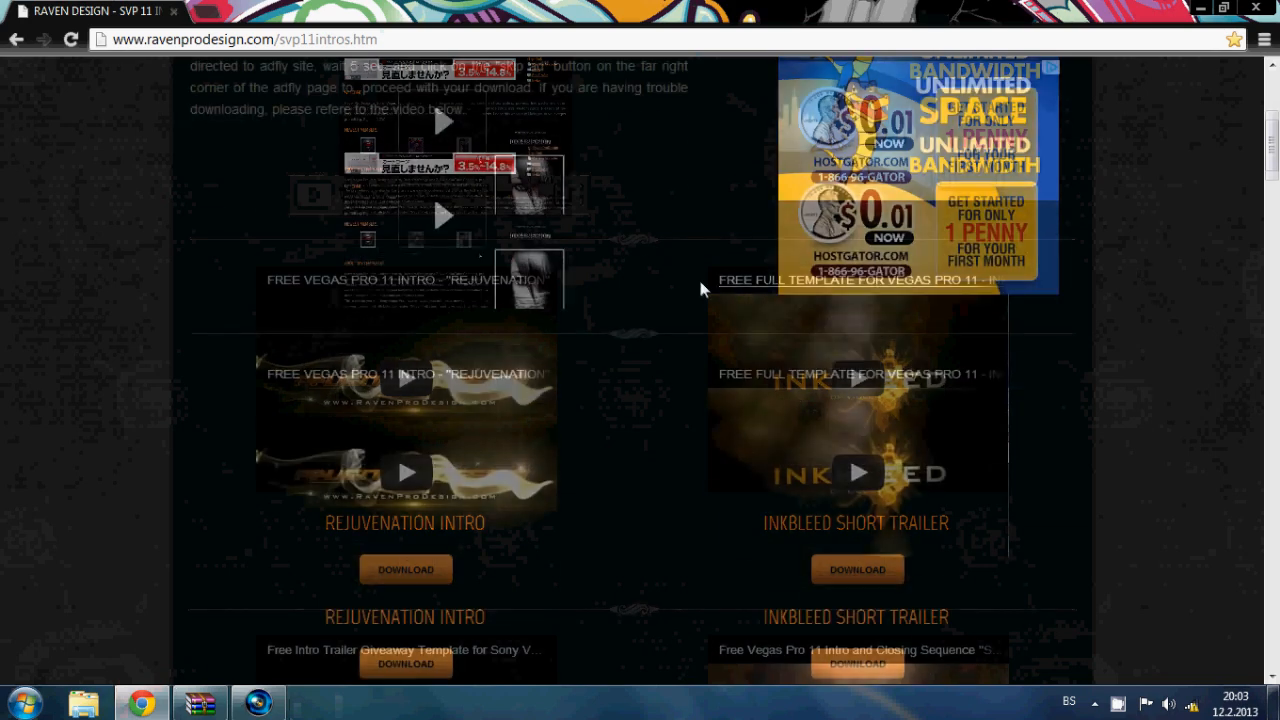
{"action": "scroll", "scroll_direction": "down", "scroll_amount": 3}
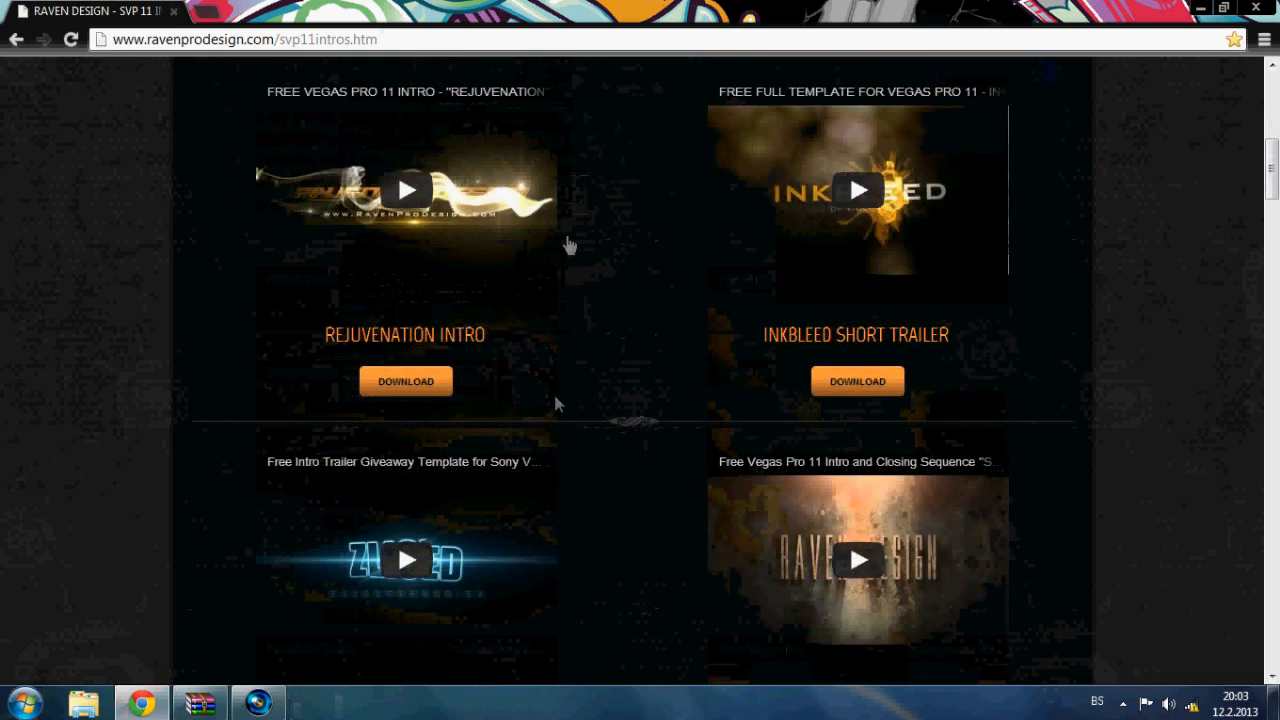
{"action": "scroll", "scroll_direction": "down", "scroll_amount": 3}
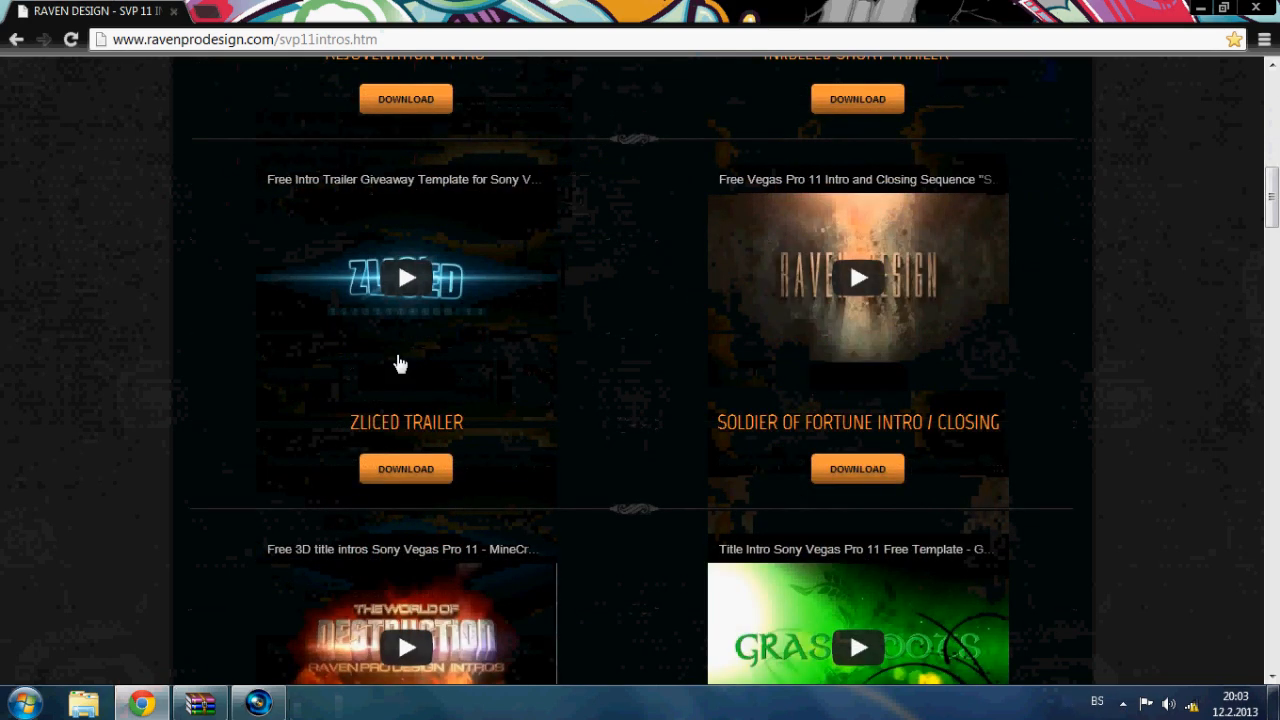
{"action": "scroll", "scroll_direction": "down", "scroll_amount": 3}
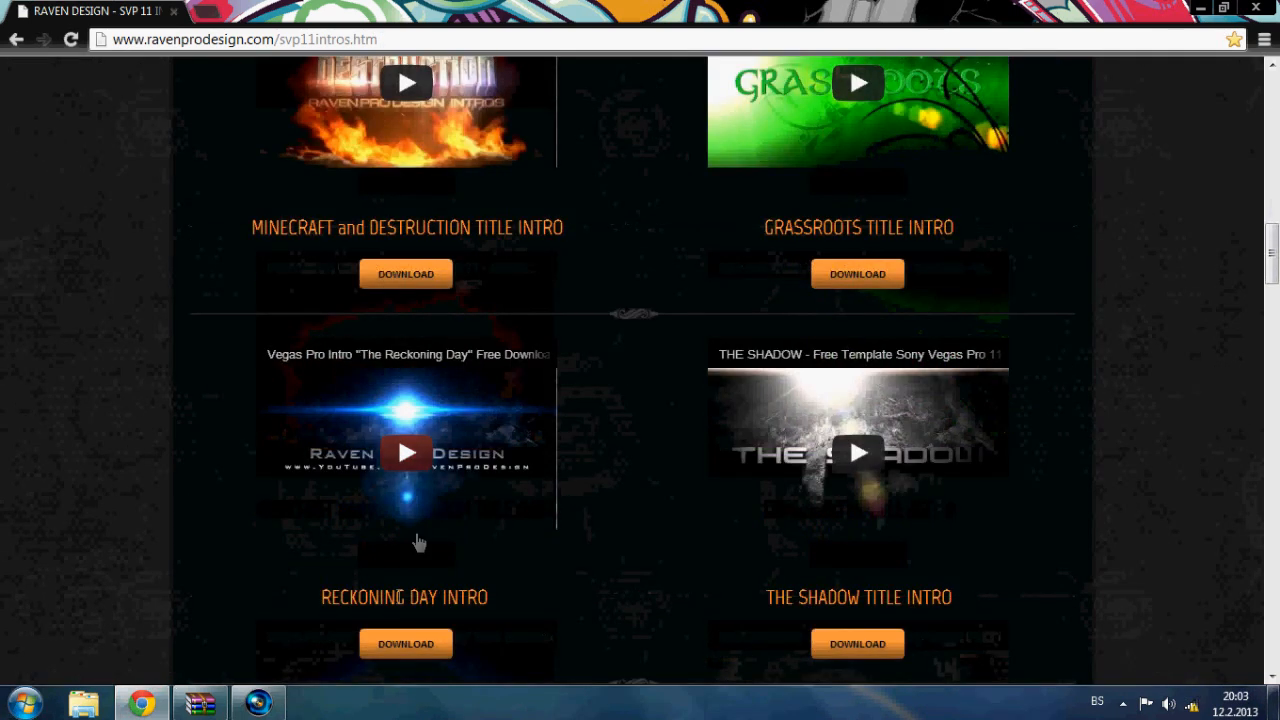
{"action": "mouse_move", "coordinate": [404, 452]}
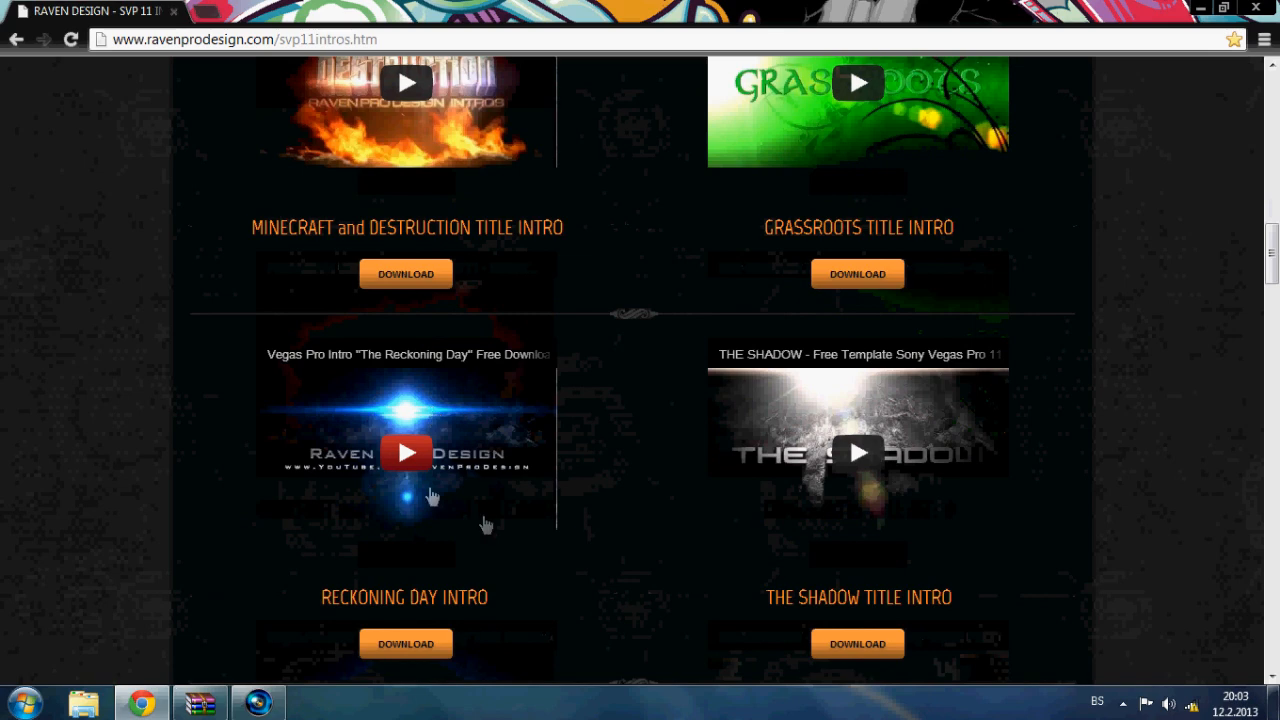
{"action": "mouse_move", "coordinate": [484, 490]}
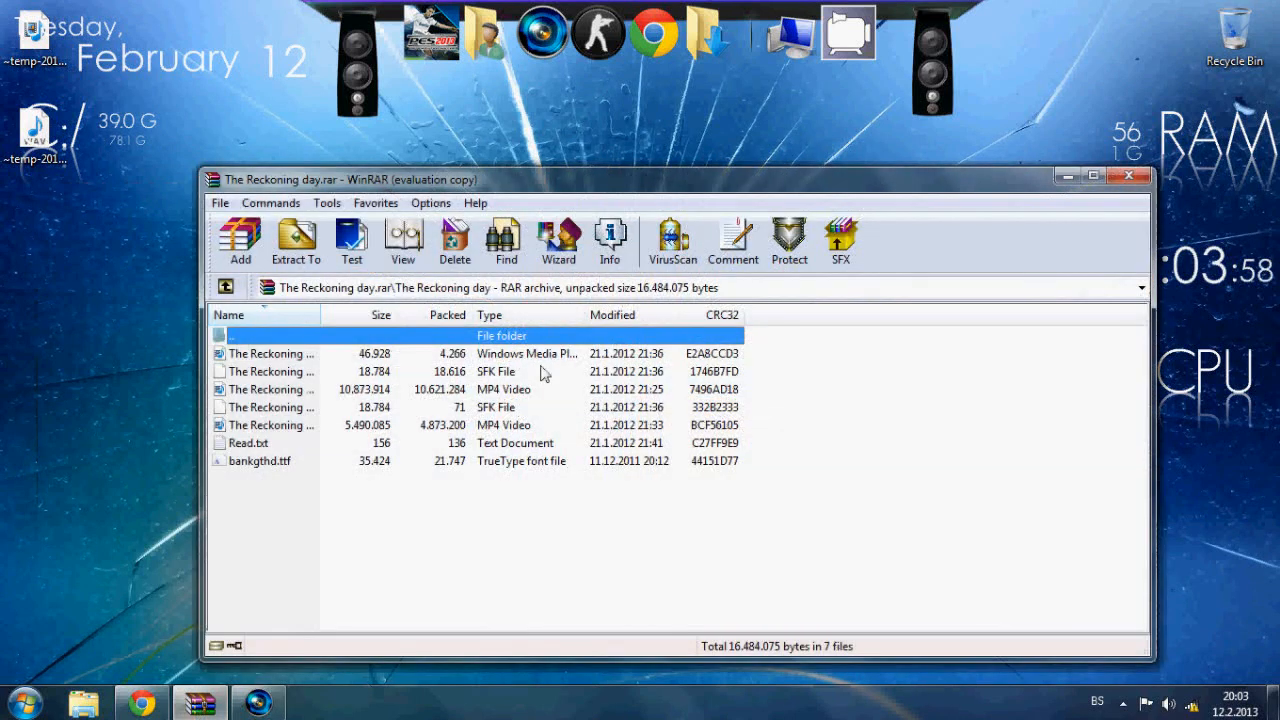
{"action": "mouse_move", "coordinate": [316, 530]}
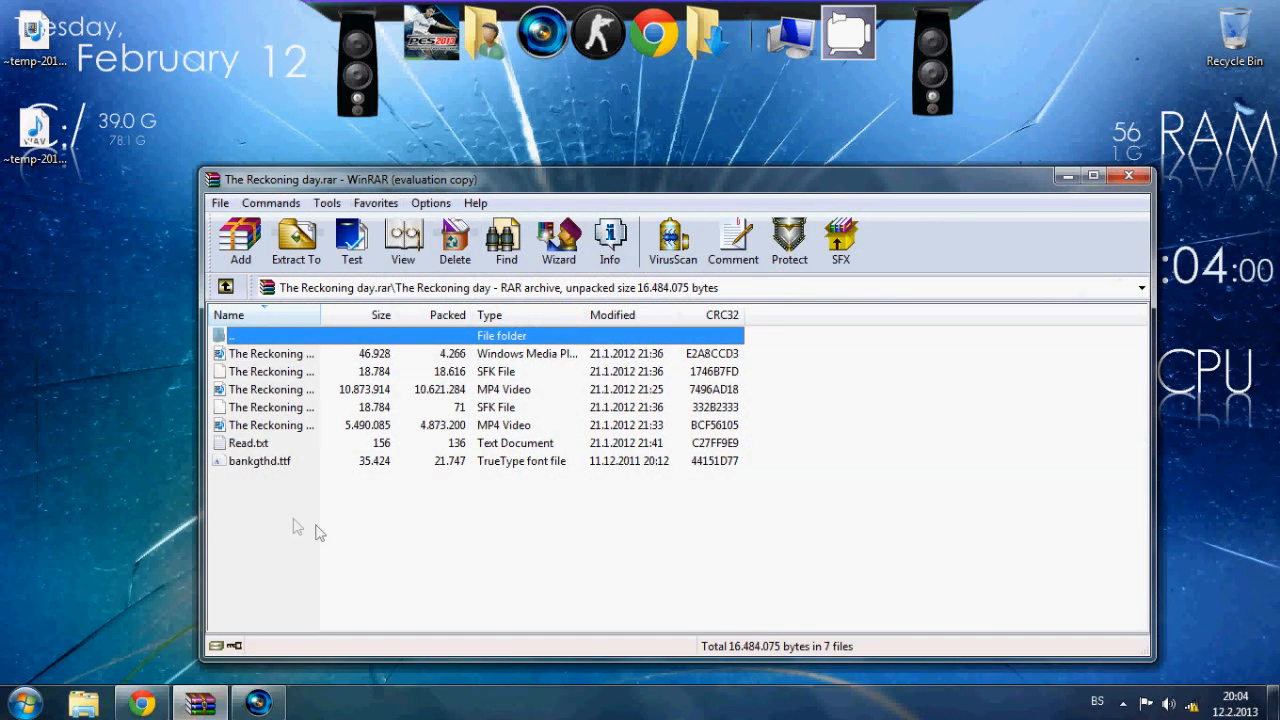
Install bankgthd.ttf from the archive, then extract the five Reckoning day files to the desktop
{"action": "left_click", "coordinate": [260, 460]}
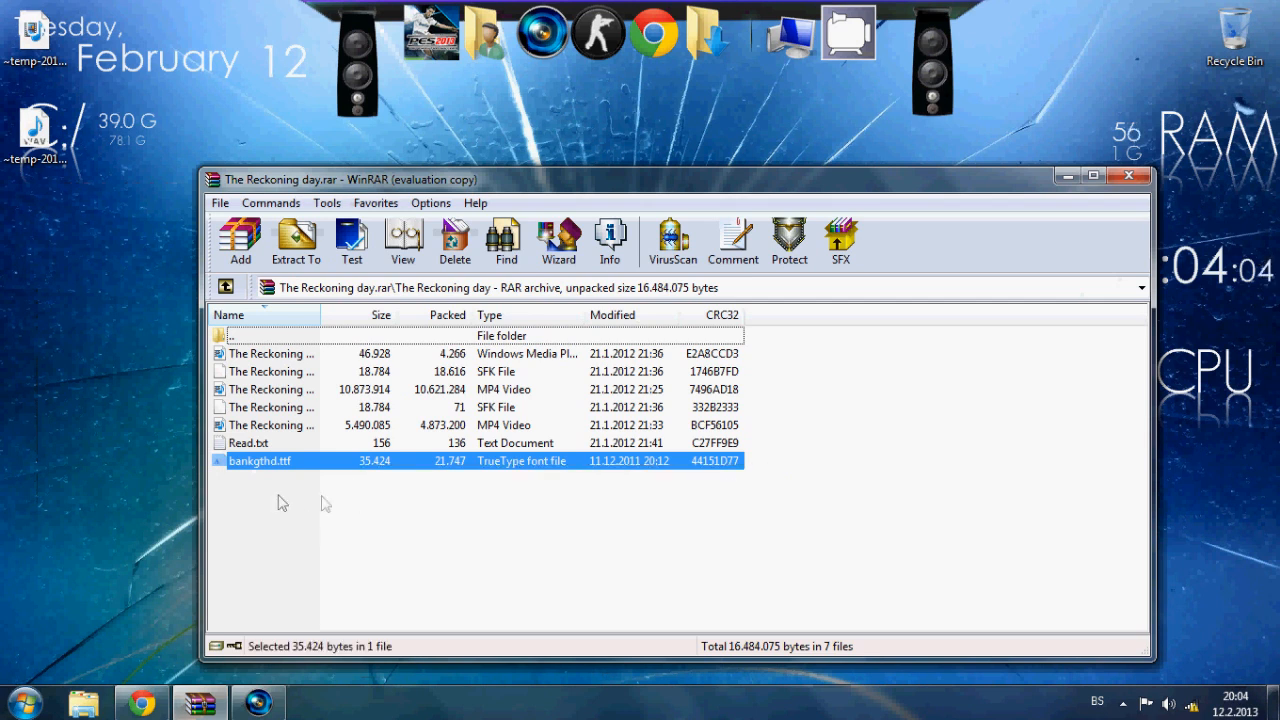
{"action": "mouse_move", "coordinate": [324, 500]}
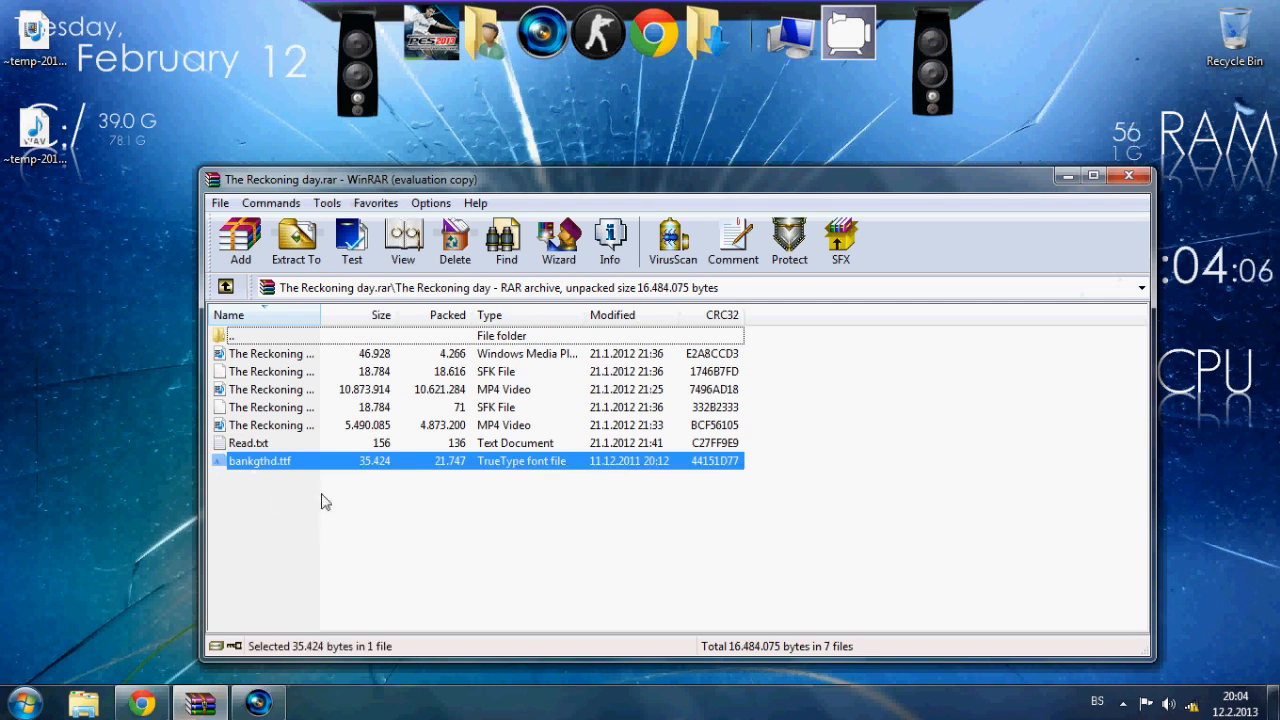
{"action": "mouse_move", "coordinate": [326, 512]}
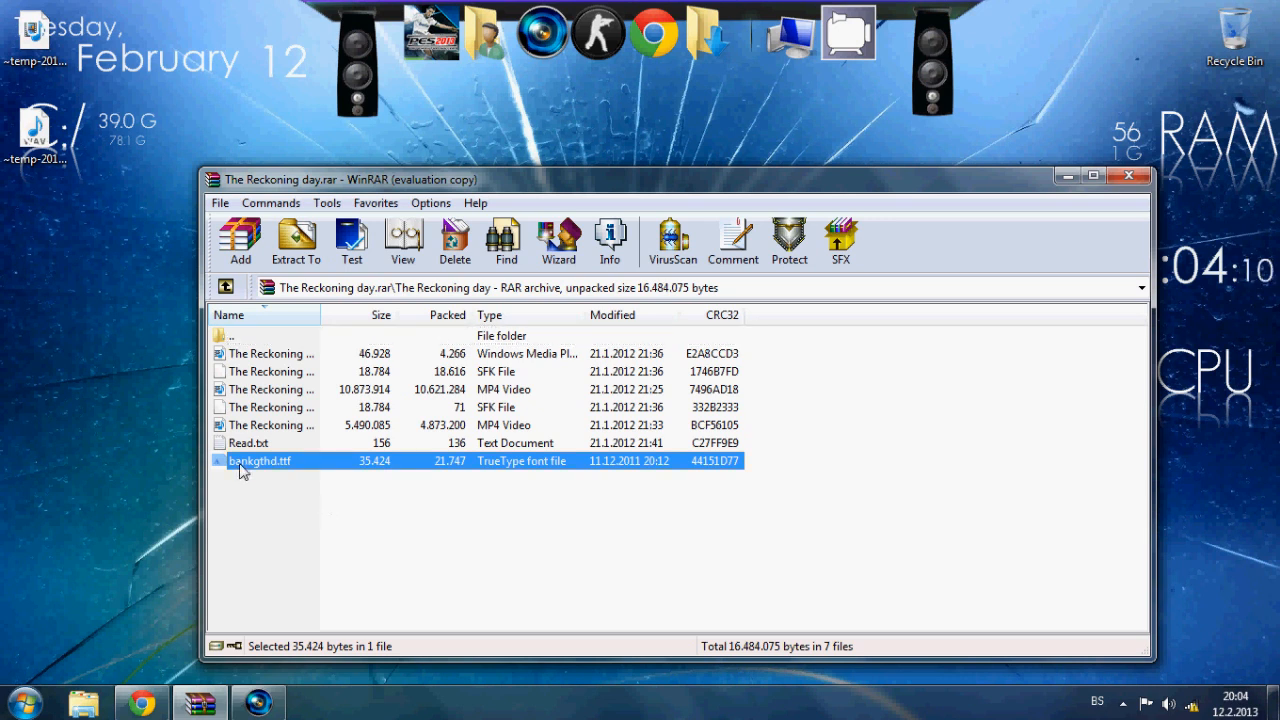
{"action": "mouse_move", "coordinate": [216, 468]}
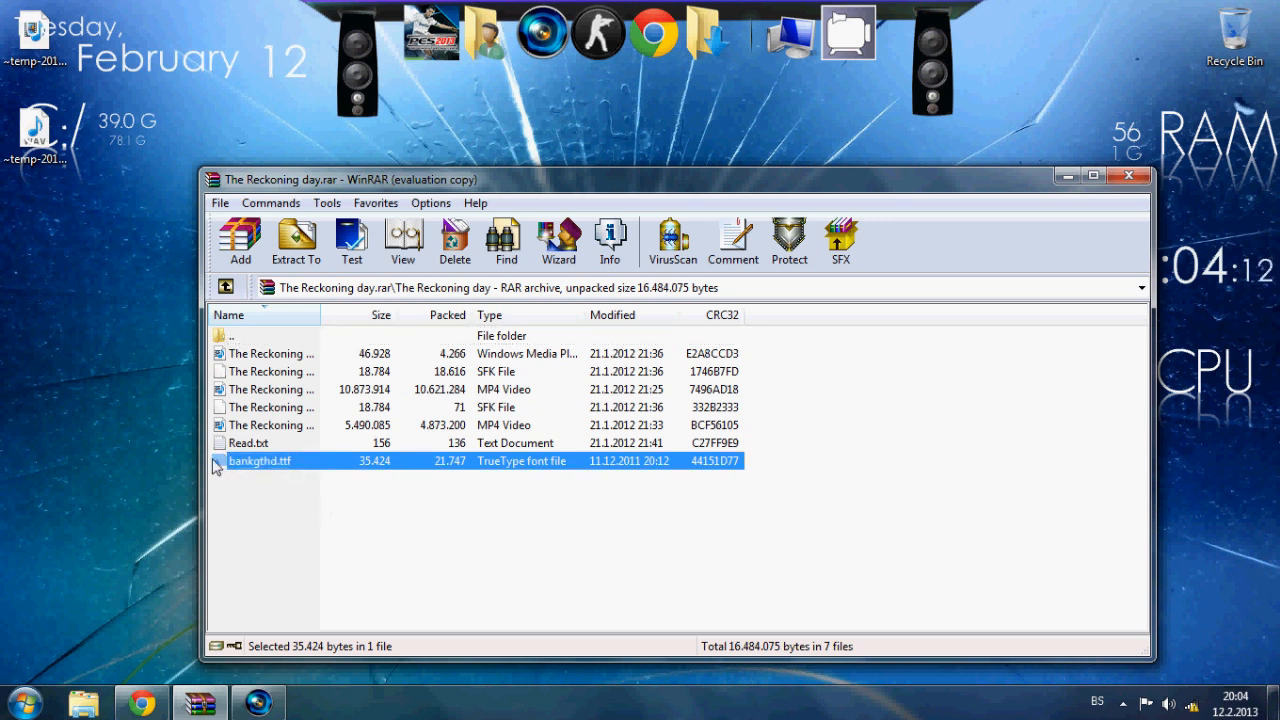
{"action": "double_click", "coordinate": [260, 460]}
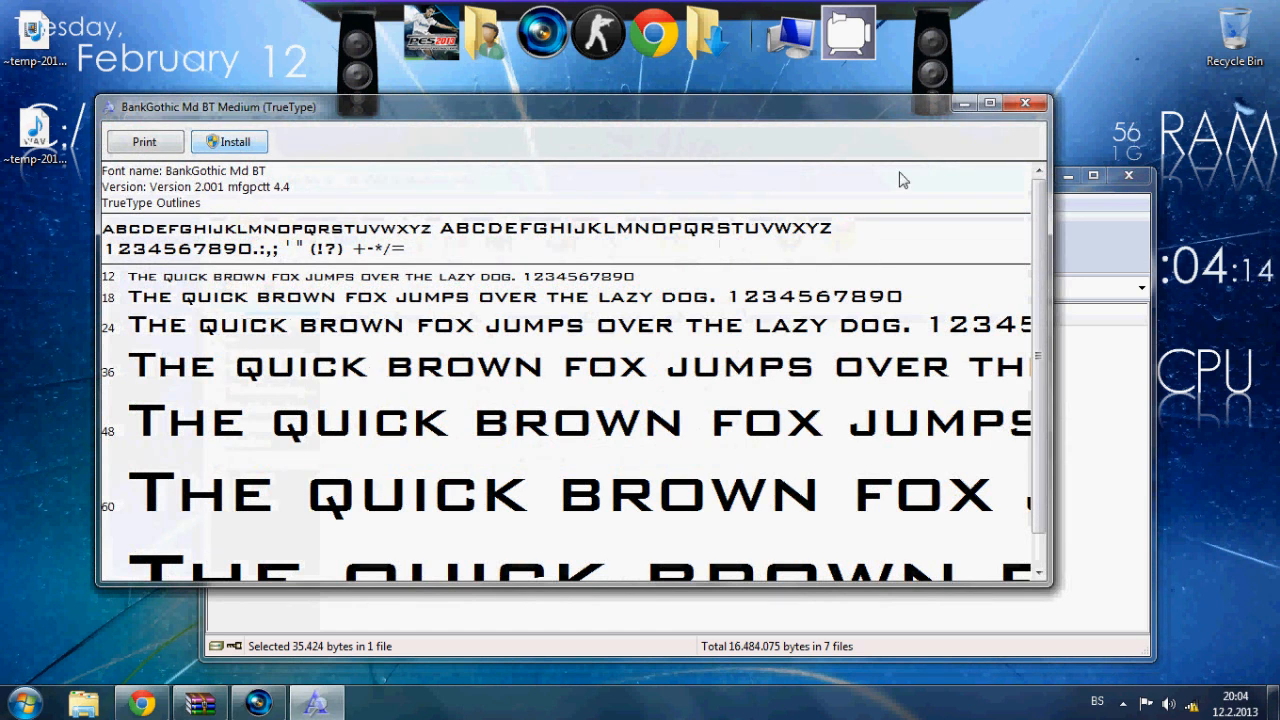
{"action": "left_click", "coordinate": [1024, 104]}
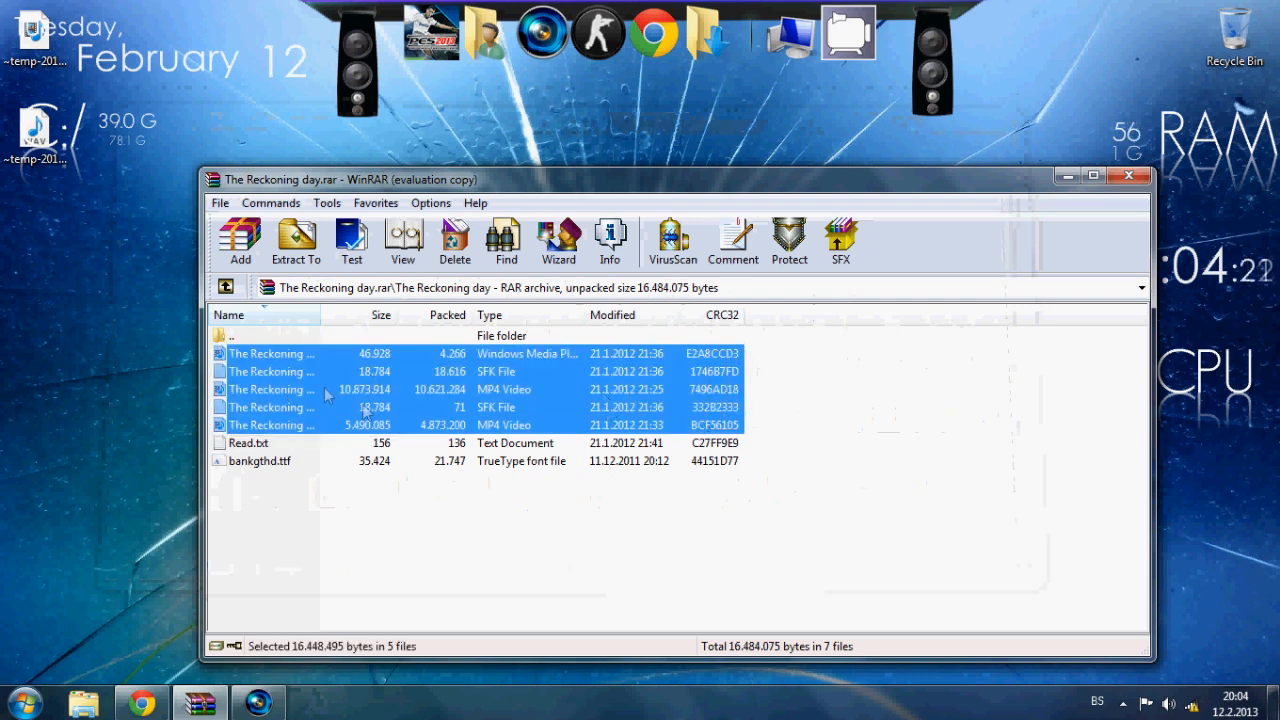
{"action": "left_click", "coordinate": [296, 242]}
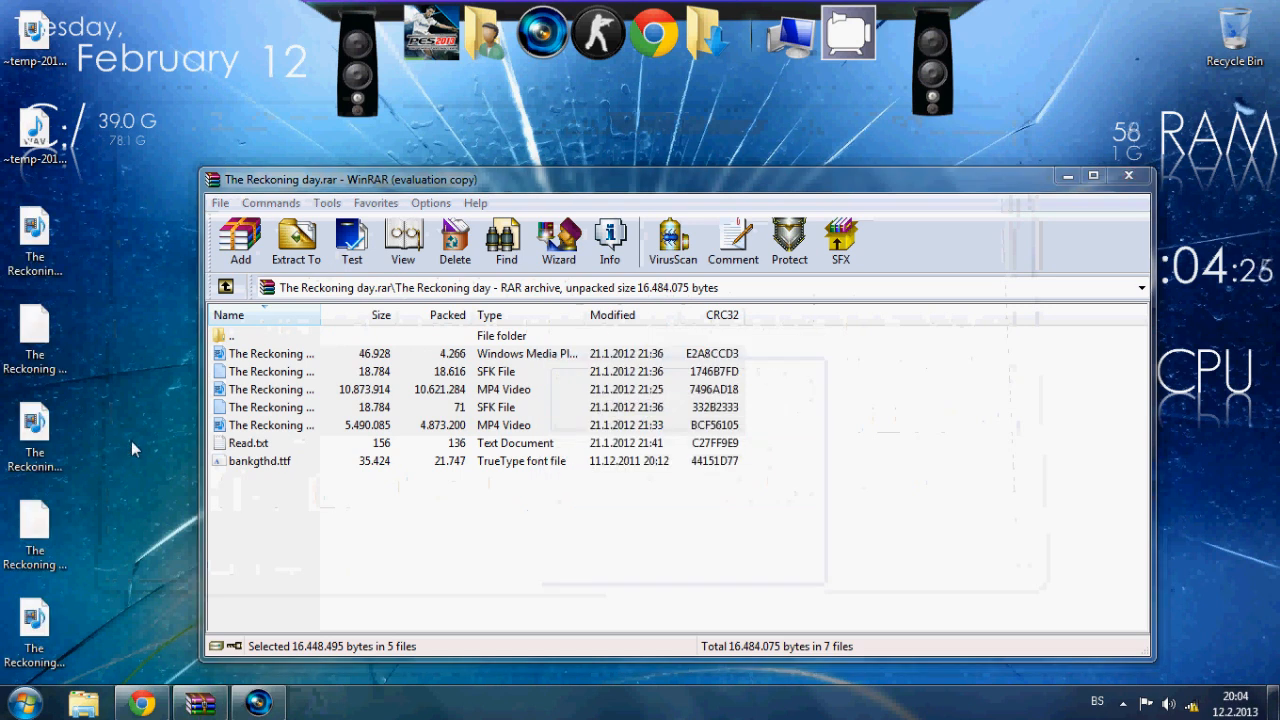
{"action": "left_click", "coordinate": [1128, 176]}
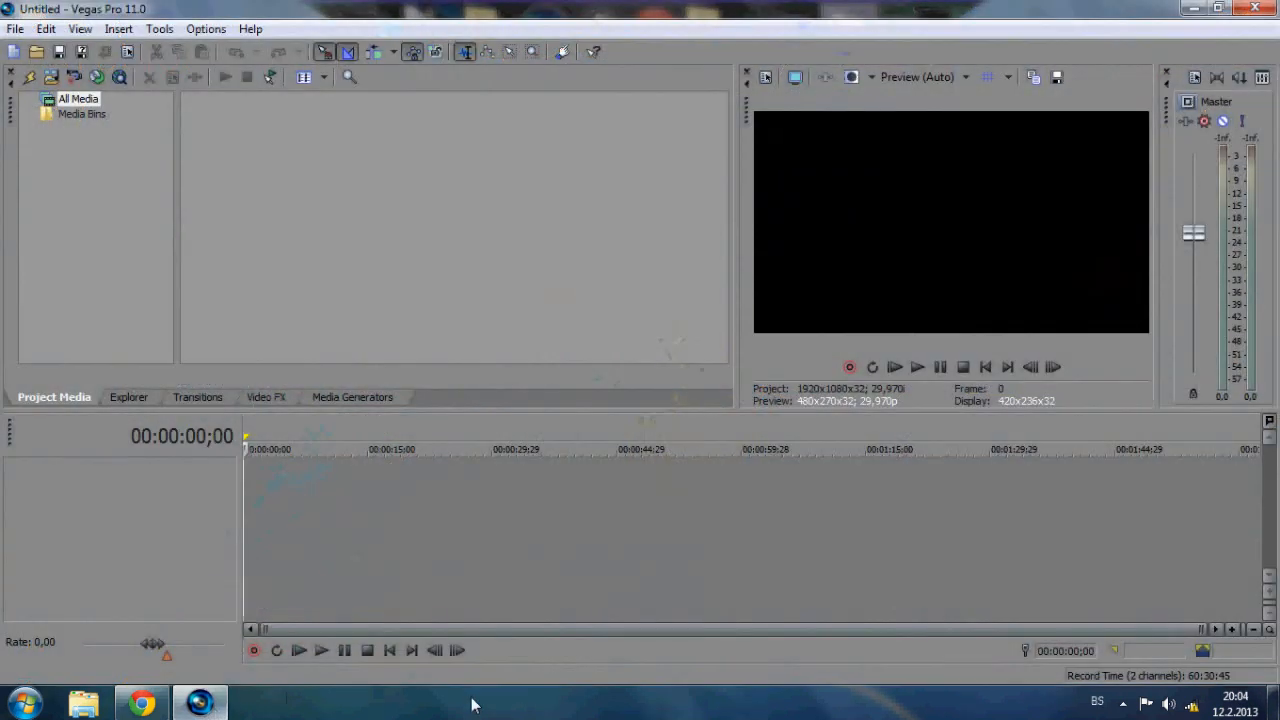
Load The Reckoning Day Free Template.veg via File > Open, accepting the missing plug-in warning
{"action": "left_click", "coordinate": [16, 28]}
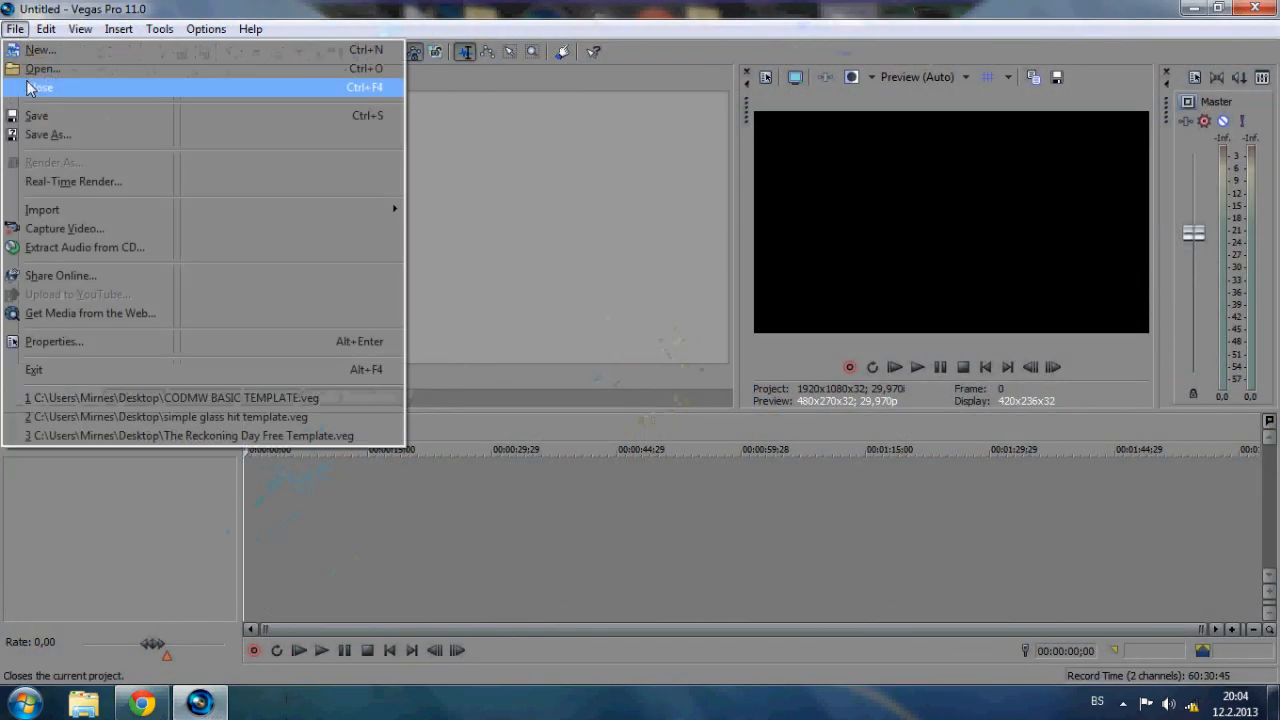
{"action": "left_click", "coordinate": [42, 68]}
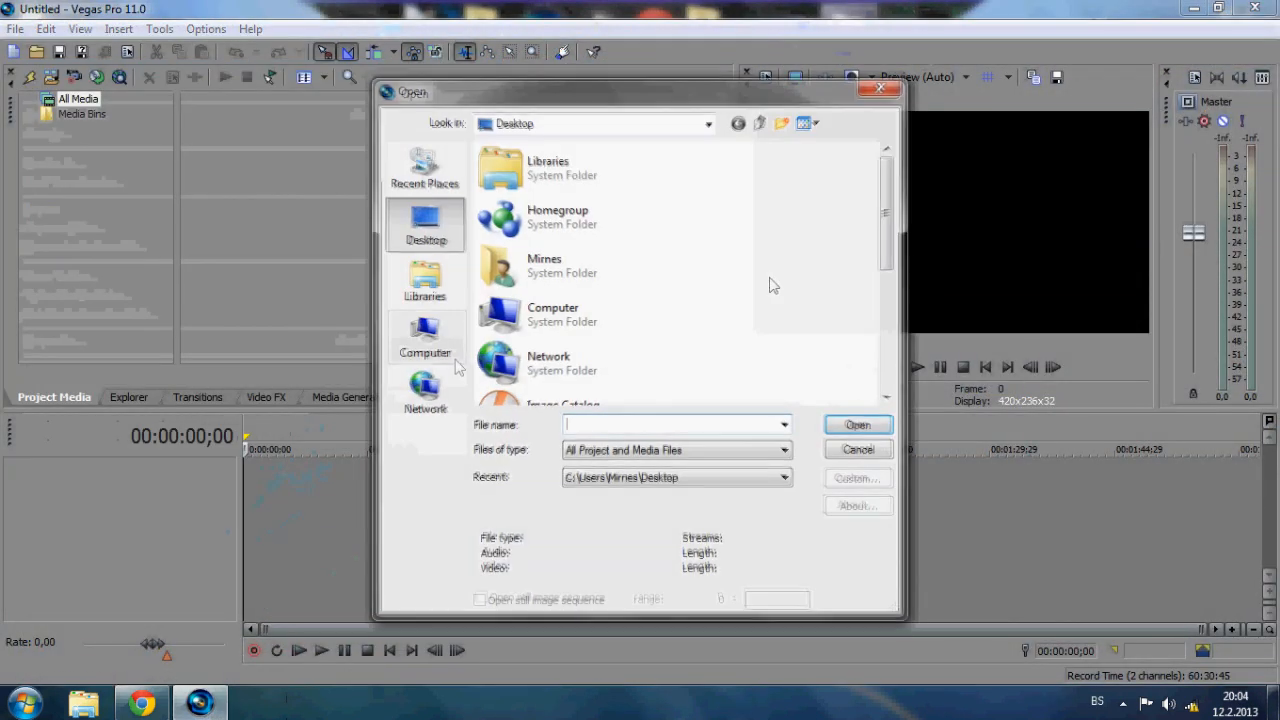
{"action": "scroll", "scroll_direction": "down", "scroll_amount": 3}
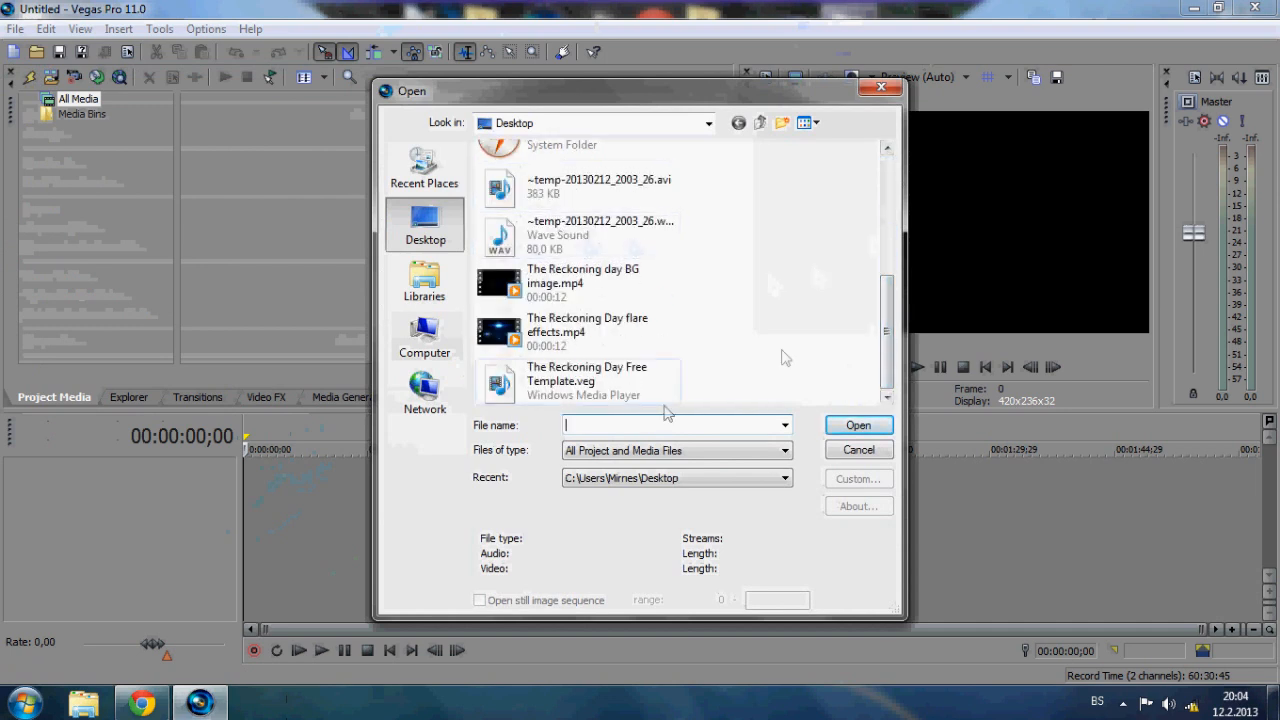
{"action": "left_click", "coordinate": [588, 380]}
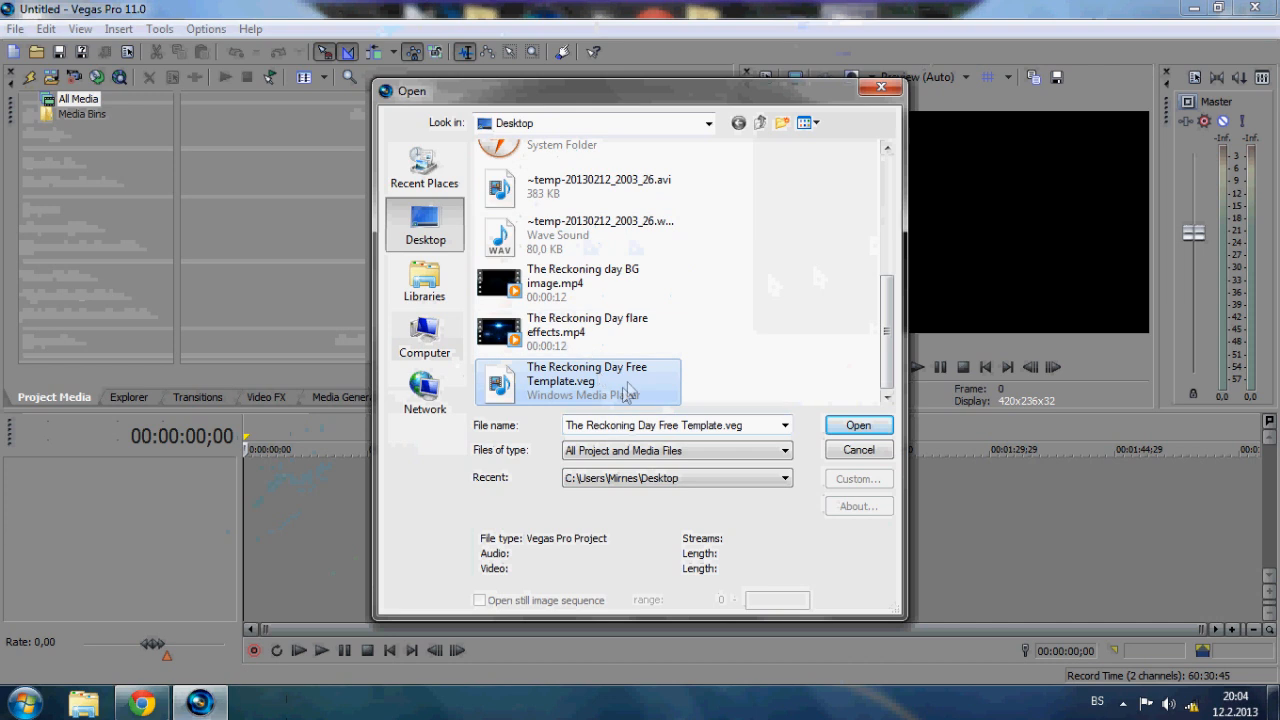
{"action": "left_click", "coordinate": [856, 424]}
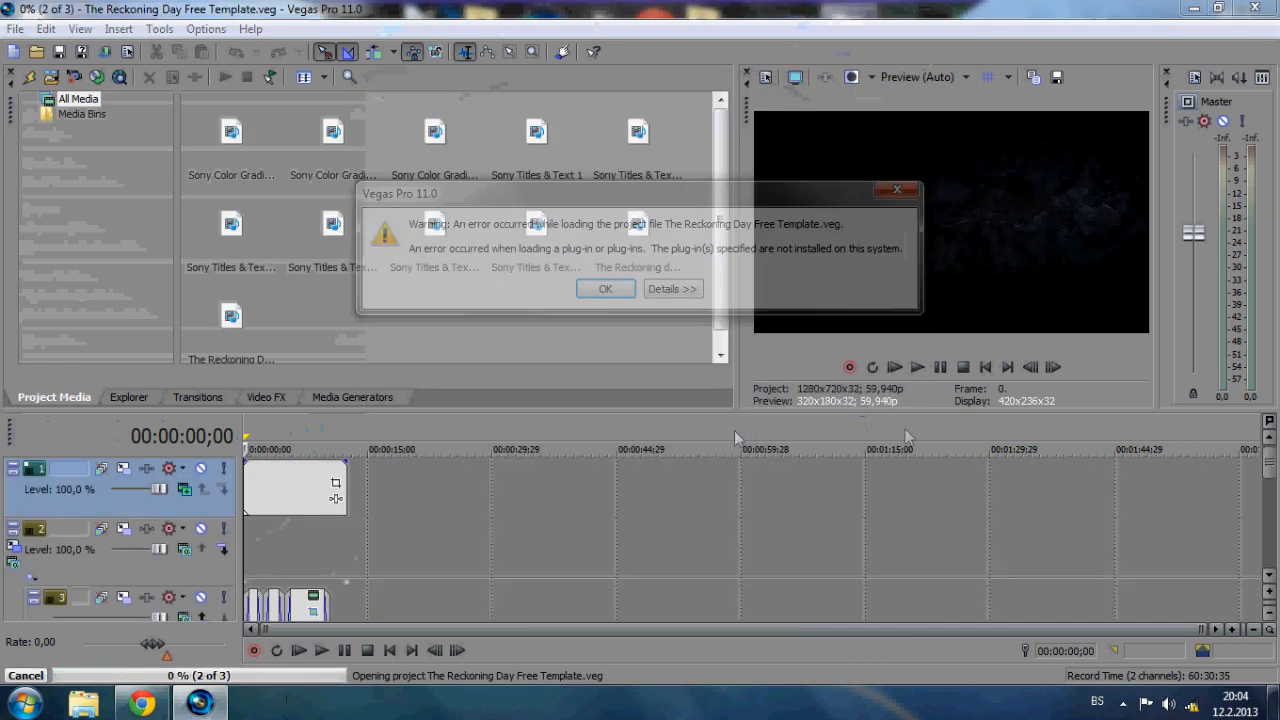
{"action": "left_click", "coordinate": [604, 288]}
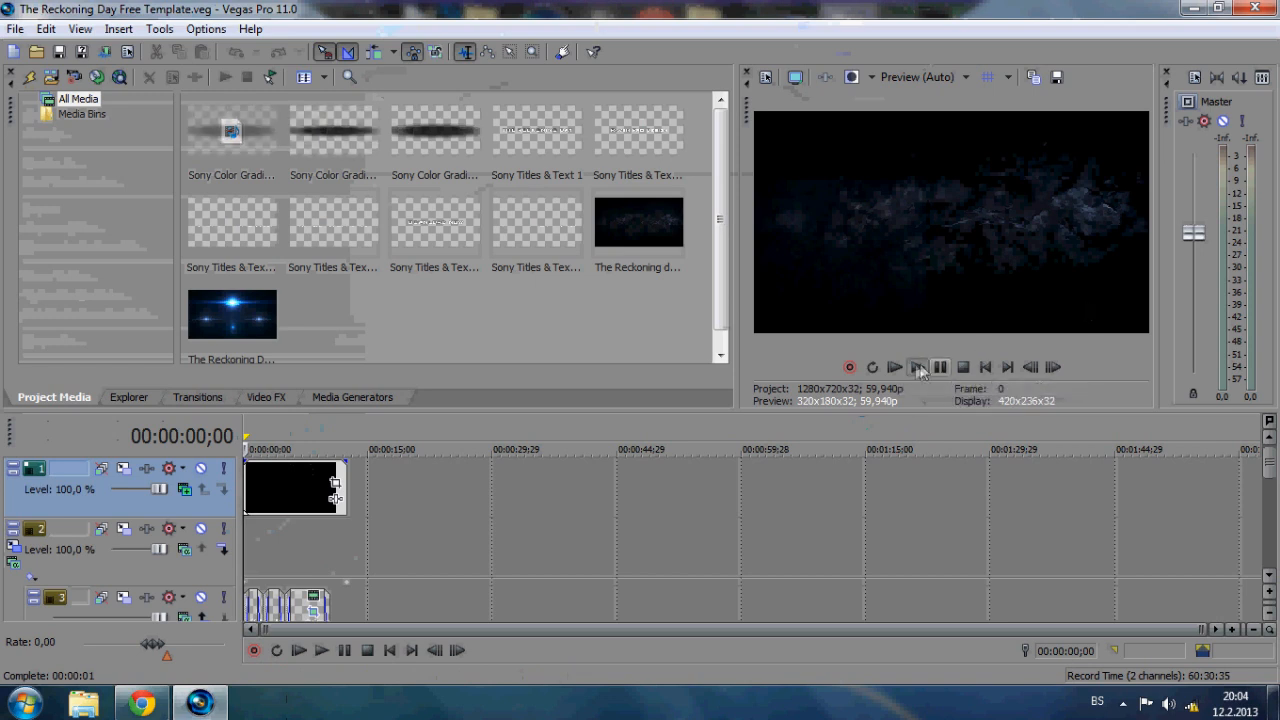
Play the loaded template in the Preview window, then pause it
{"action": "left_click", "coordinate": [916, 368]}
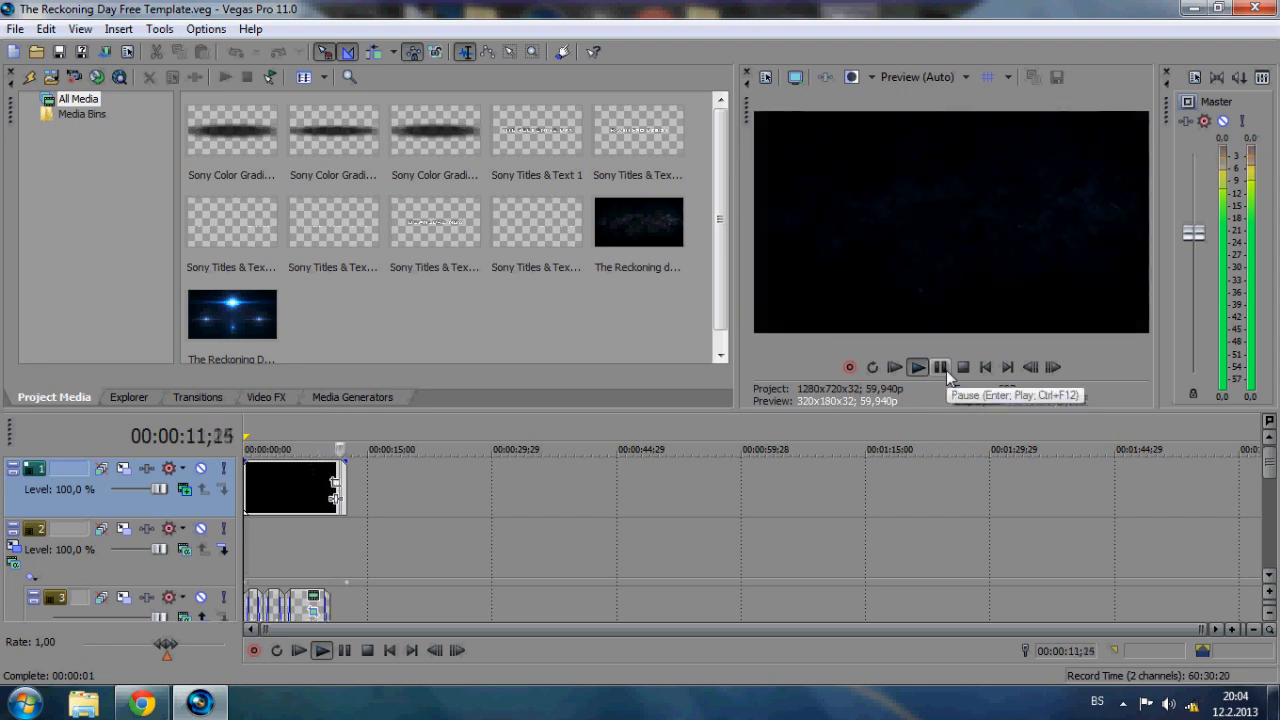
{"action": "left_click", "coordinate": [916, 368]}
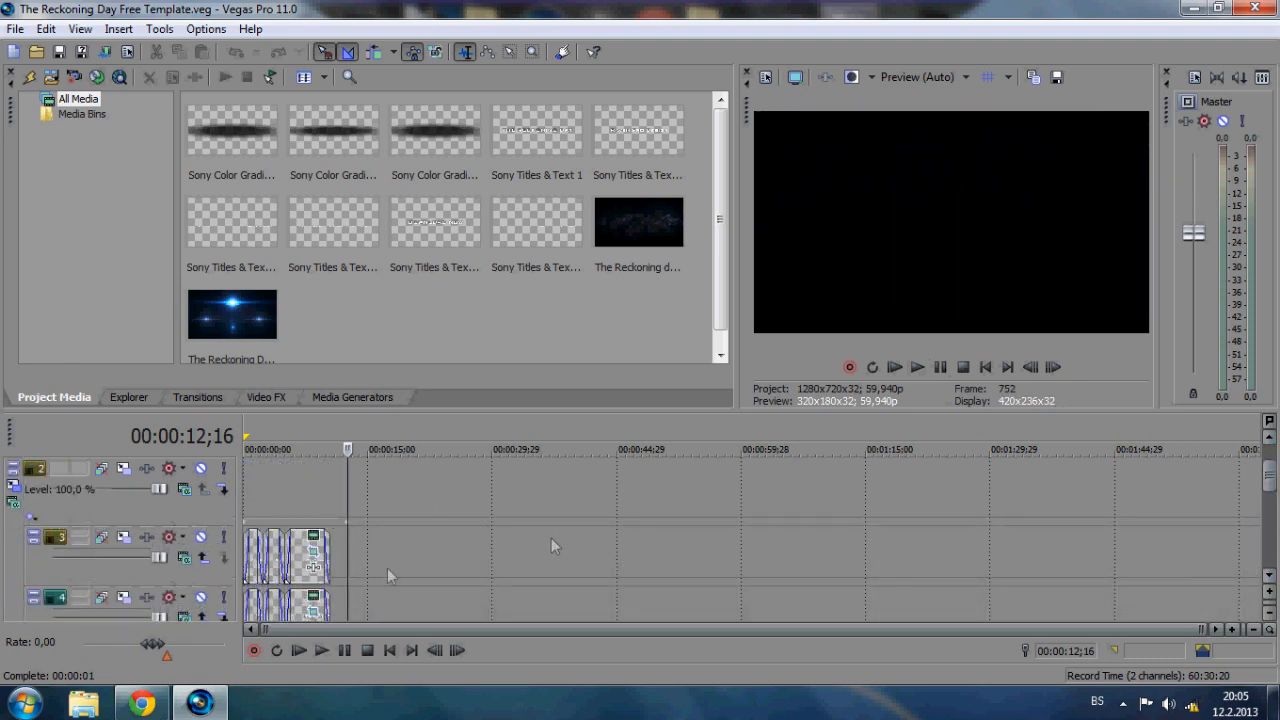
{"action": "mouse_move", "coordinate": [312, 546]}
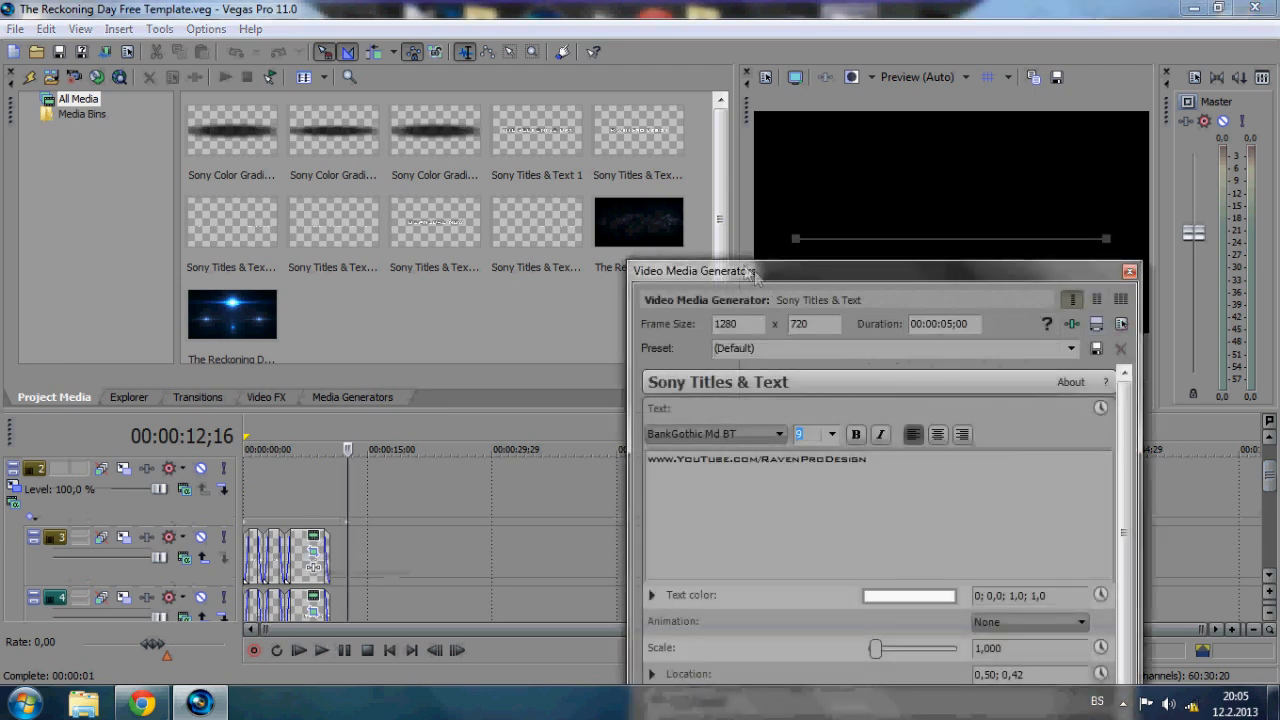
{"action": "left_click_drag", "start_coordinate": [692, 272], "coordinate": [646, 240]}
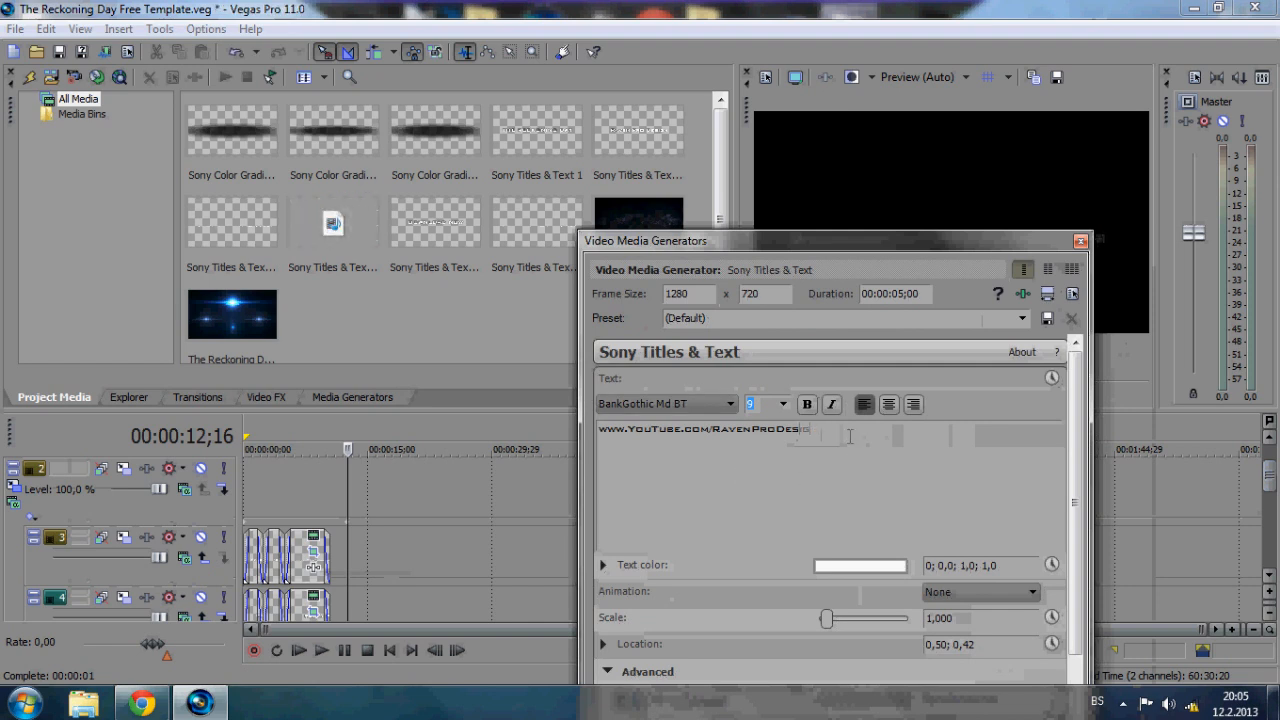
{"action": "key", "text": "backspace"}
{"action": "type", "text": "M"}
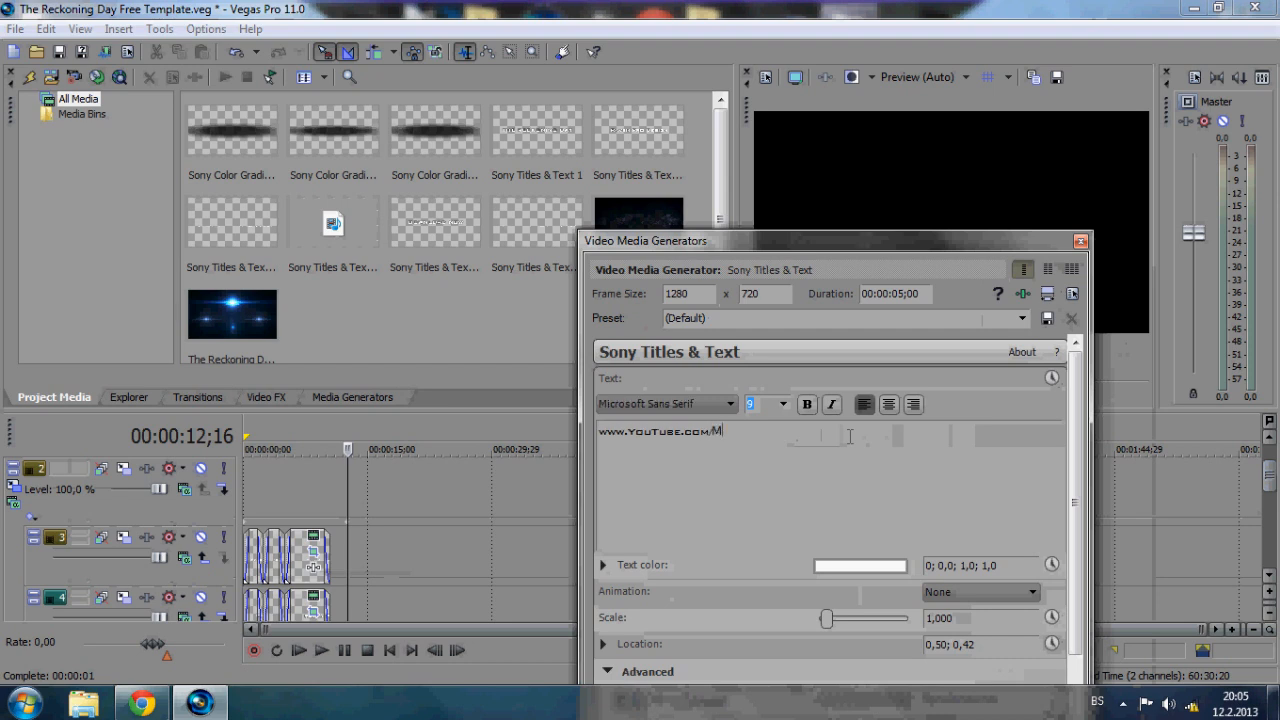
{"action": "type", "text": "rdjwaga"}
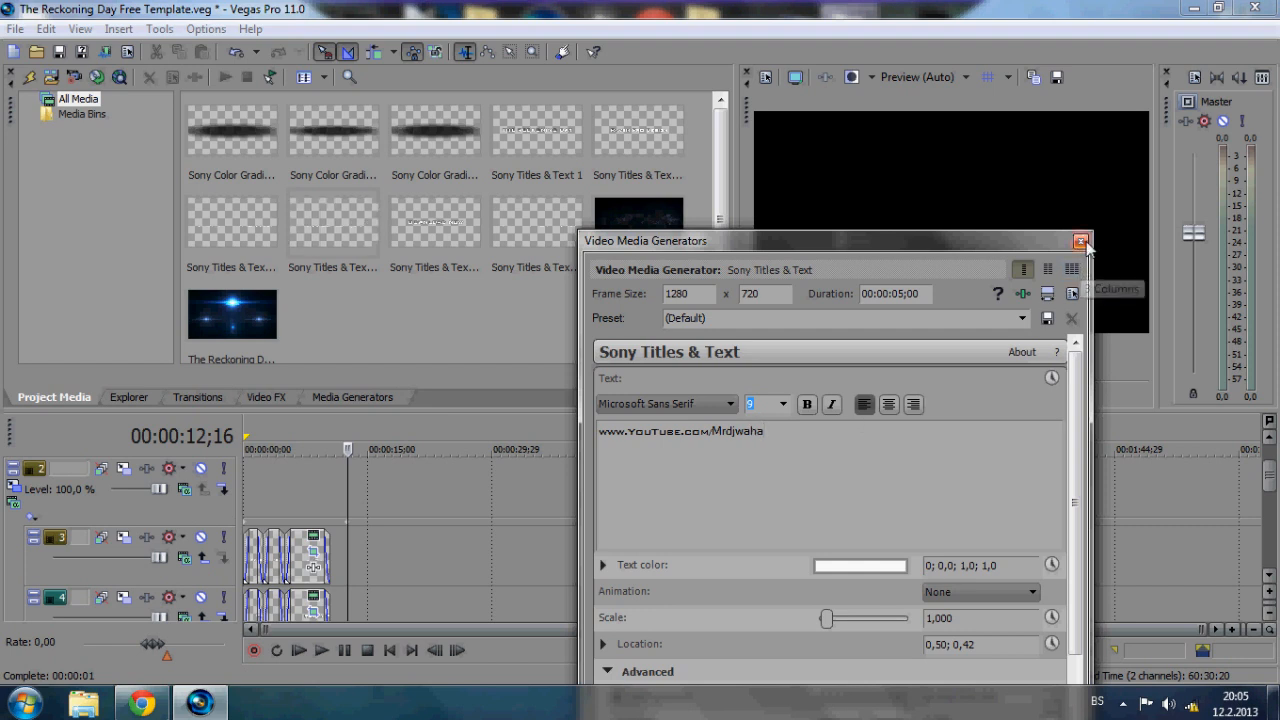
{"action": "left_click", "coordinate": [1080, 242]}
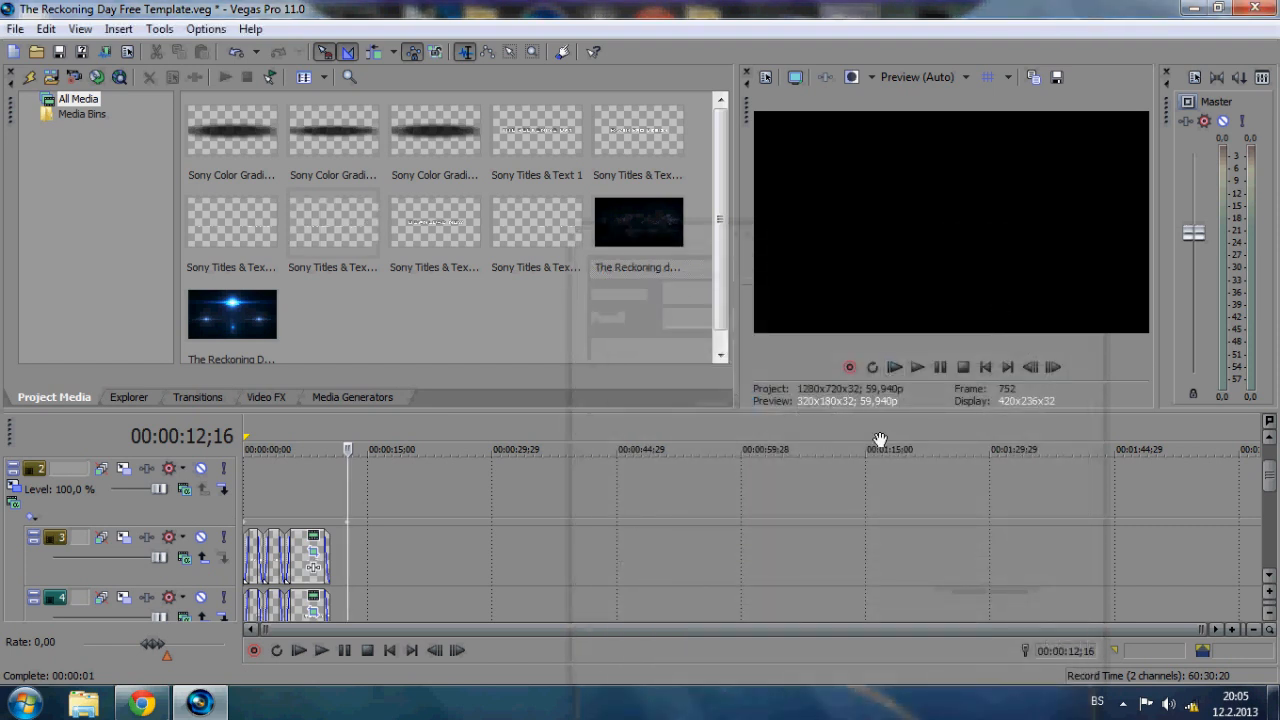
Replay the edited intro from the start and pause it on the Raven Pro Design title
{"action": "left_click", "coordinate": [916, 368]}
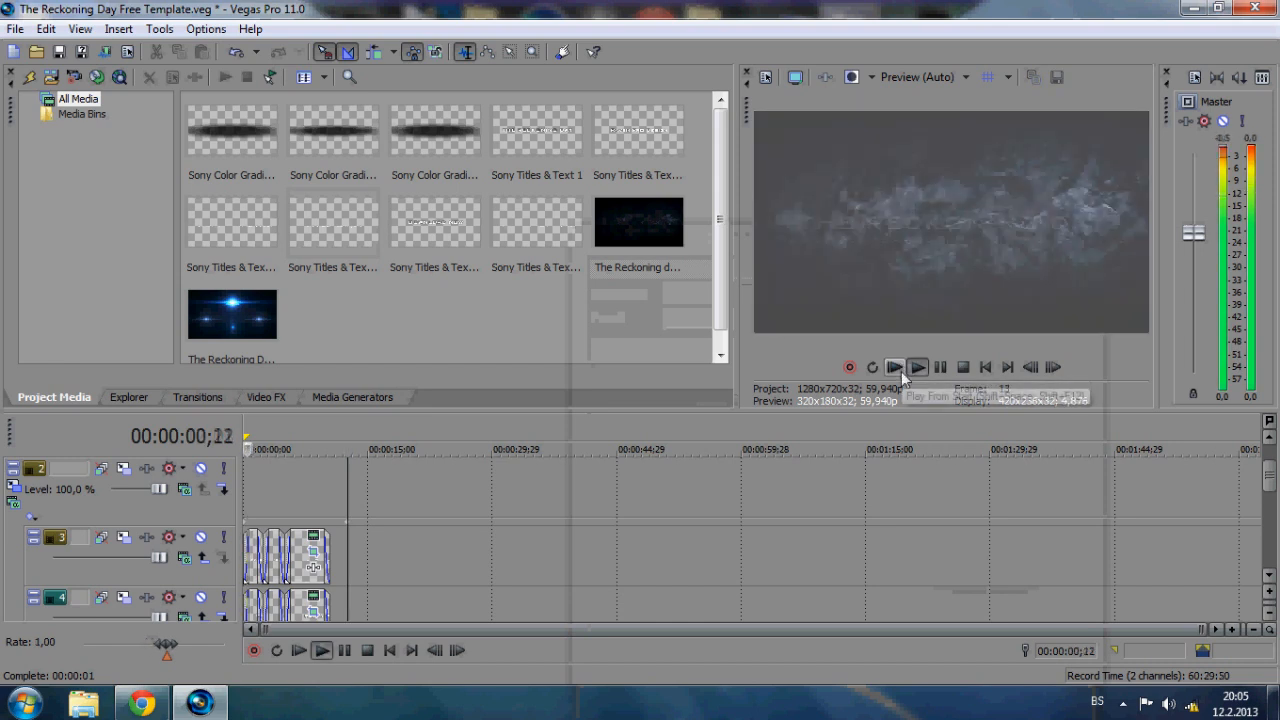
{"action": "left_click", "coordinate": [894, 366]}
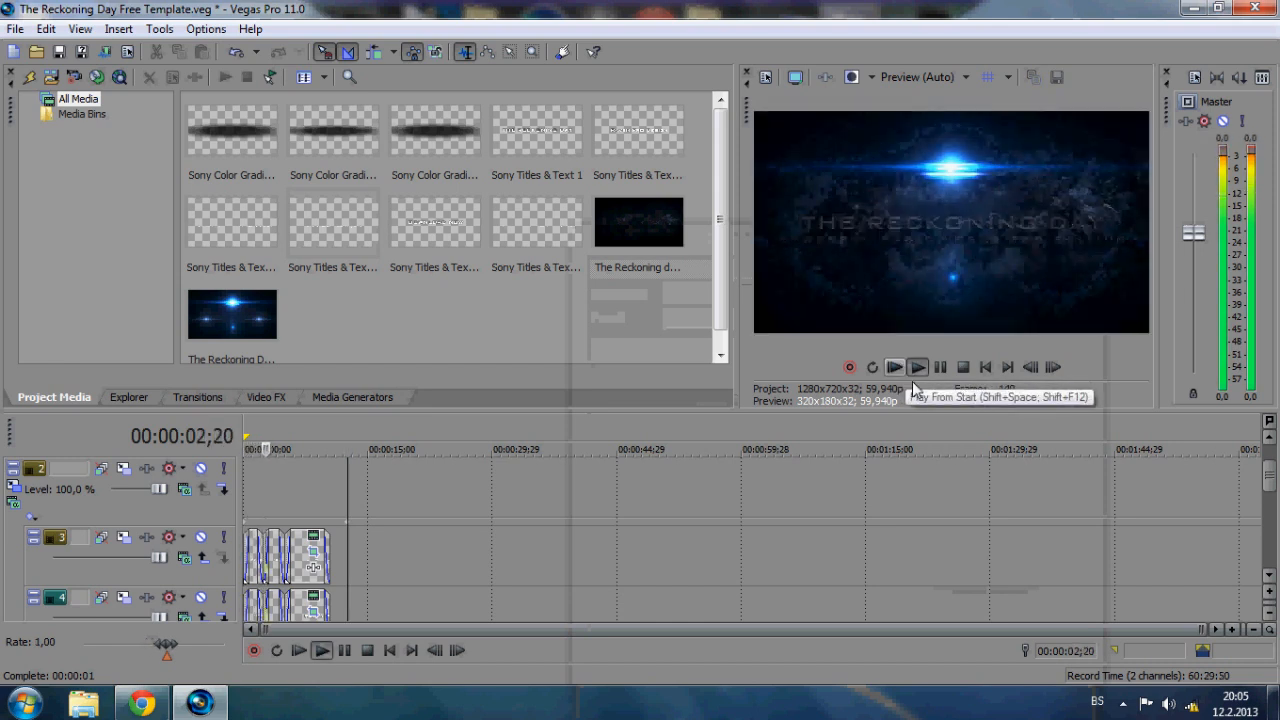
{"action": "left_click", "coordinate": [916, 366]}
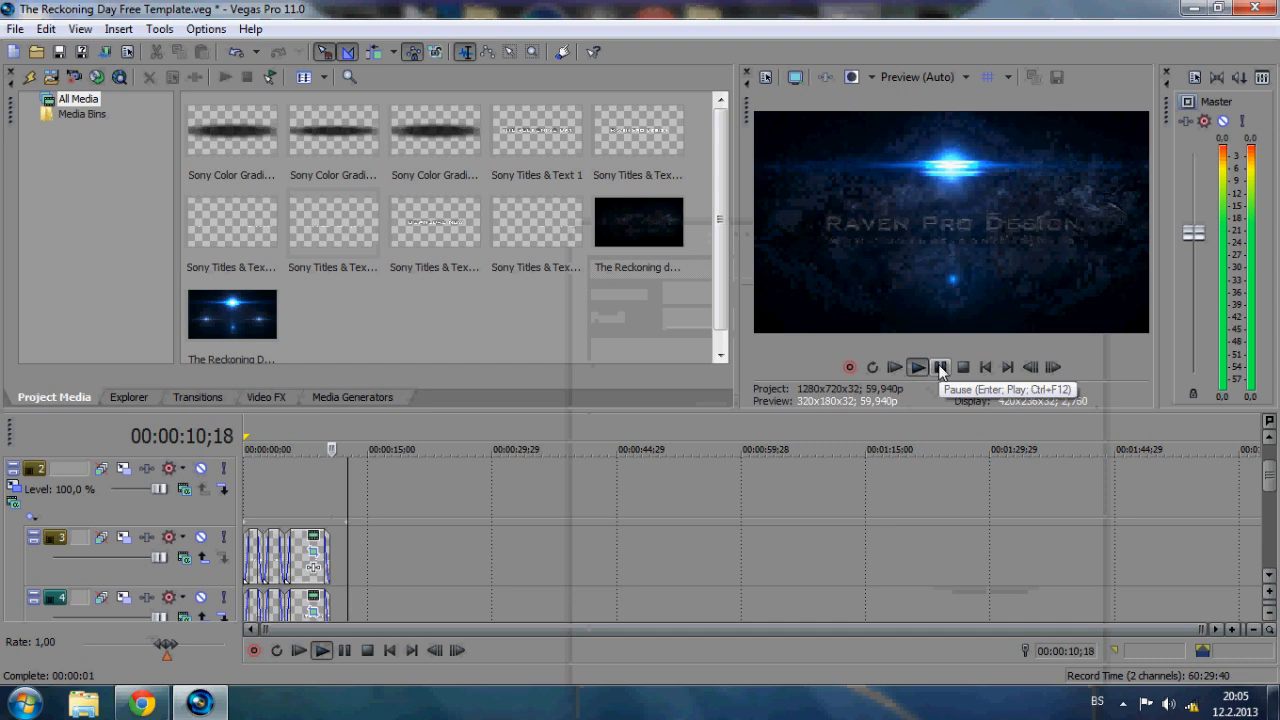
{"action": "left_click", "coordinate": [916, 368]}
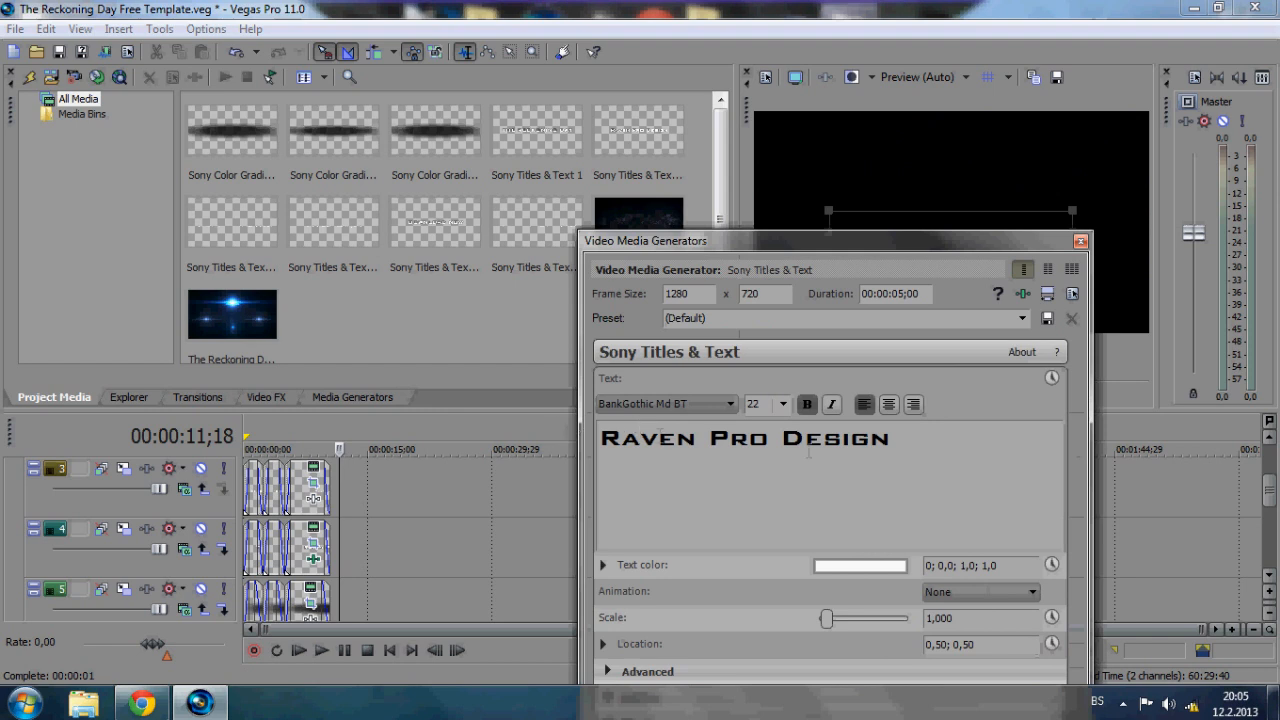
Change the Raven Pro Design title text to TOONIC PC PRESENTS and close the generator
{"action": "triple_click", "coordinate": [744, 438]}
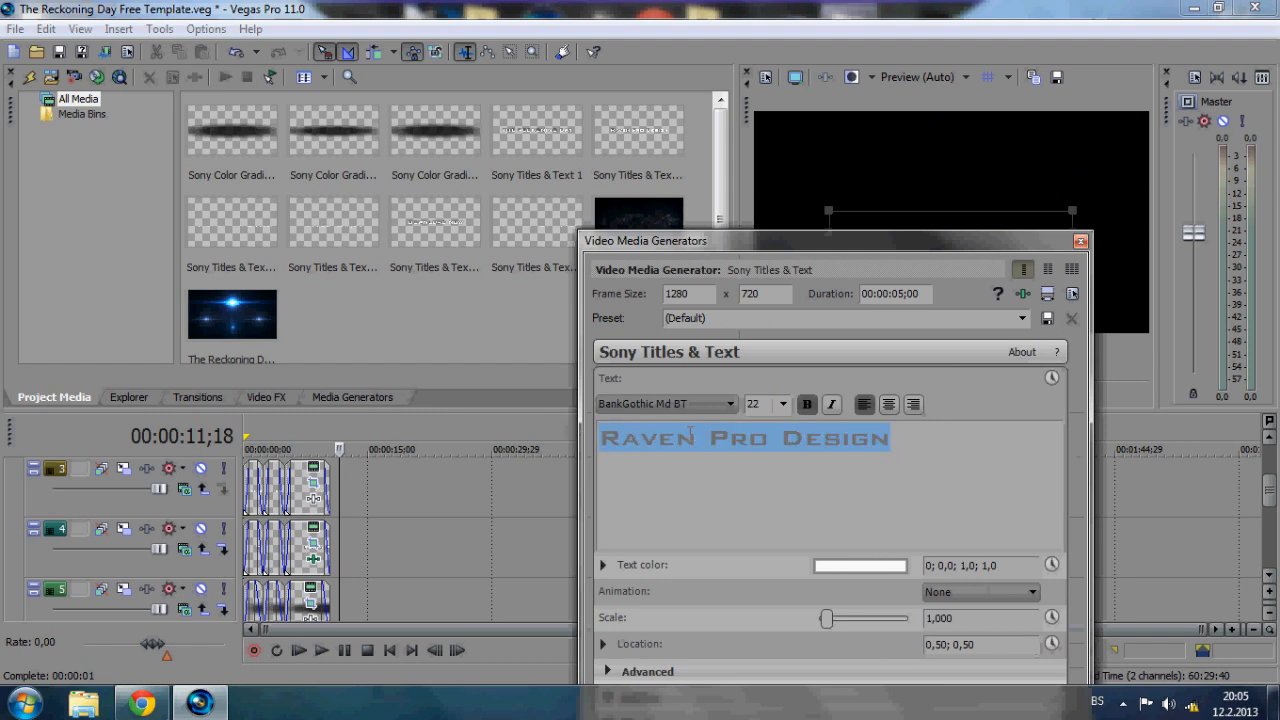
{"action": "type", "text": "TOO"}
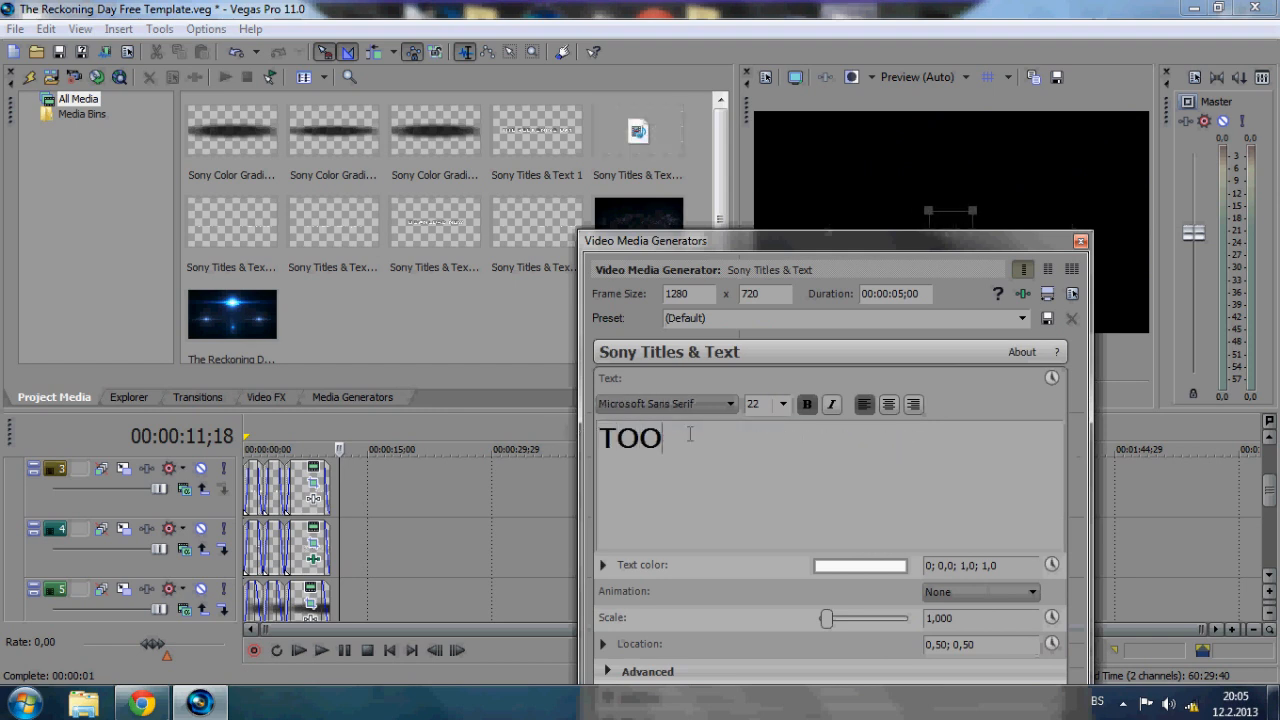
{"action": "type", "text": "NIC PC"}
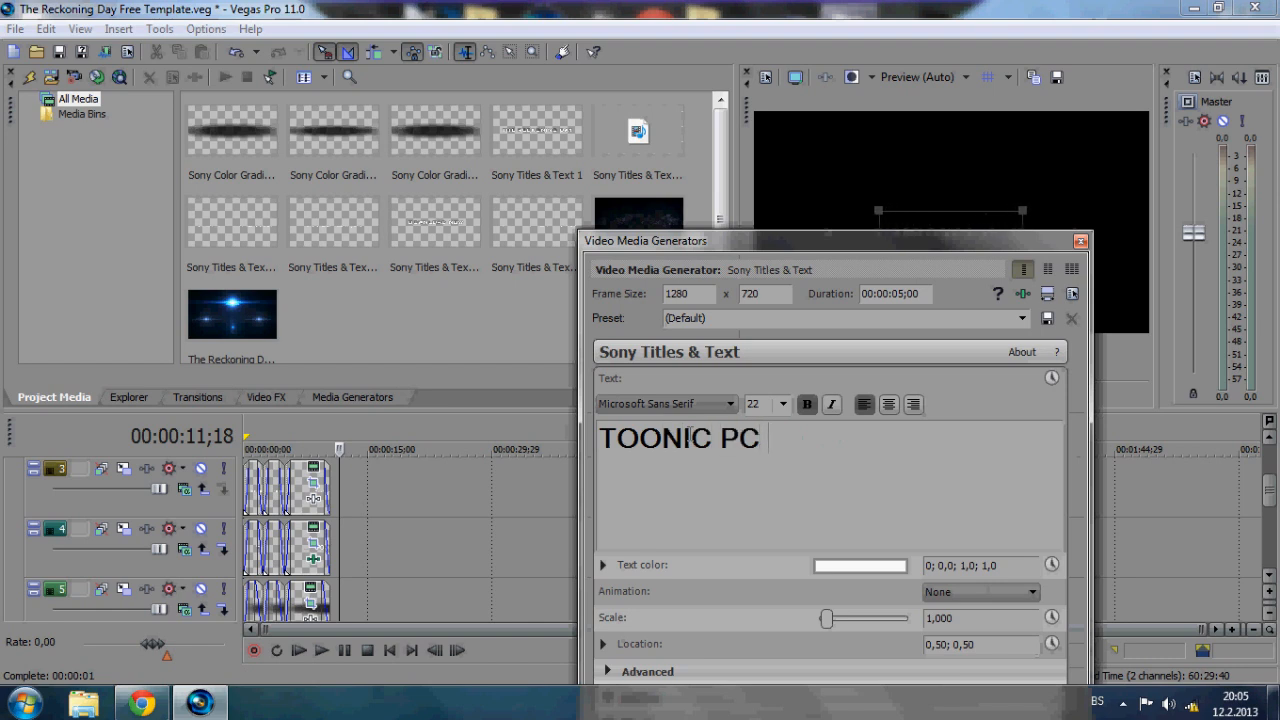
{"action": "type", "text": "PRESET"}
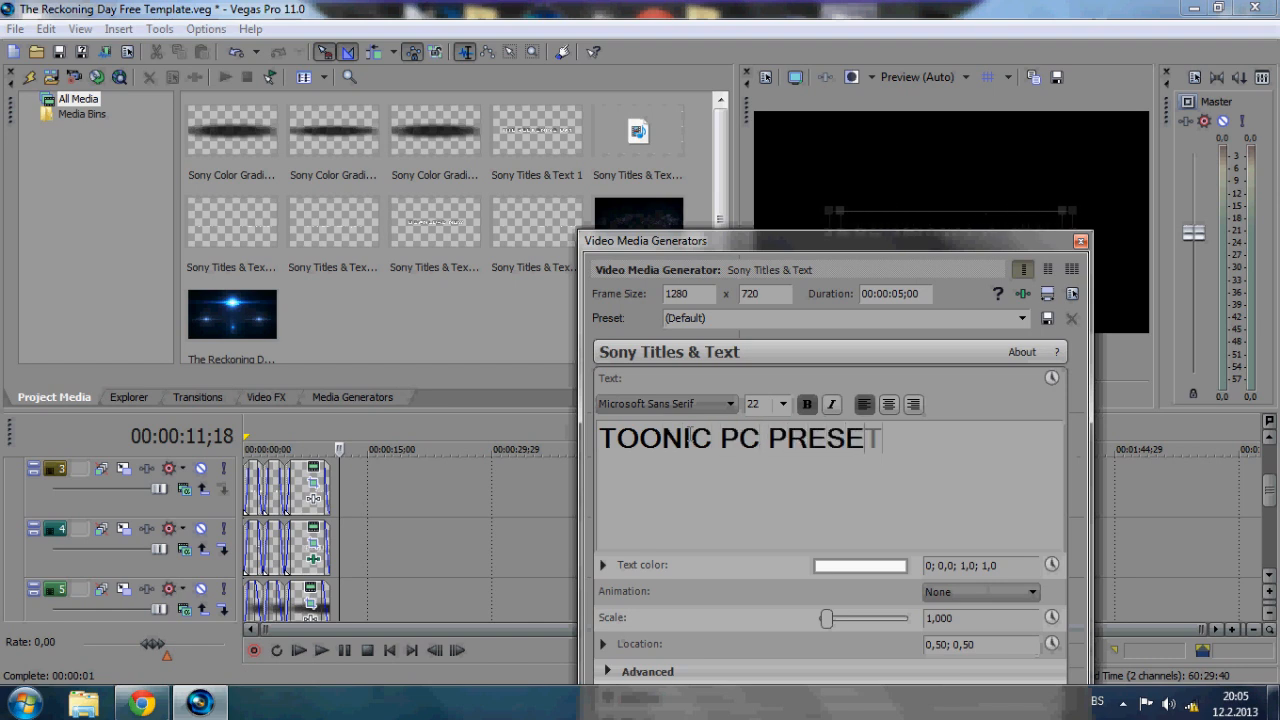
{"action": "type", "text": "NT"}
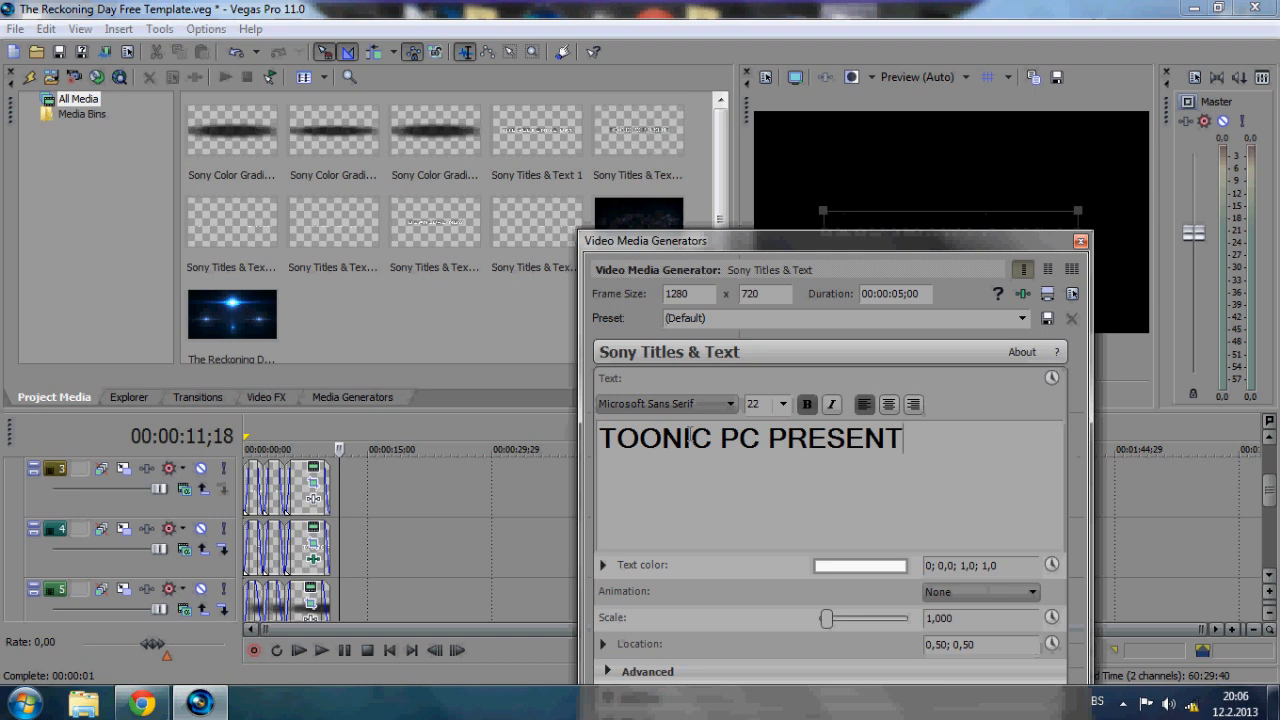
{"action": "type", "text": "S"}
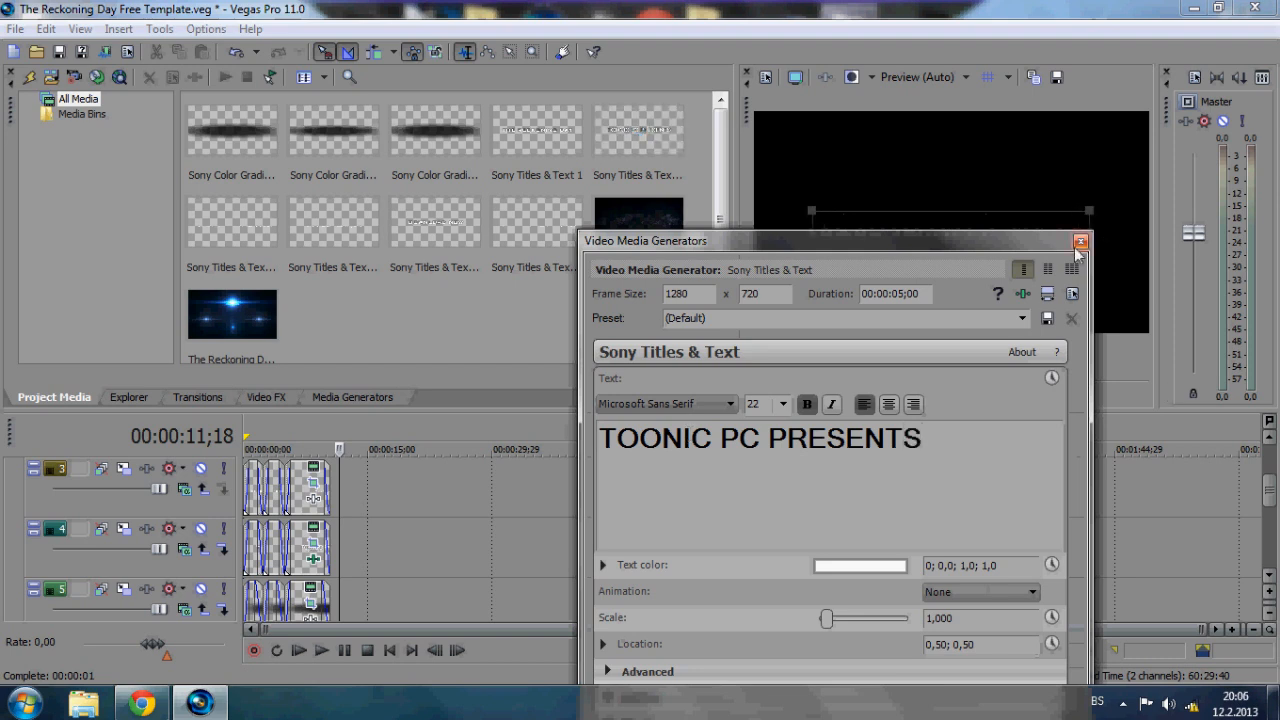
{"action": "left_click", "coordinate": [1080, 240]}
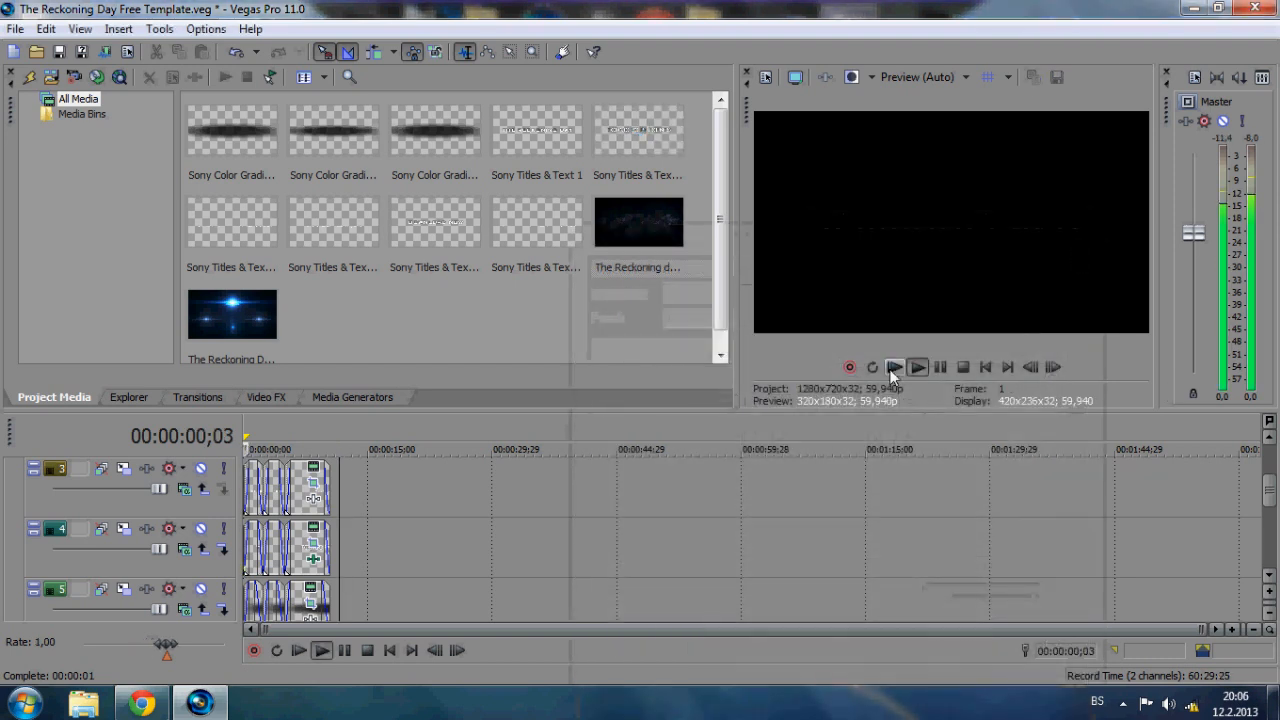
Preview the new title, then set the next title card's text to SUBSCRIBE and close its editor
{"action": "left_click", "coordinate": [916, 368]}
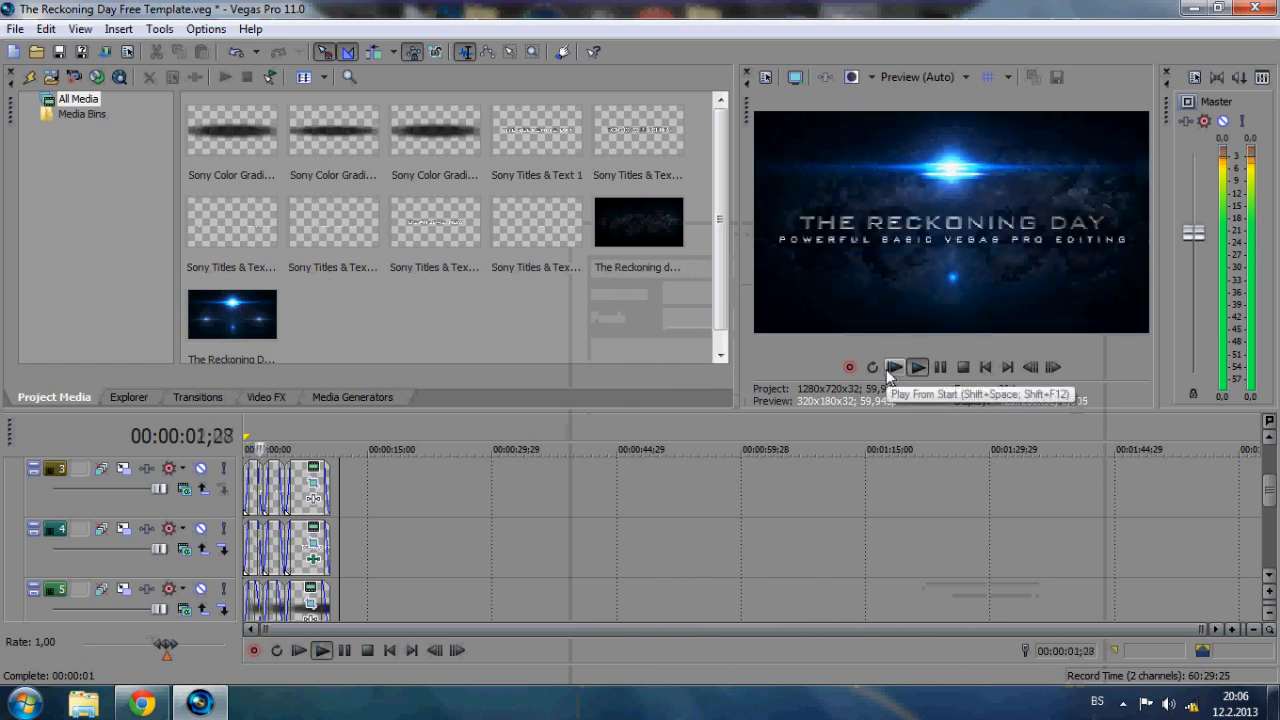
{"action": "left_click", "coordinate": [916, 368]}
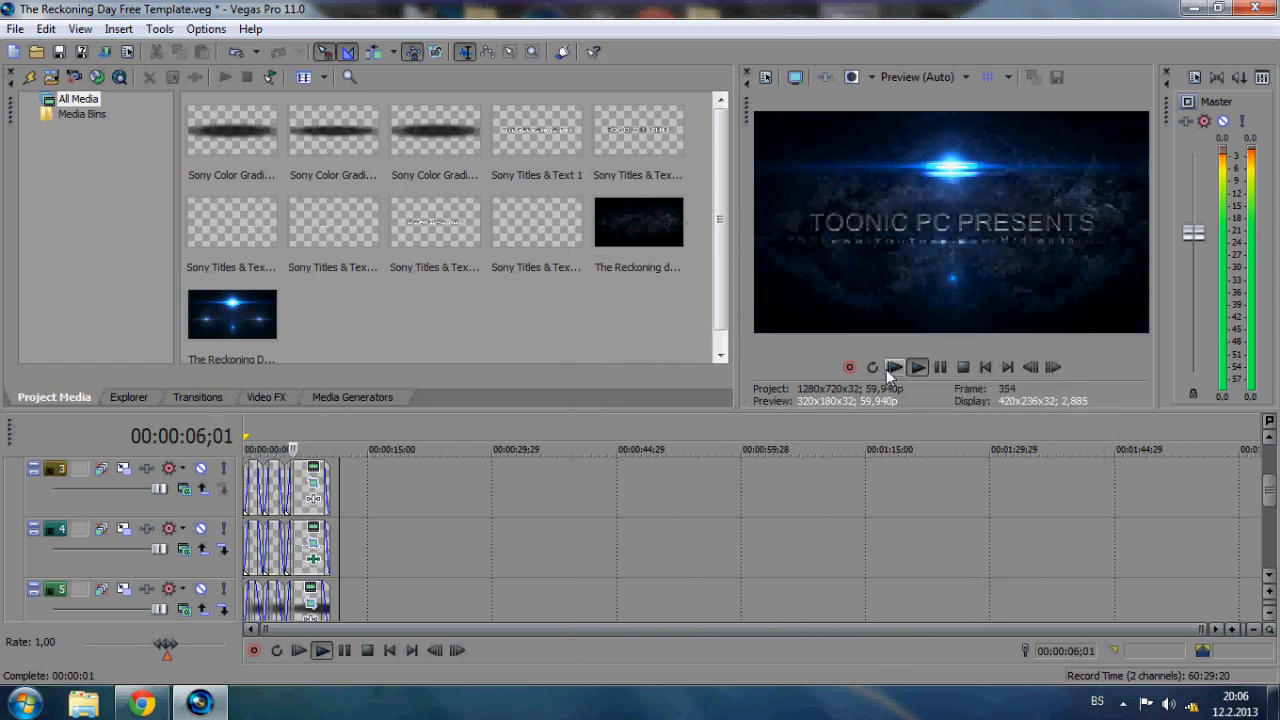
{"action": "left_click", "coordinate": [916, 368]}
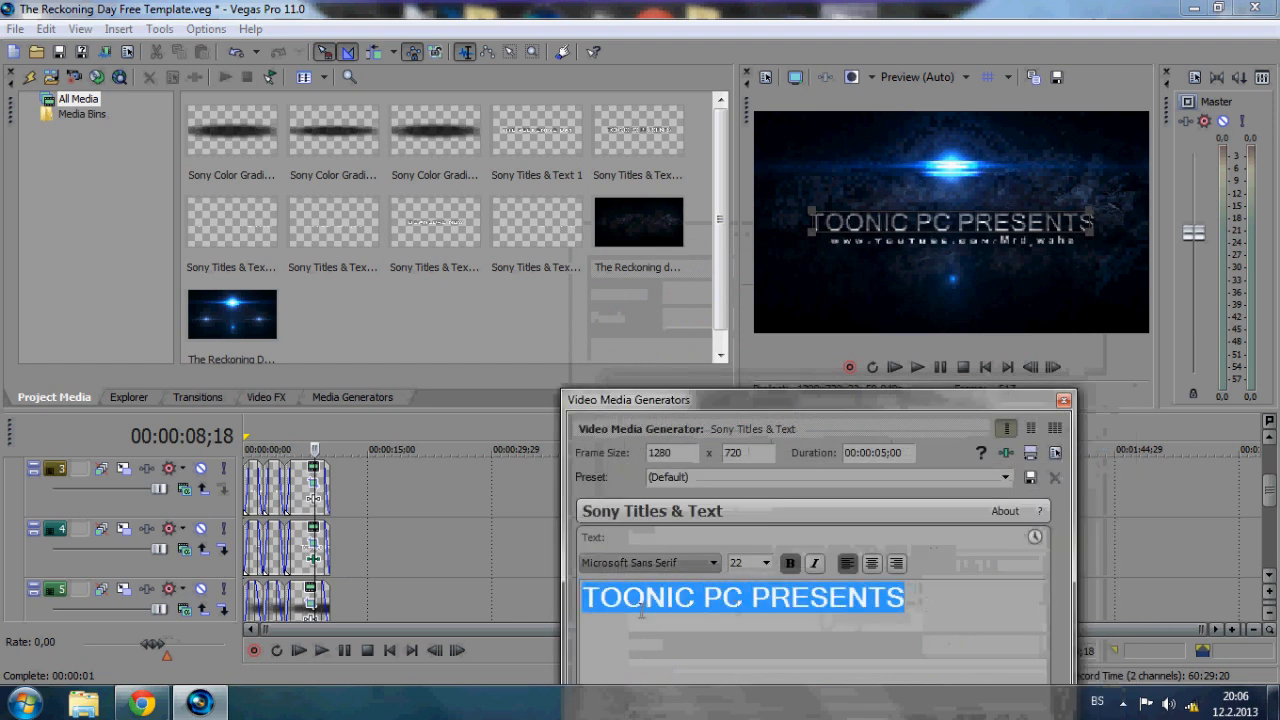
{"action": "type", "text": "S"}
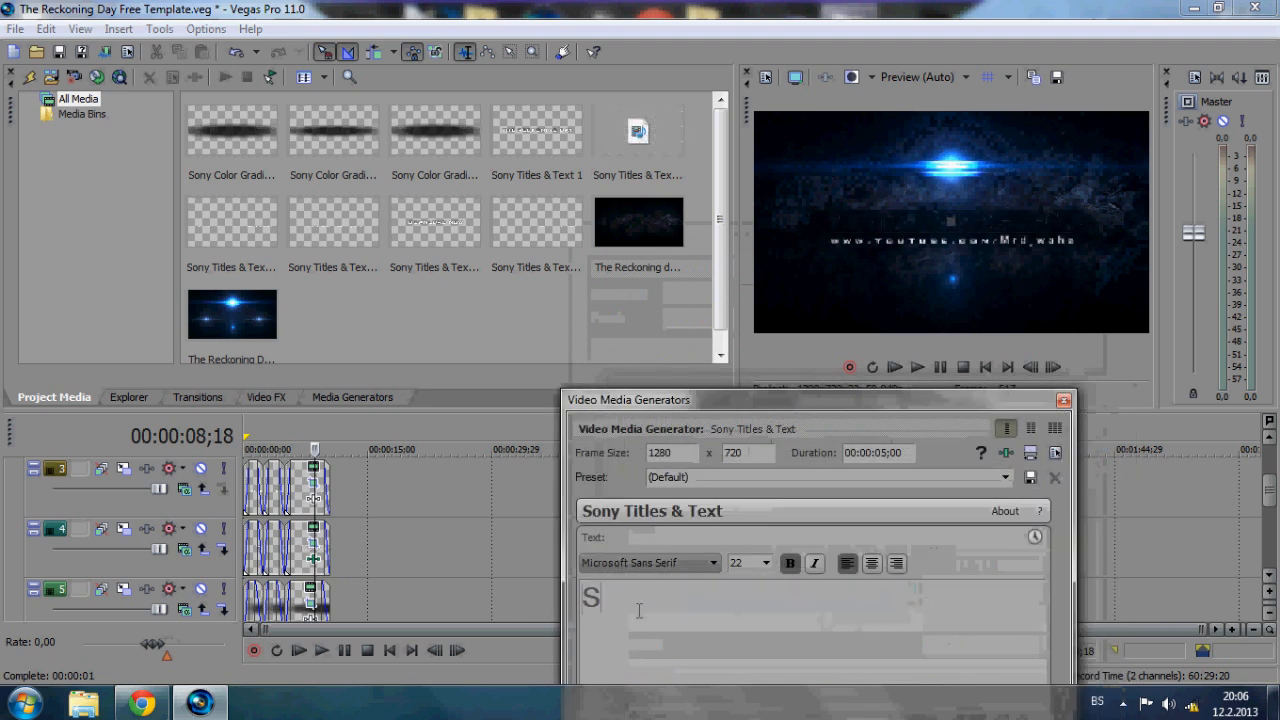
{"action": "type", "text": "UBS"}
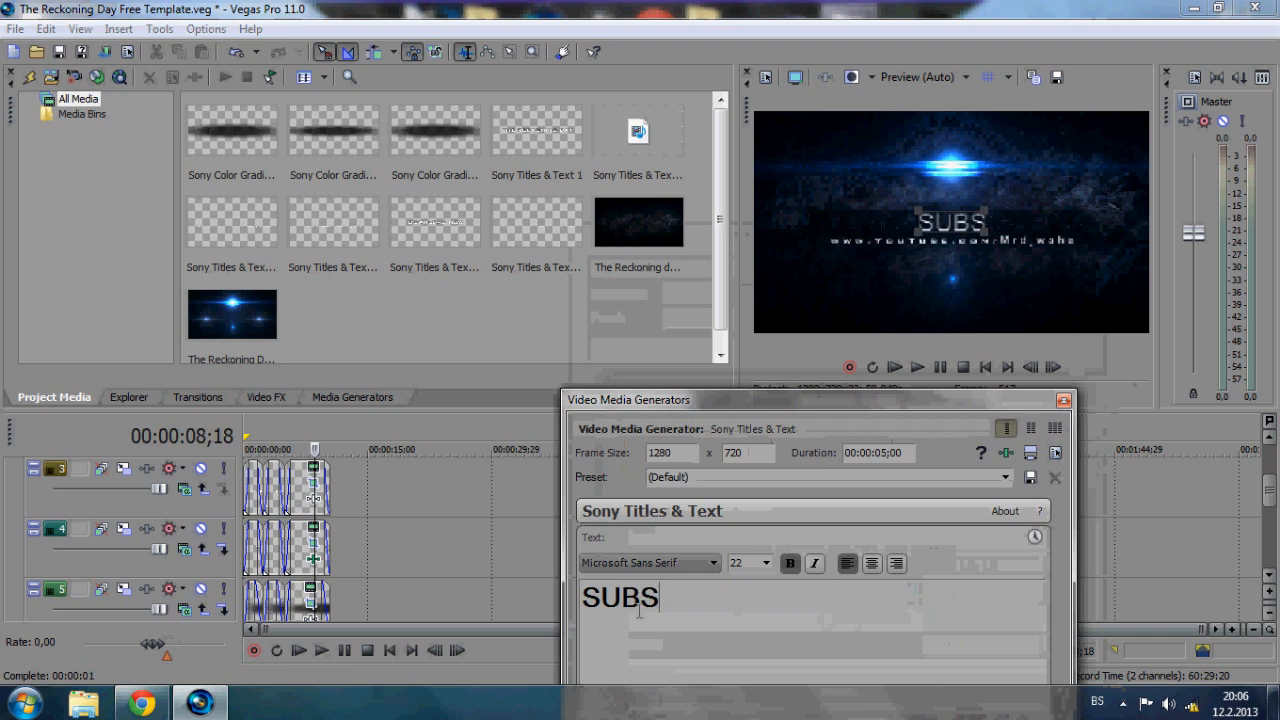
{"action": "type", "text": "CRIBE"}
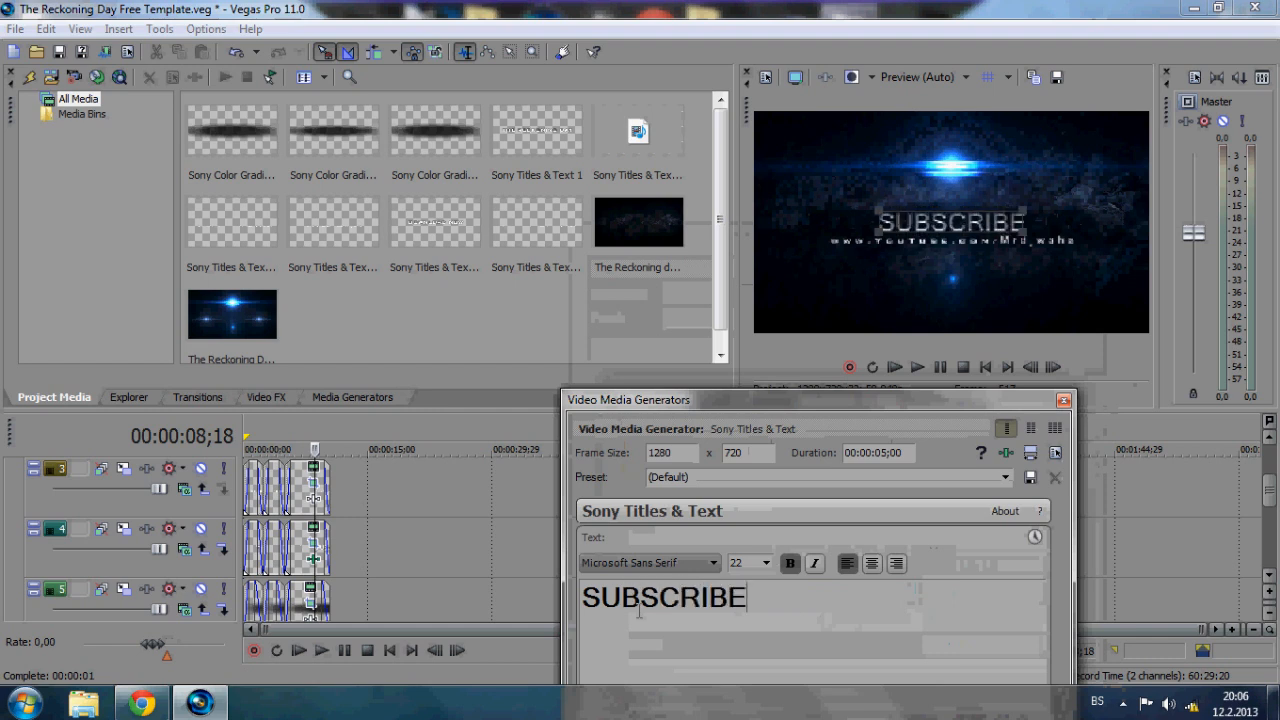
{"action": "left_click", "coordinate": [1064, 400]}
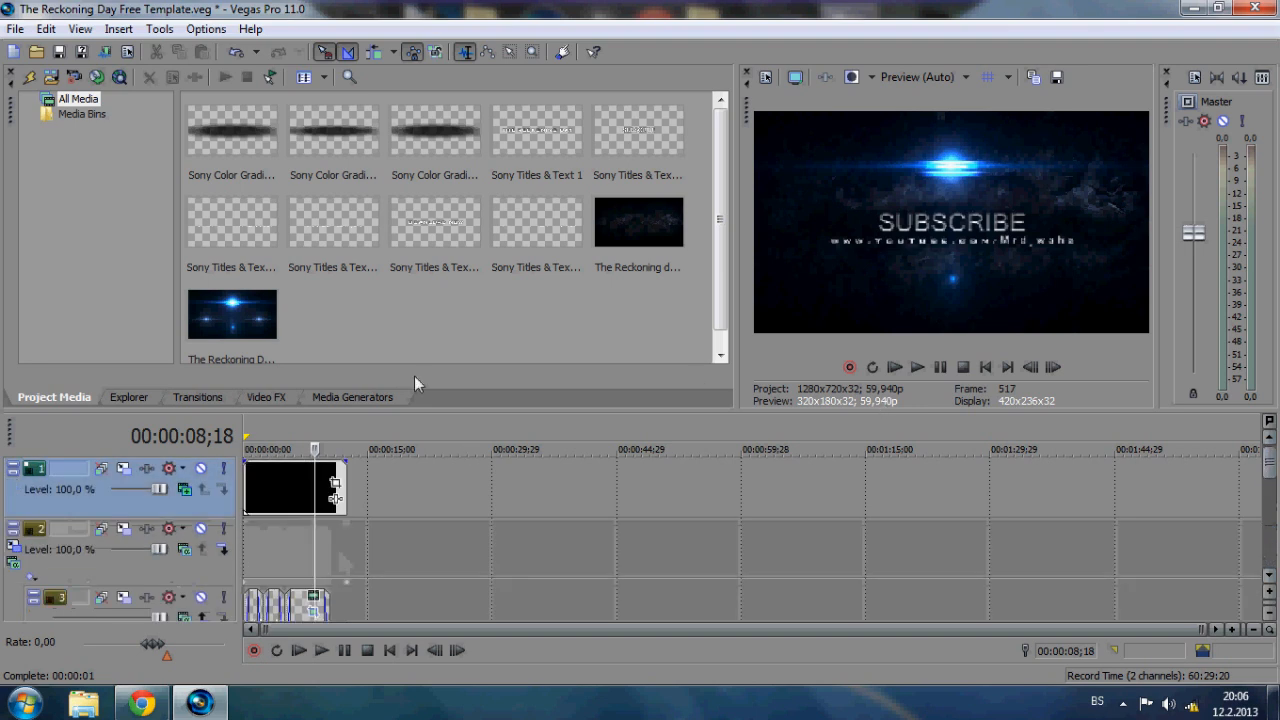
Reword the tagline title media (typing 'wesom') and replay the intro from the start to check it
{"action": "left_click", "coordinate": [332, 222]}
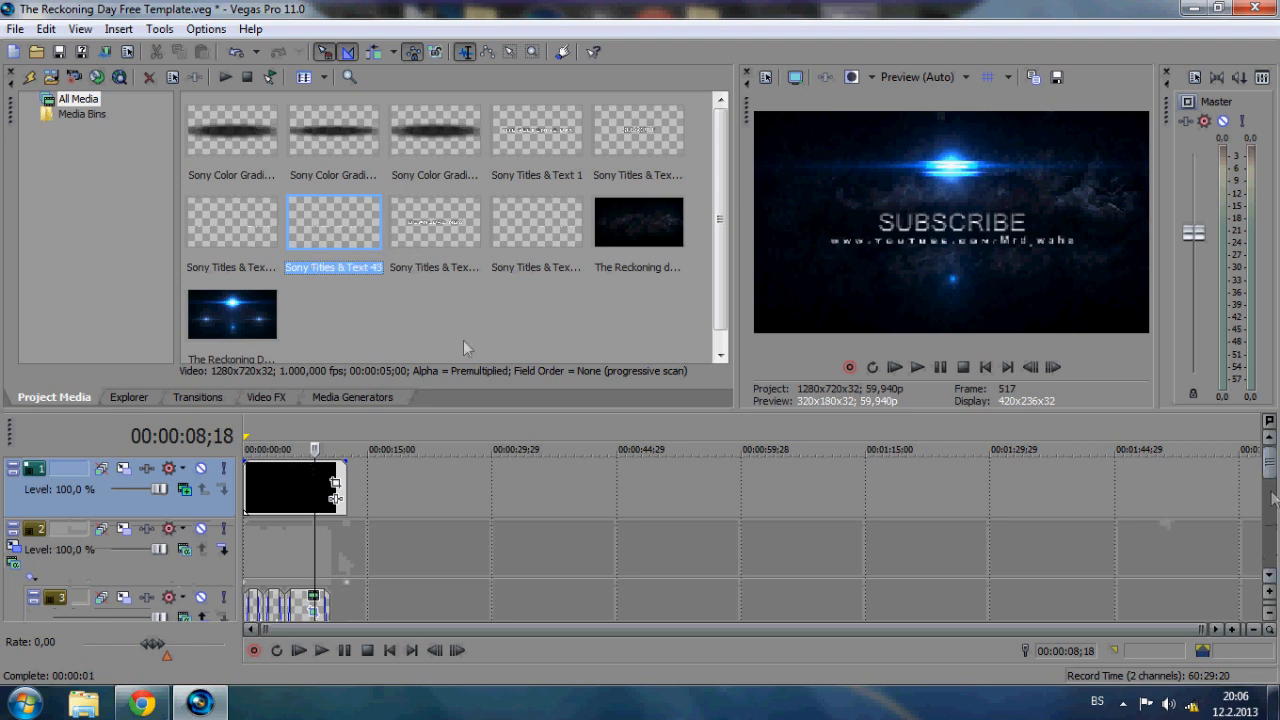
{"action": "mouse_move", "coordinate": [432, 236]}
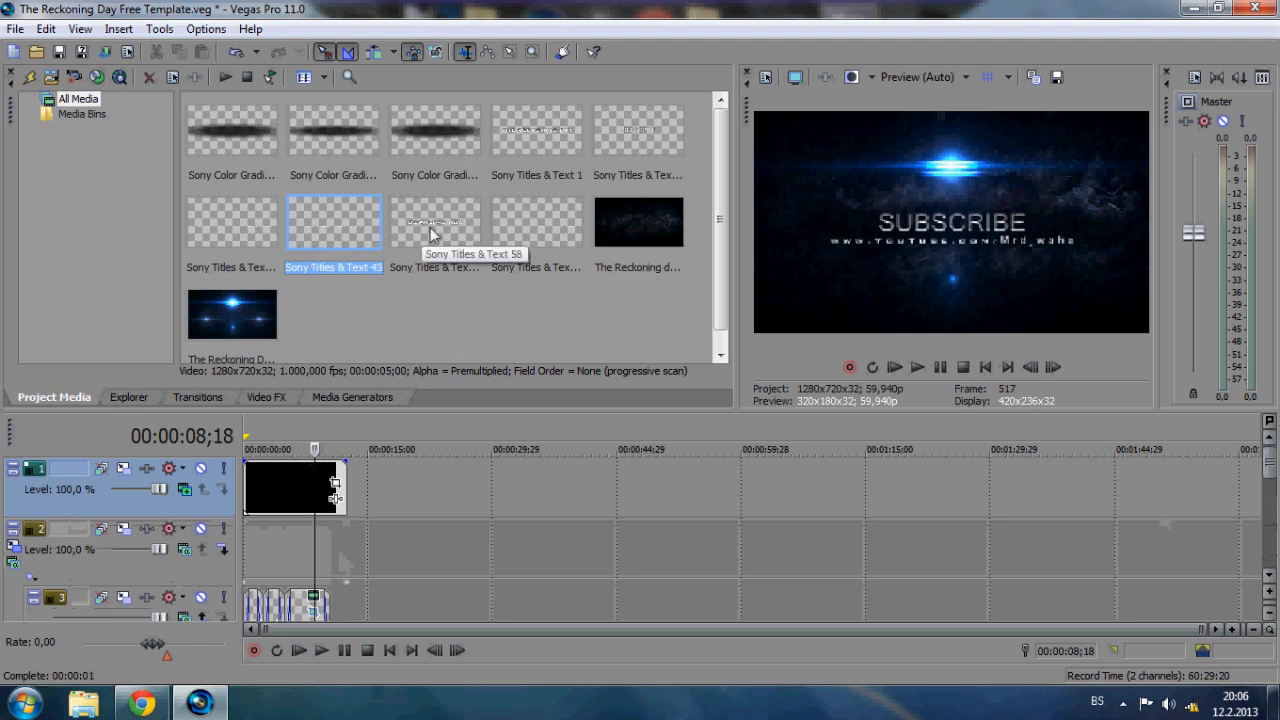
{"action": "mouse_move", "coordinate": [552, 144]}
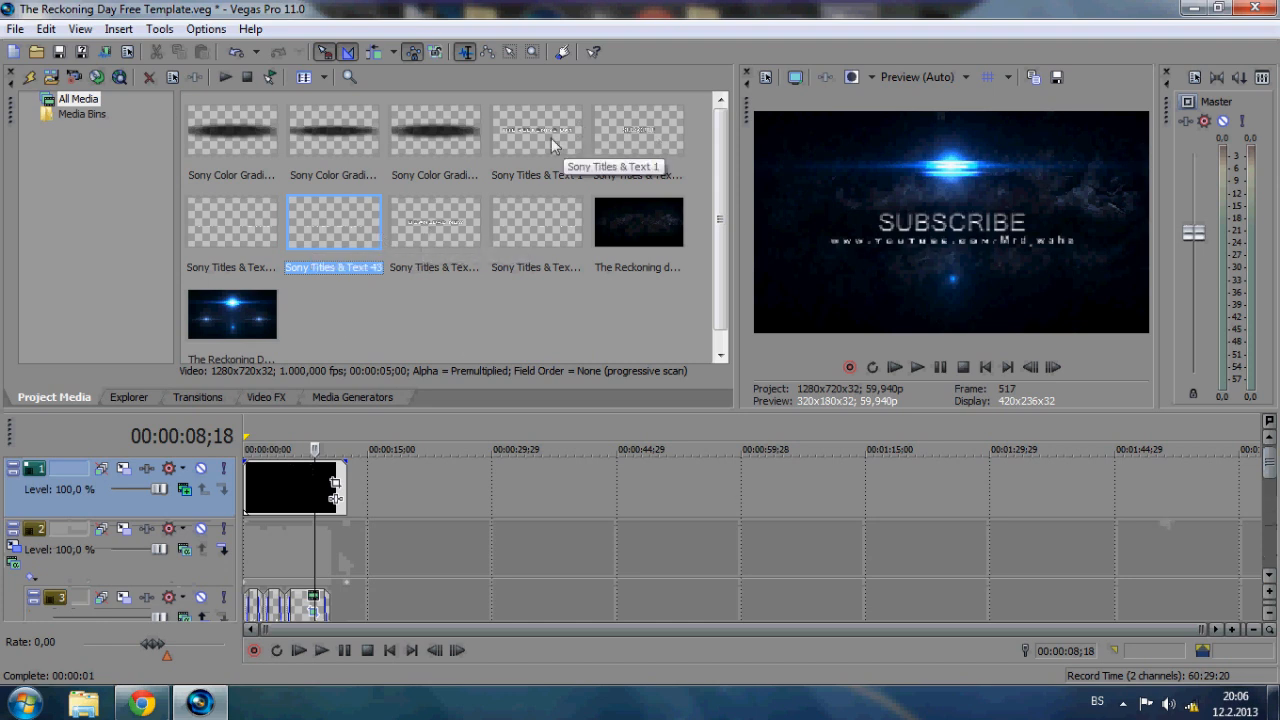
{"action": "left_click", "coordinate": [536, 132]}
{"action": "type", "text": "New Ac"}
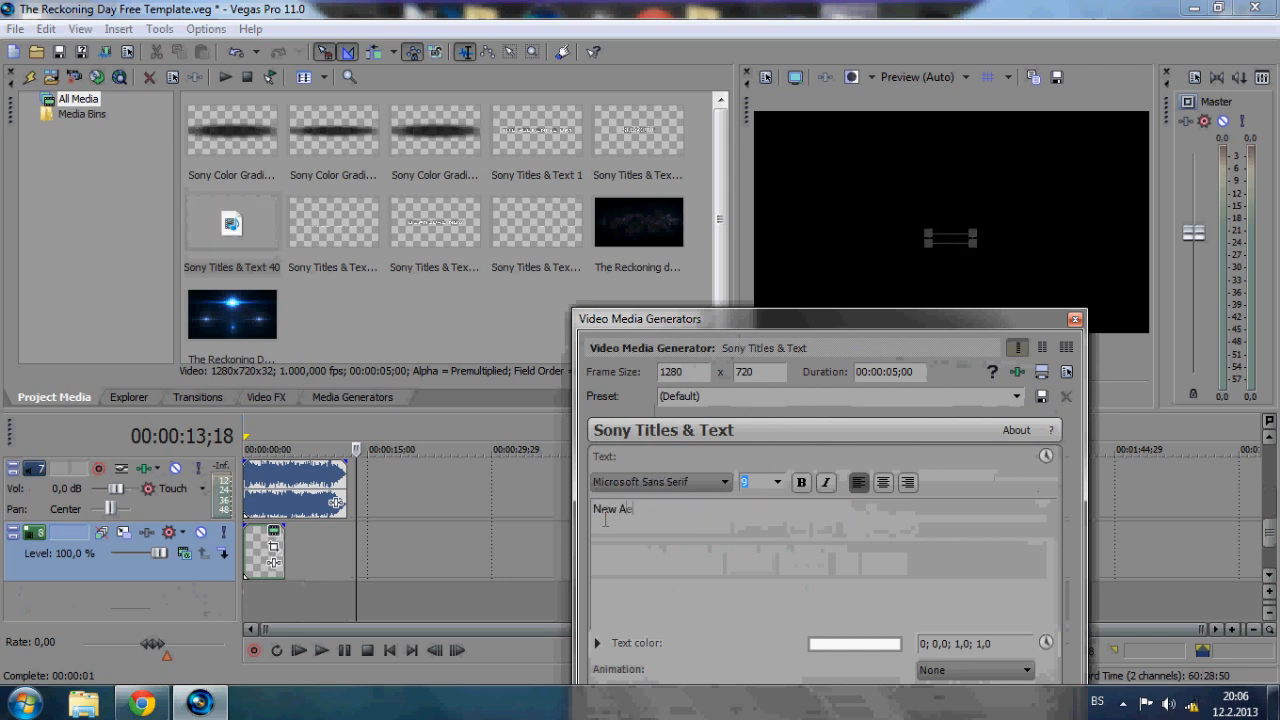
{"action": "type", "text": "wesom"}
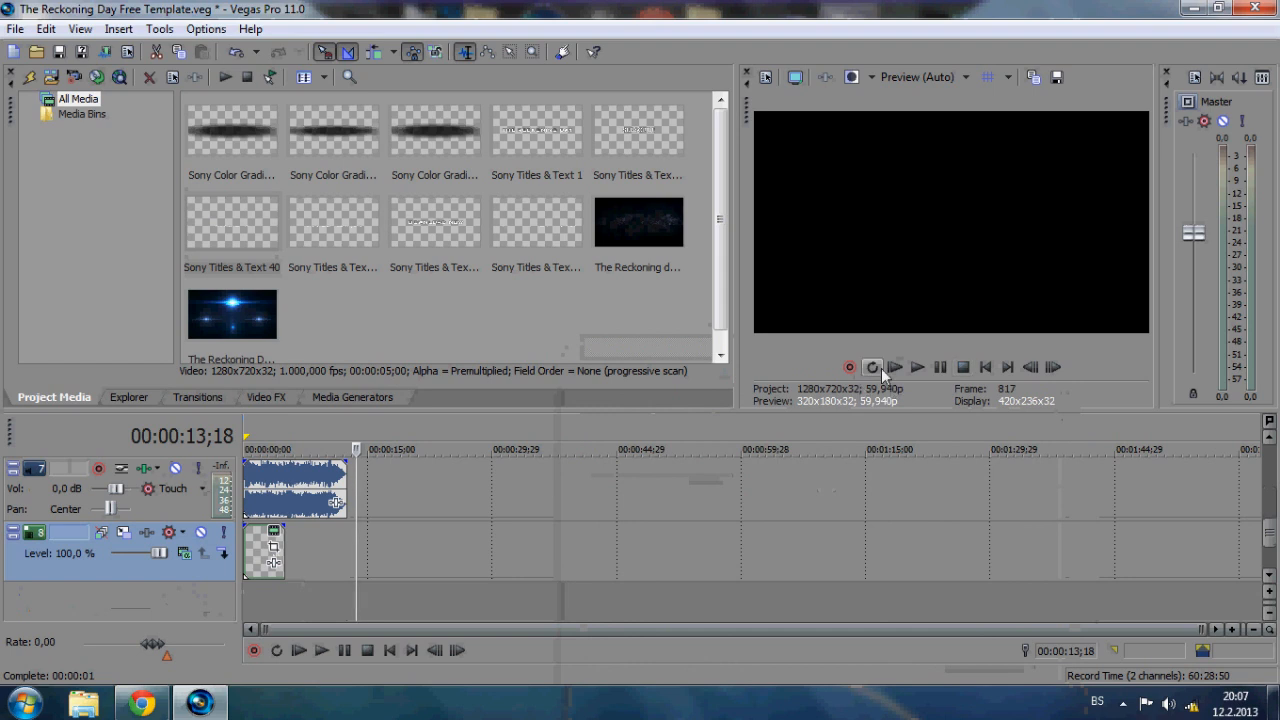
{"action": "left_click", "coordinate": [894, 368]}
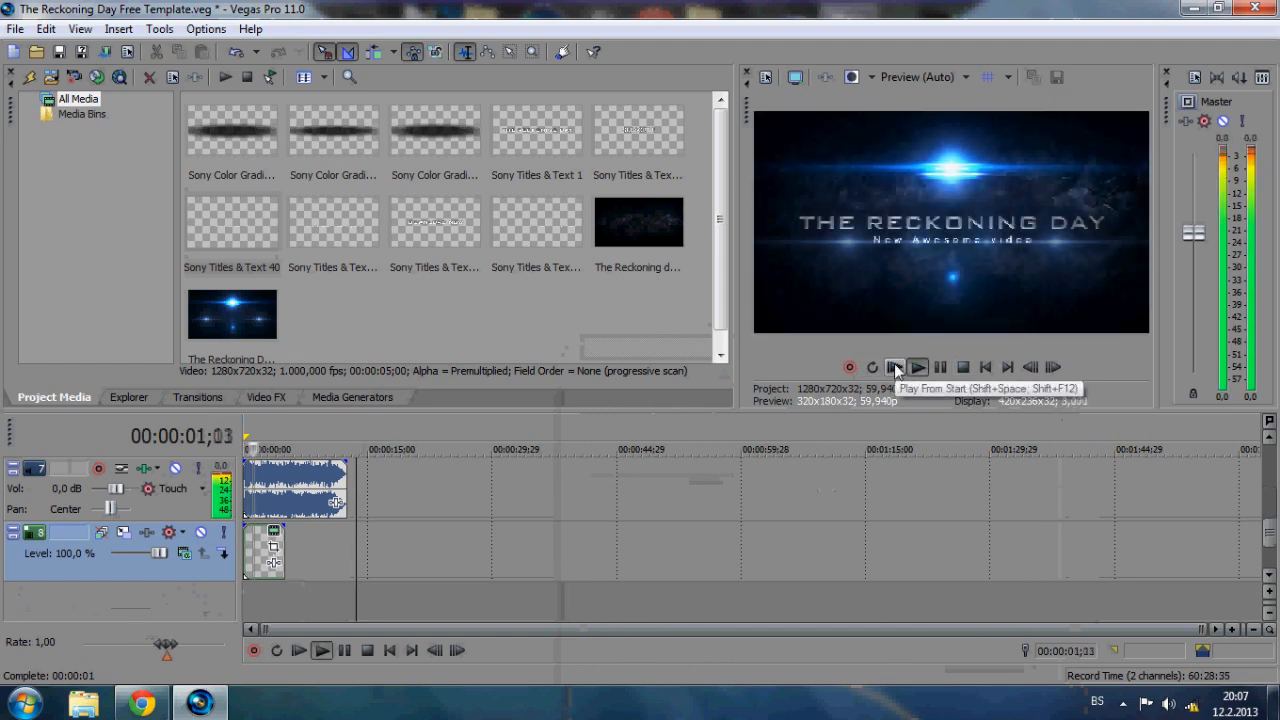
{"action": "left_click", "coordinate": [916, 368]}
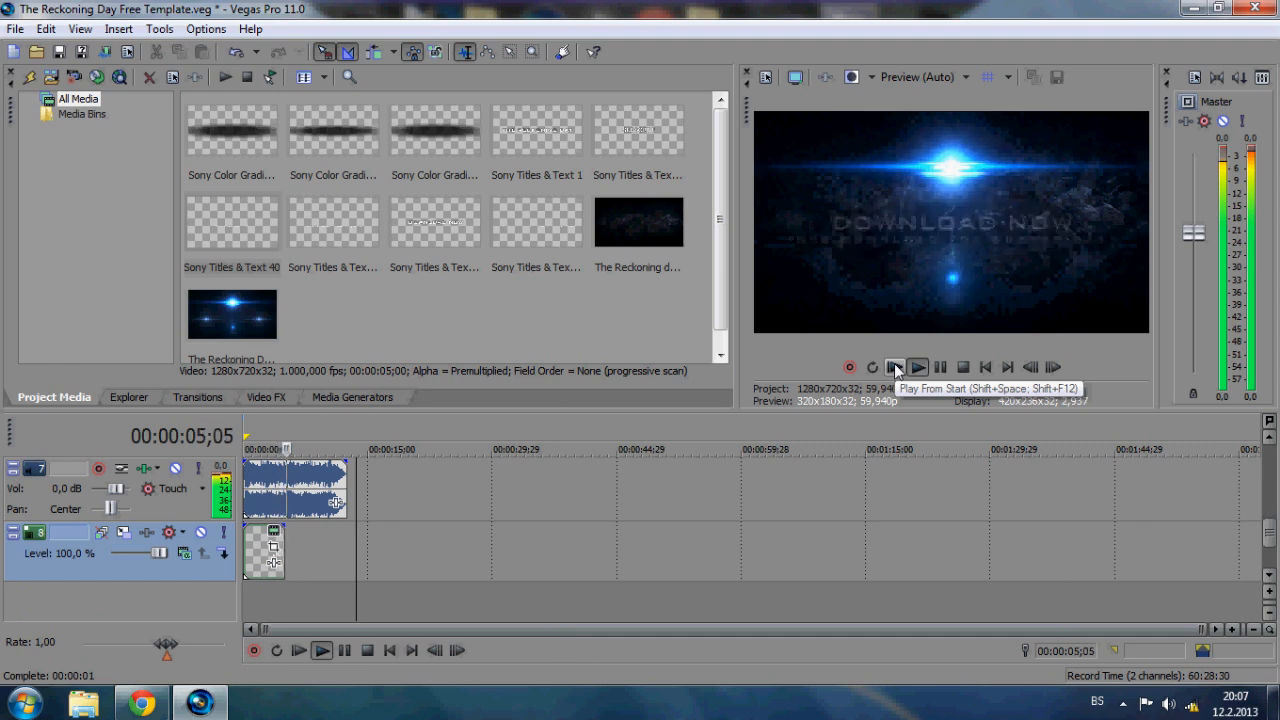
{"action": "left_click", "coordinate": [916, 368]}
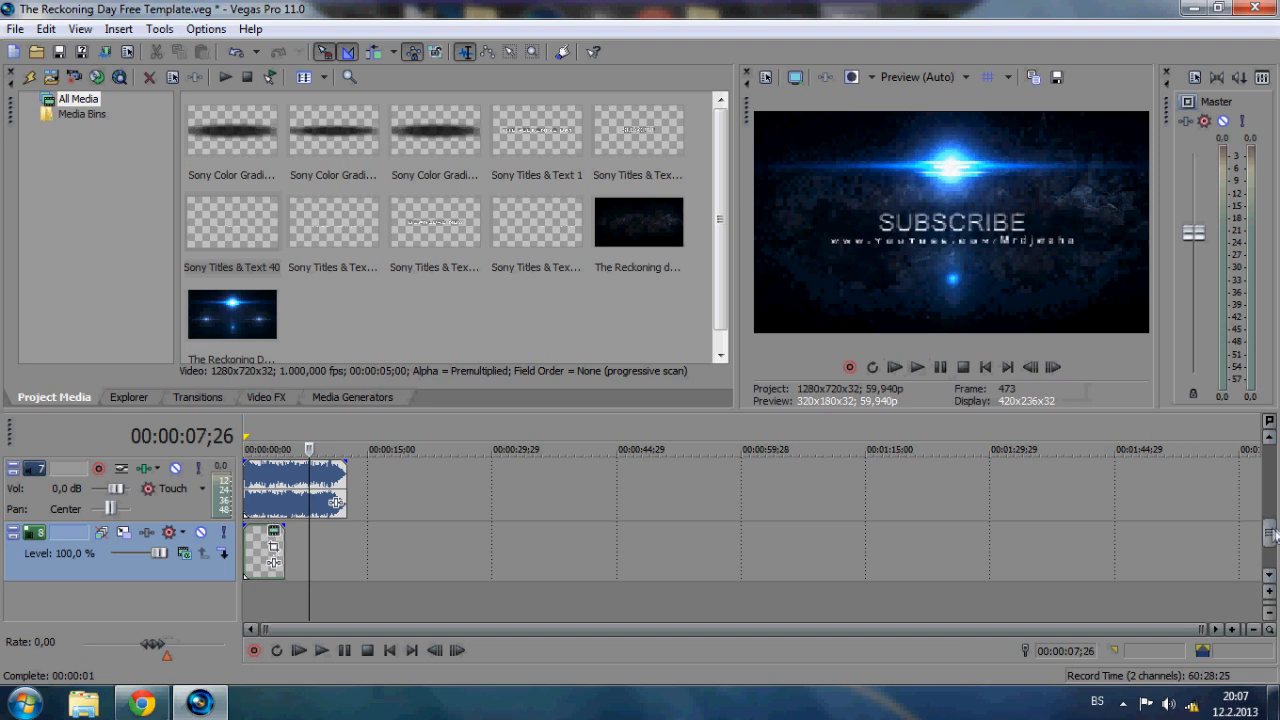
{"action": "mouse_move", "coordinate": [1270, 536]}
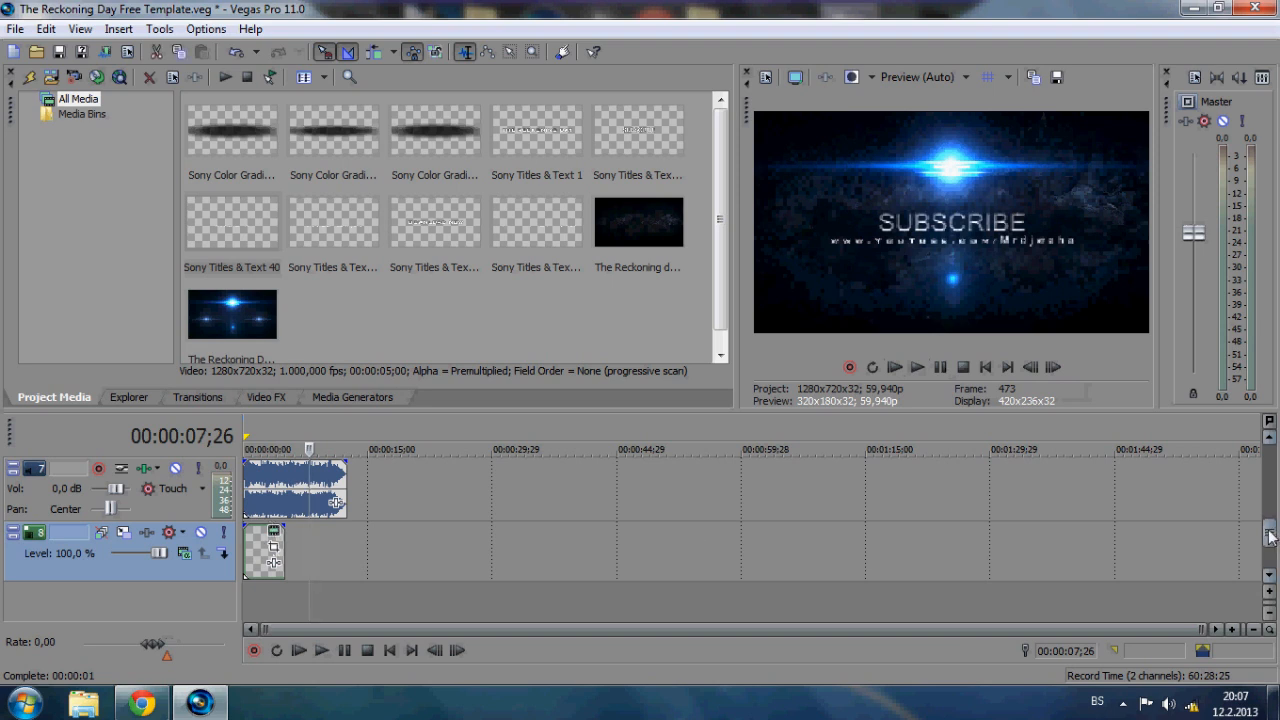
{"action": "mouse_move", "coordinate": [536, 130]}
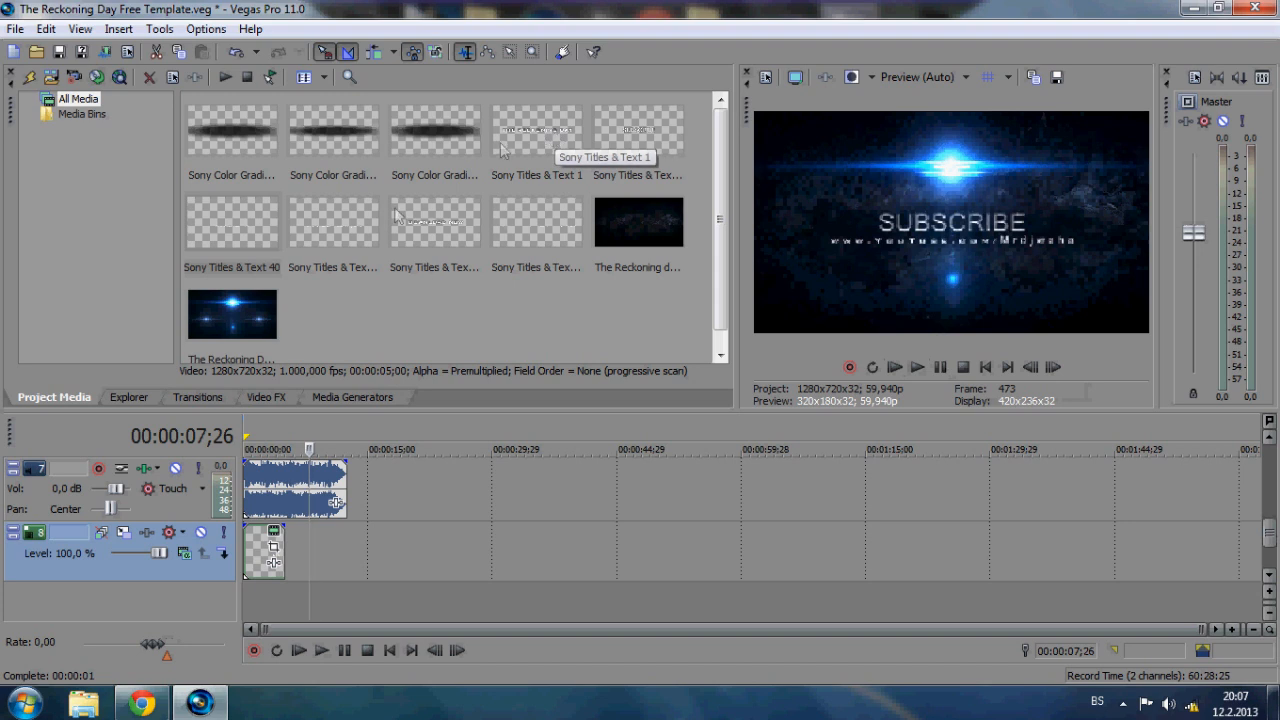
Change THE RECKONING DAY title text to TOONIC PC and close the generator
{"action": "left_click", "coordinate": [536, 132]}
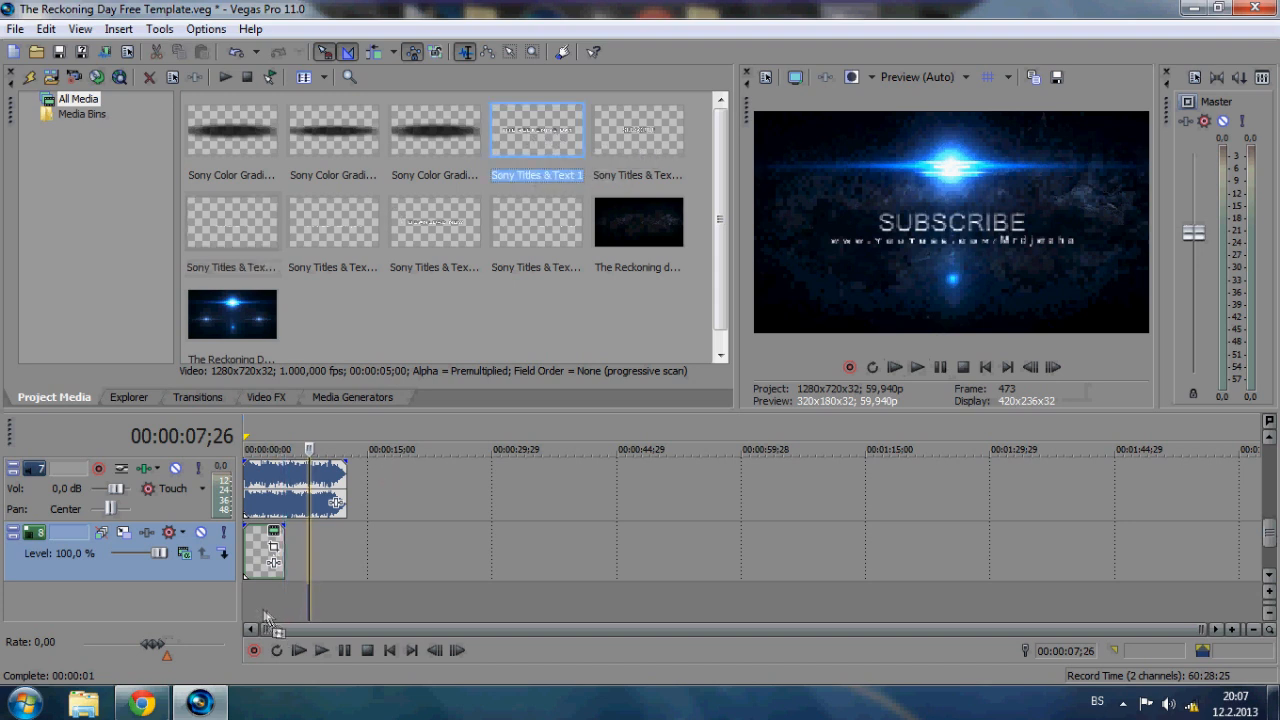
{"action": "double_click", "coordinate": [264, 550]}
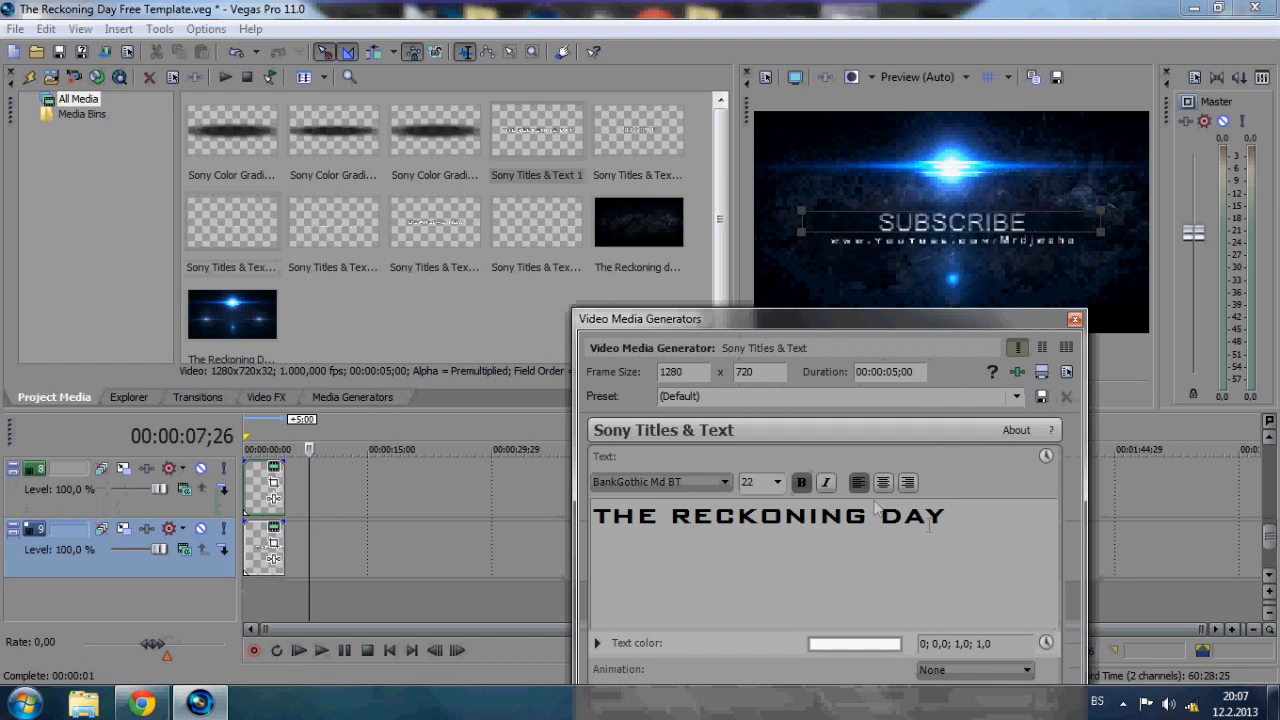
{"action": "triple_click", "coordinate": [768, 516]}
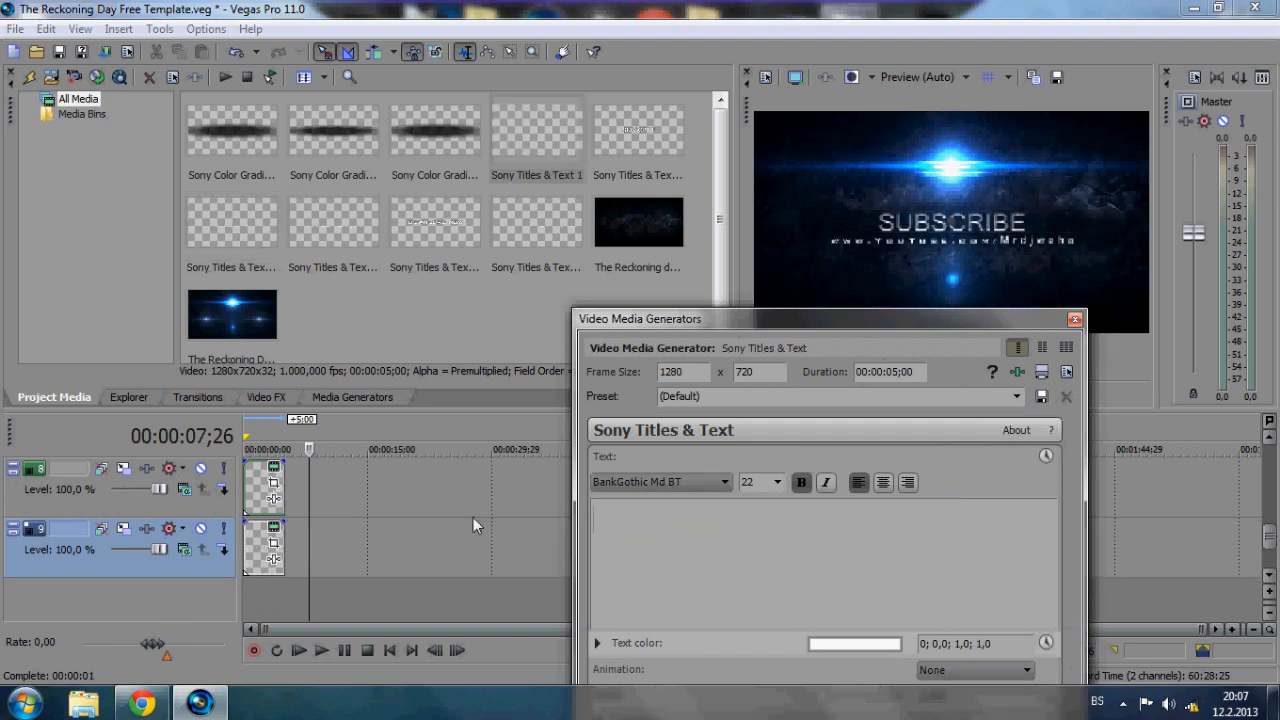
{"action": "type", "text": "TOONIC"}
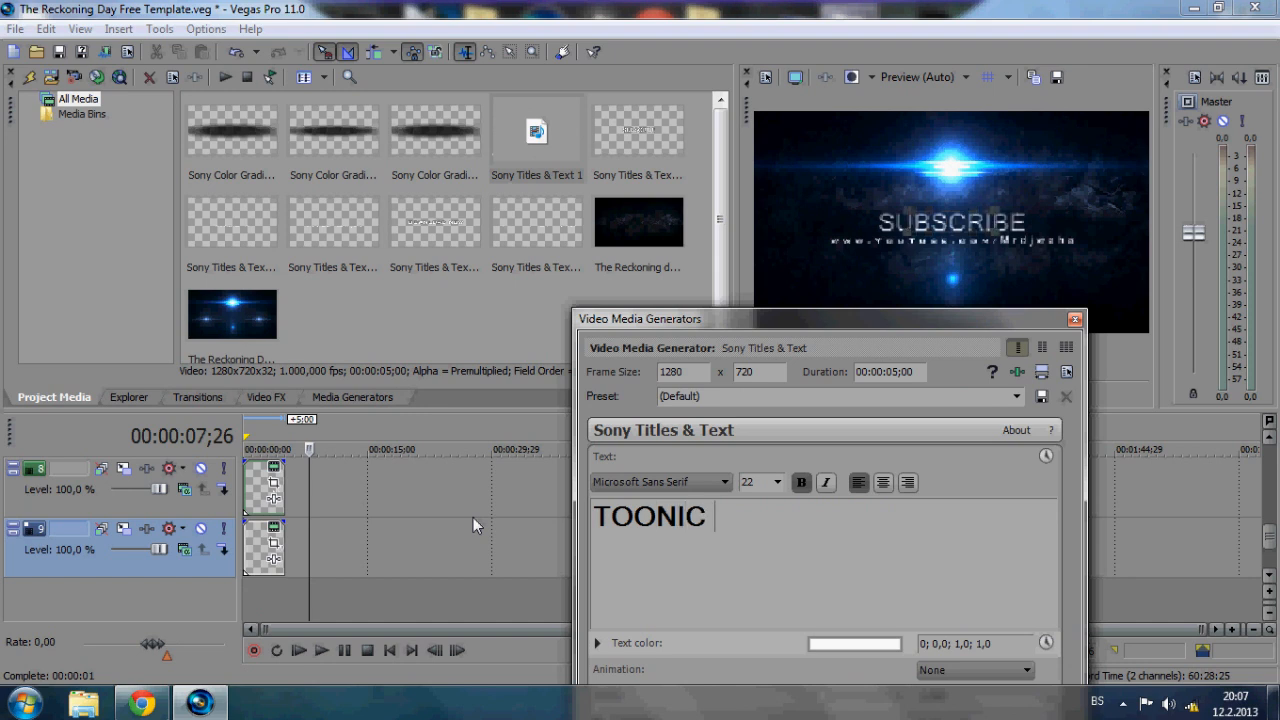
{"action": "type", "text": "PC"}
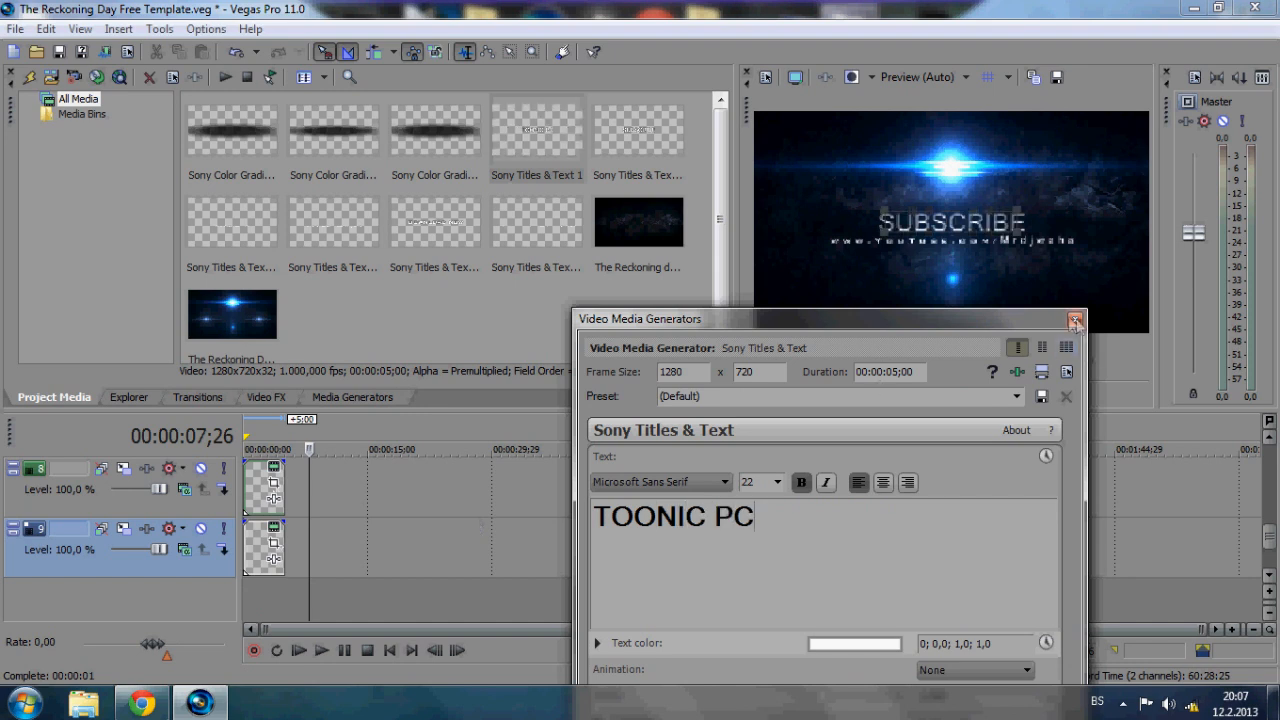
{"action": "left_click", "coordinate": [1076, 320]}
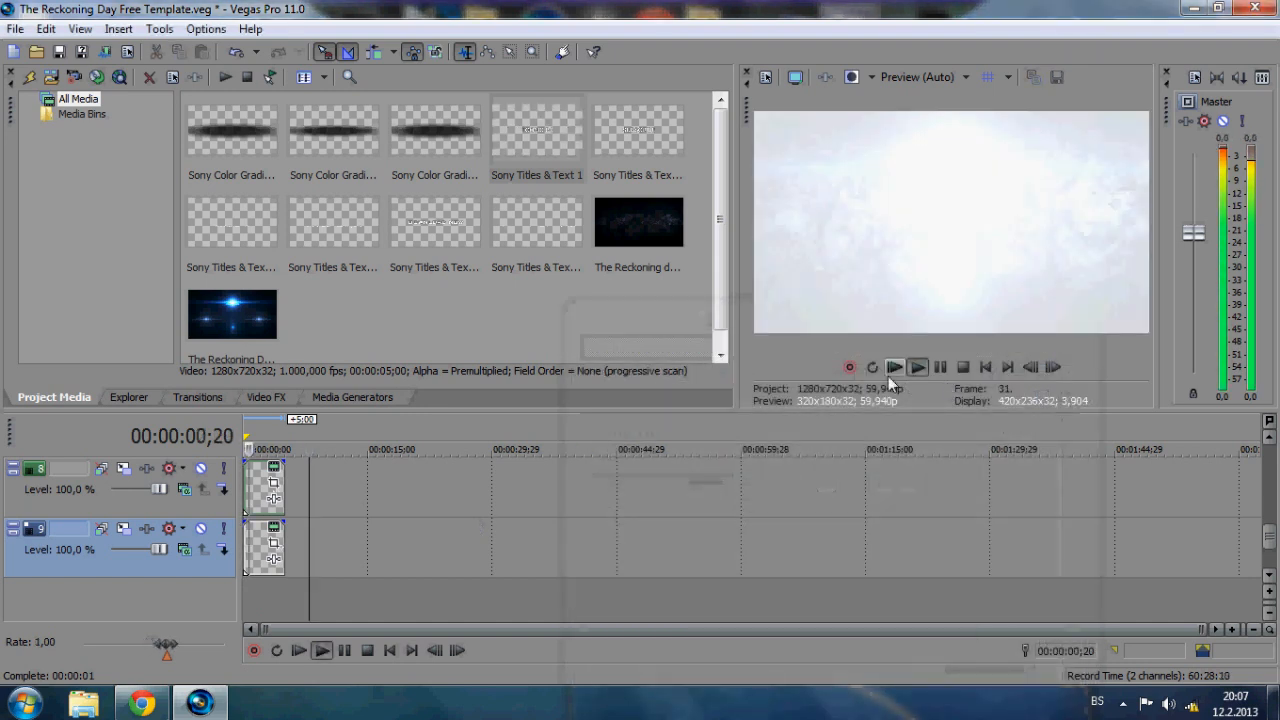
Replay the intro in the Preview window past the SUBSCRIBE card
{"action": "left_click", "coordinate": [918, 368]}
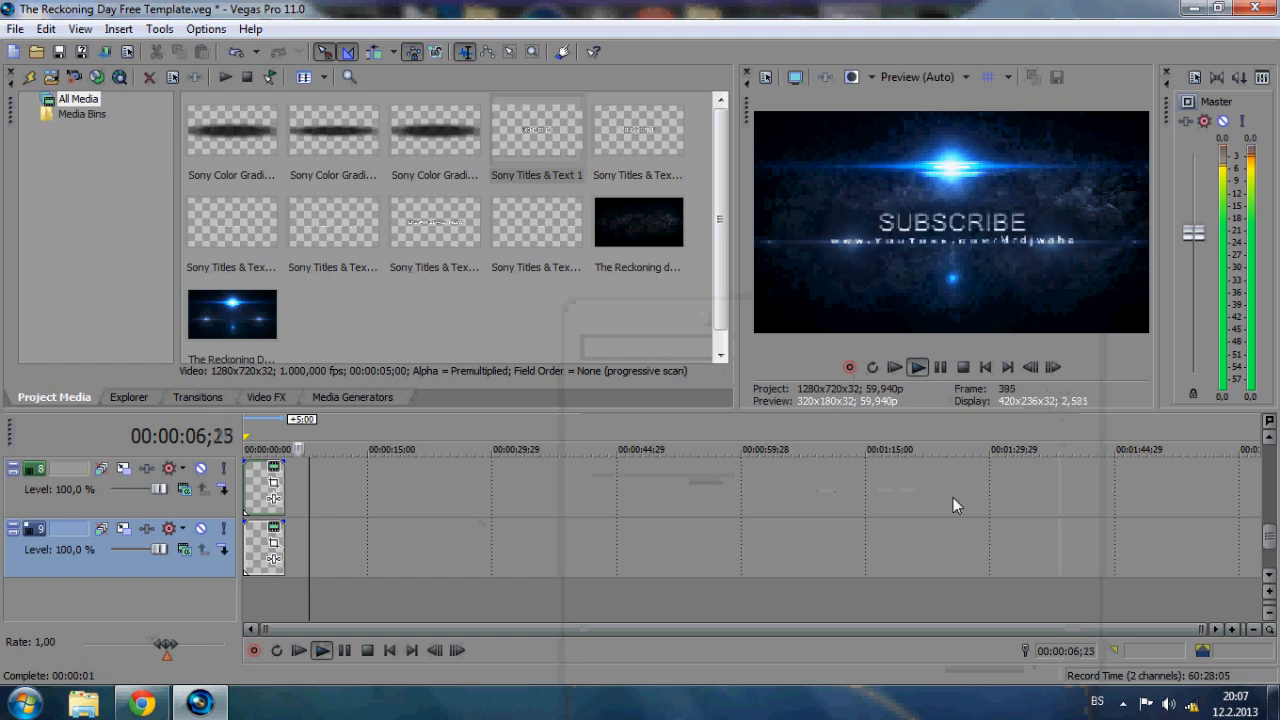
{"action": "left_click", "coordinate": [916, 368]}
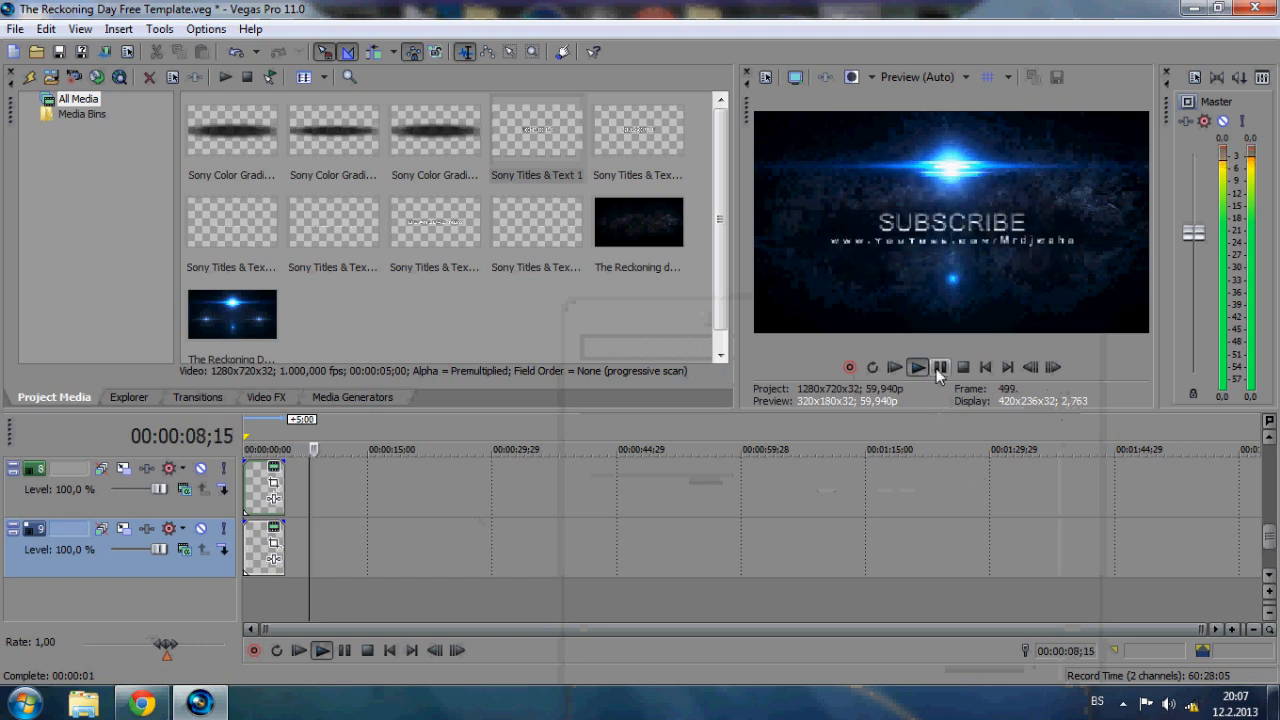
{"action": "left_click", "coordinate": [916, 368]}
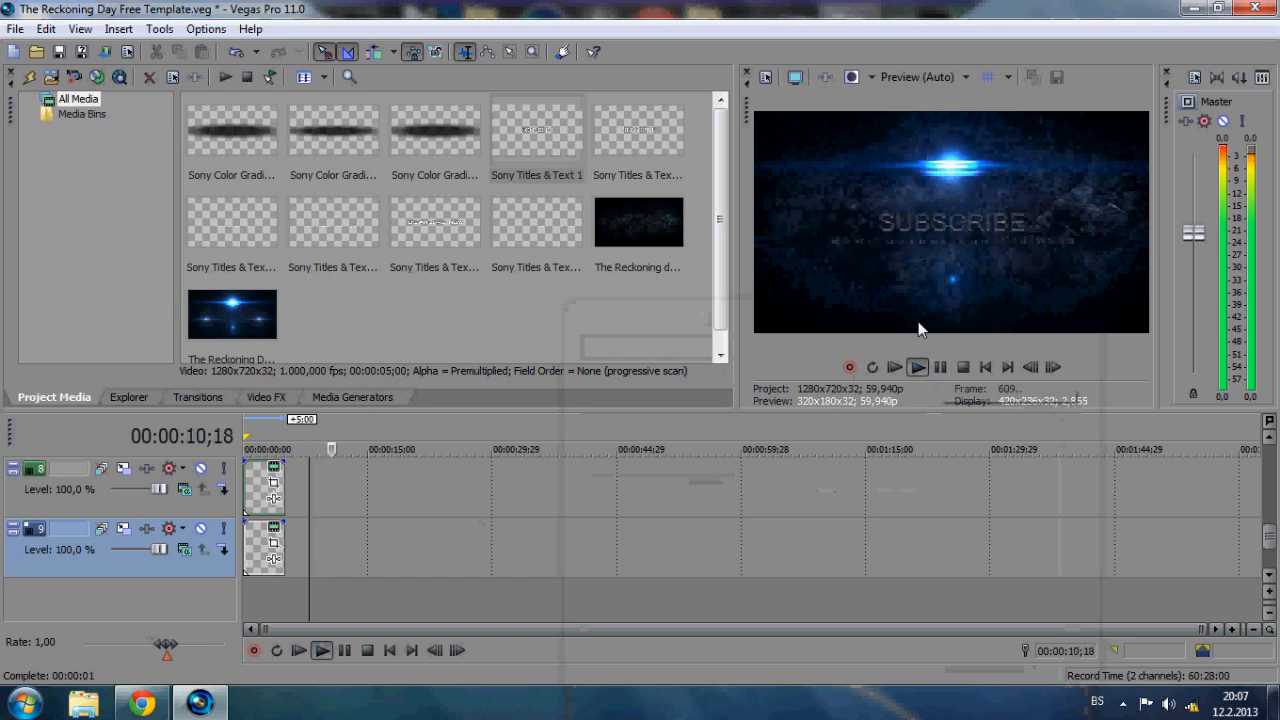
{"action": "left_click", "coordinate": [916, 368]}
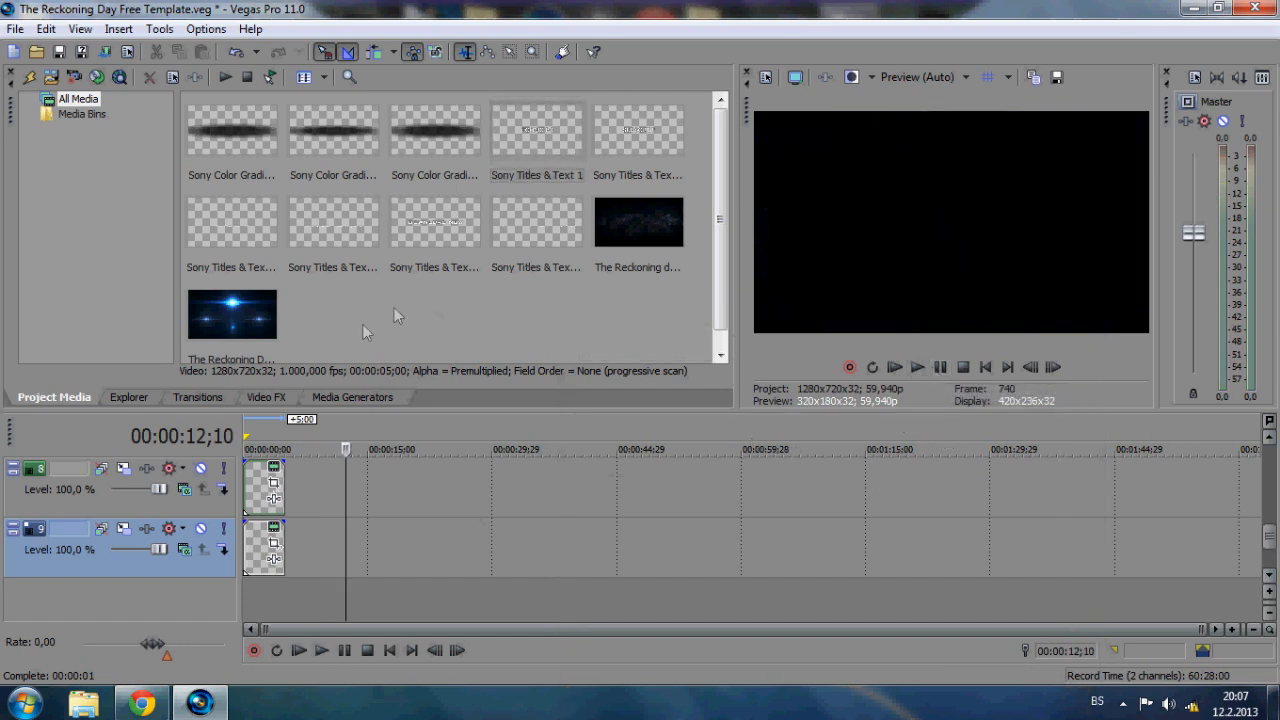
Replace the DOWNLOAD NOW text in Sony Titles & Text 58 with New Video and close the generator
{"action": "left_click", "coordinate": [434, 220]}
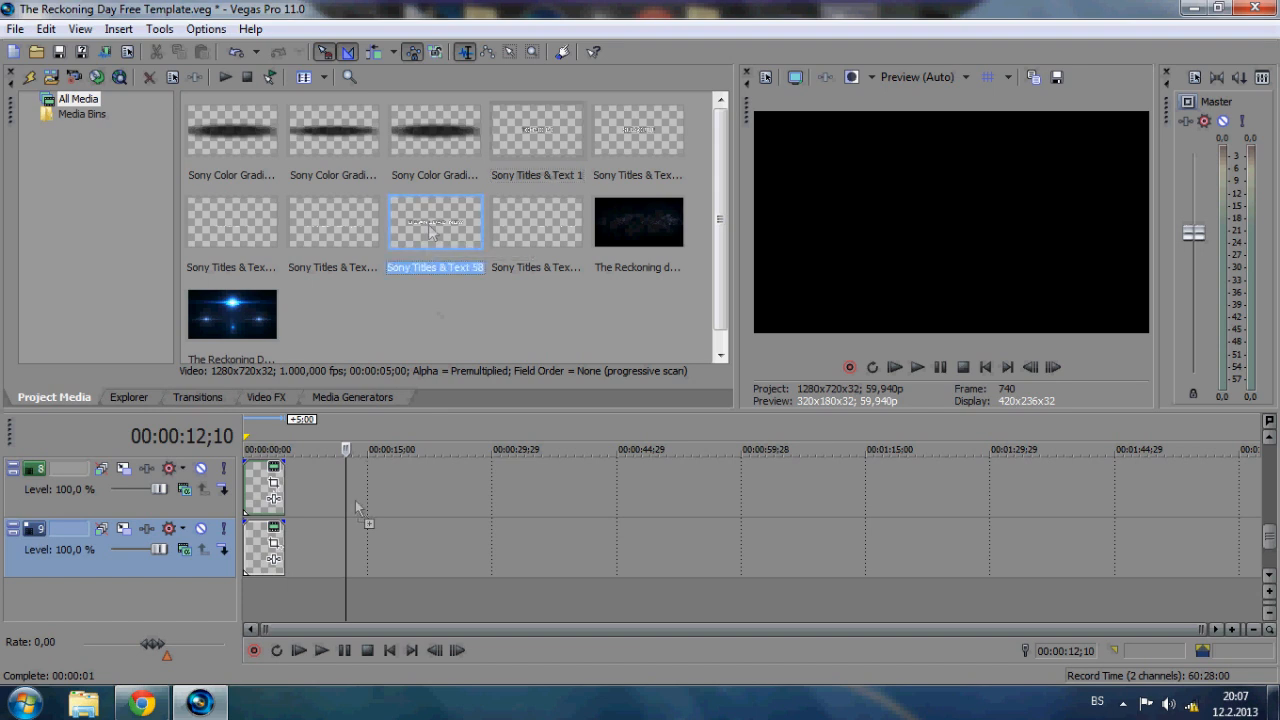
{"action": "double_click", "coordinate": [434, 222]}
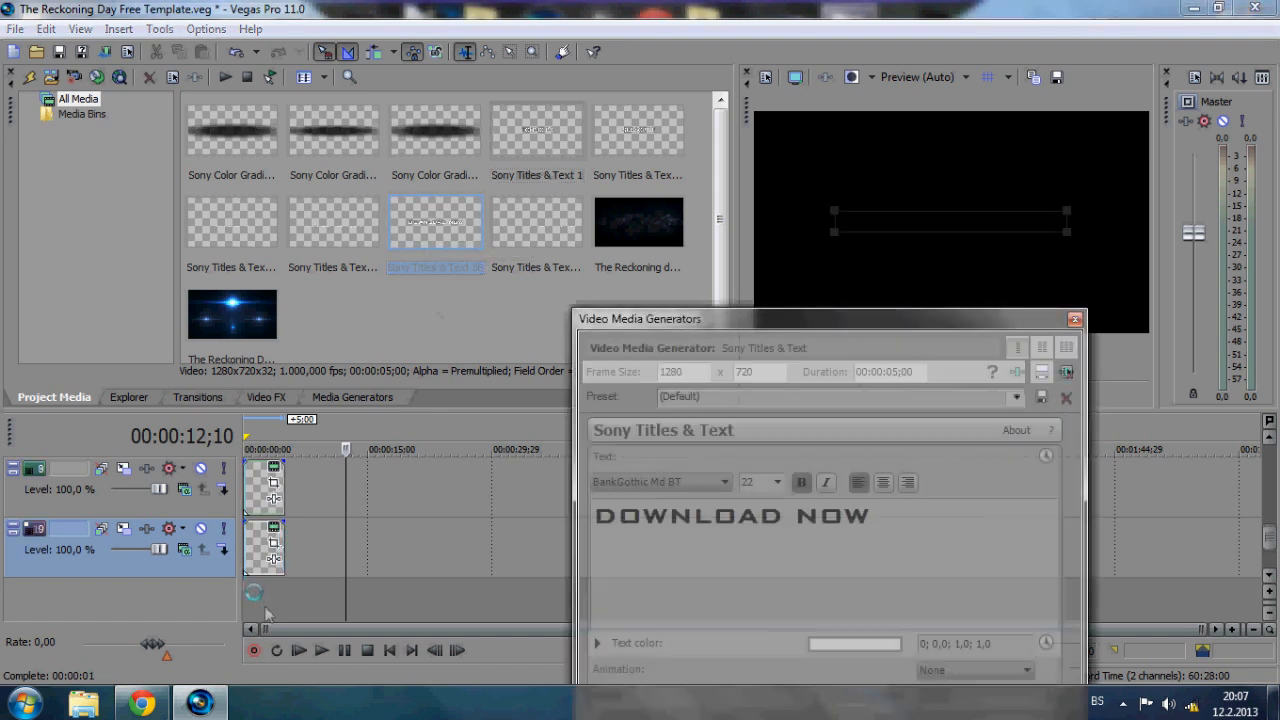
{"action": "triple_click", "coordinate": [730, 516]}
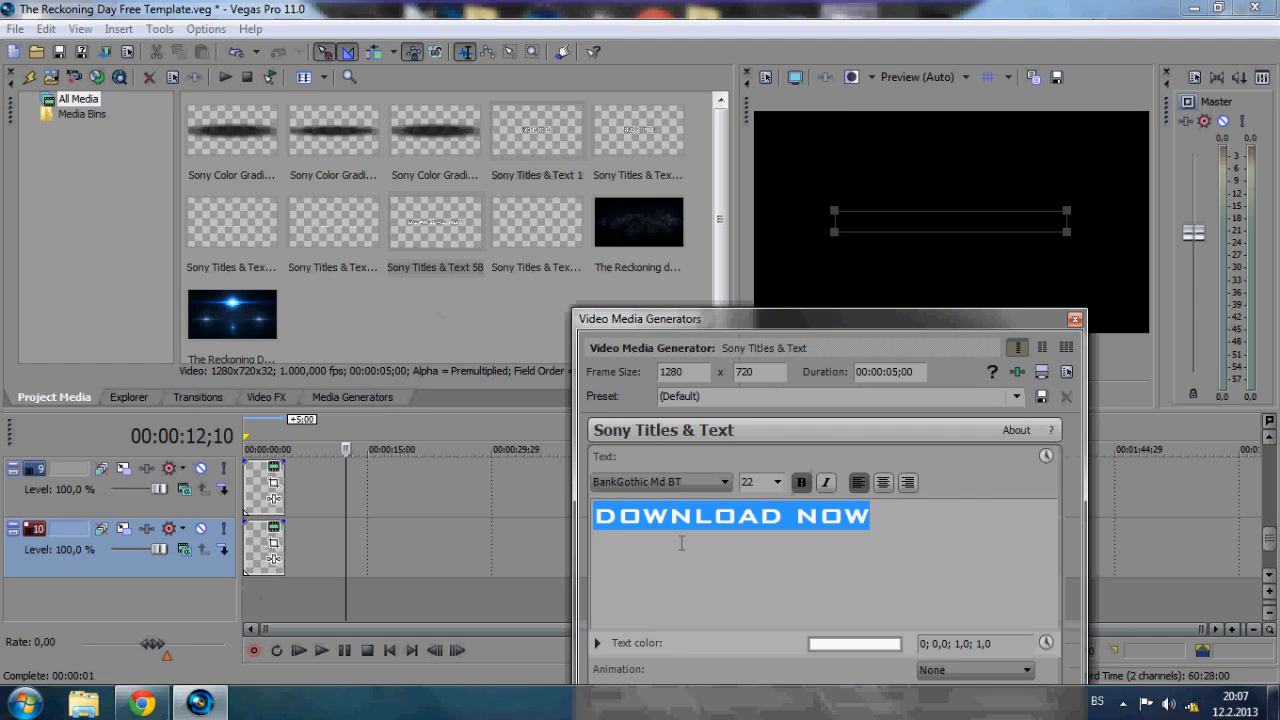
{"action": "key", "text": "Delete"}
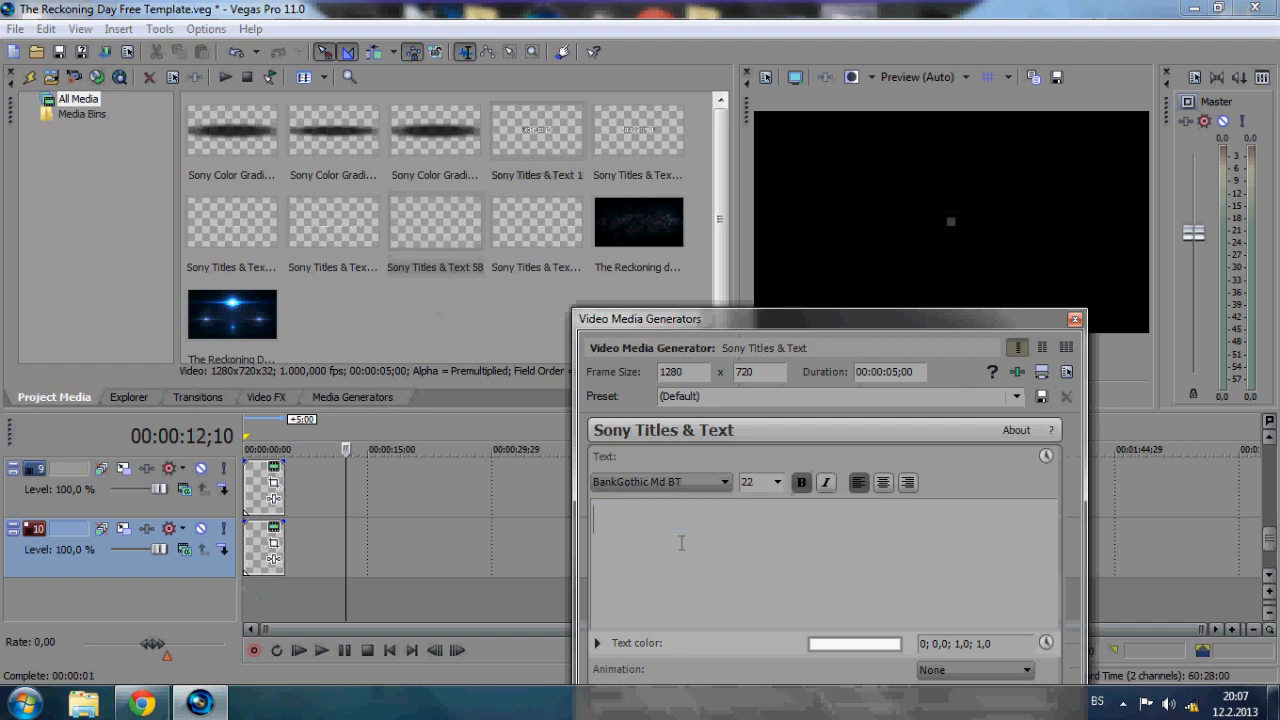
{"action": "type", "text": "N"}
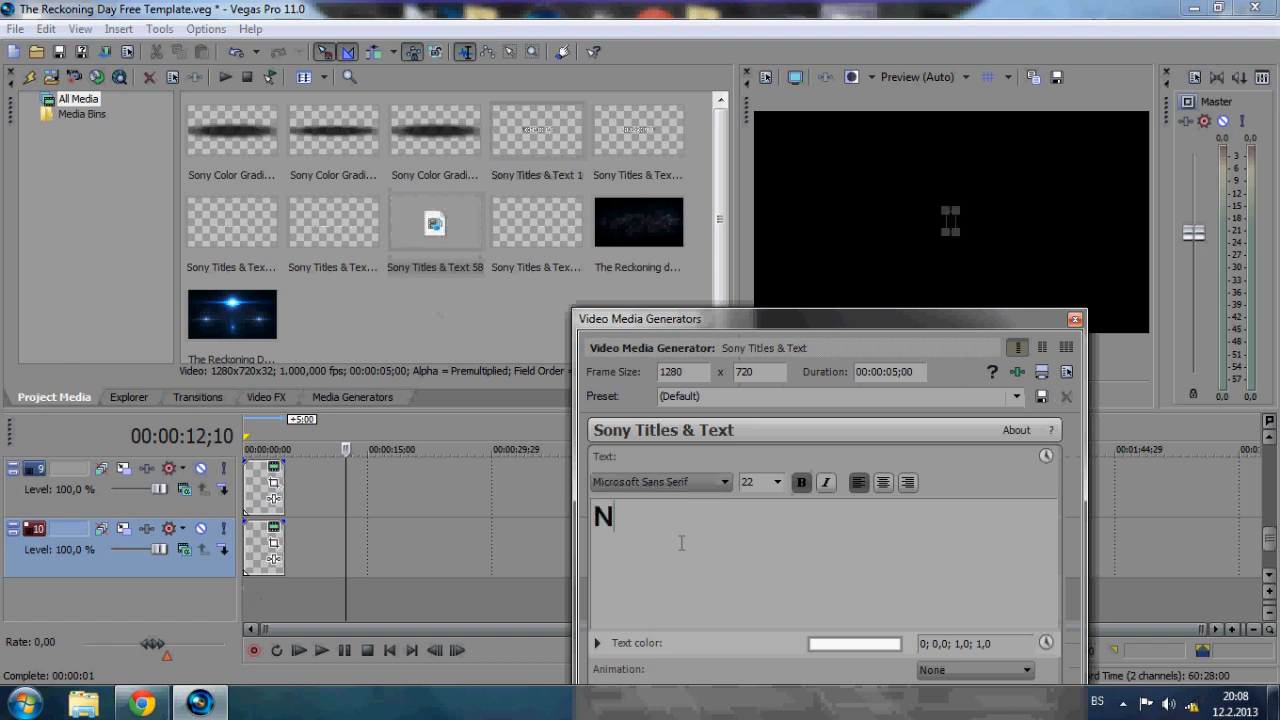
{"action": "type", "text": "ew"}
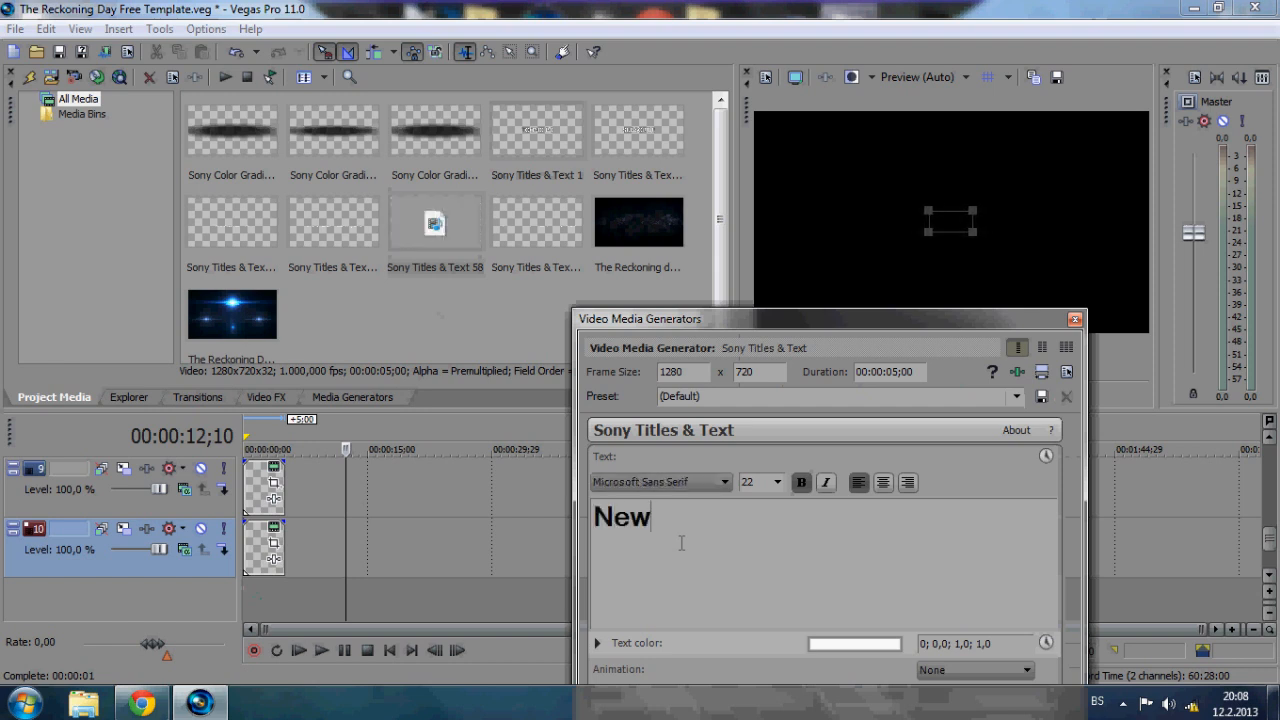
{"action": "type", "text": "Video"}
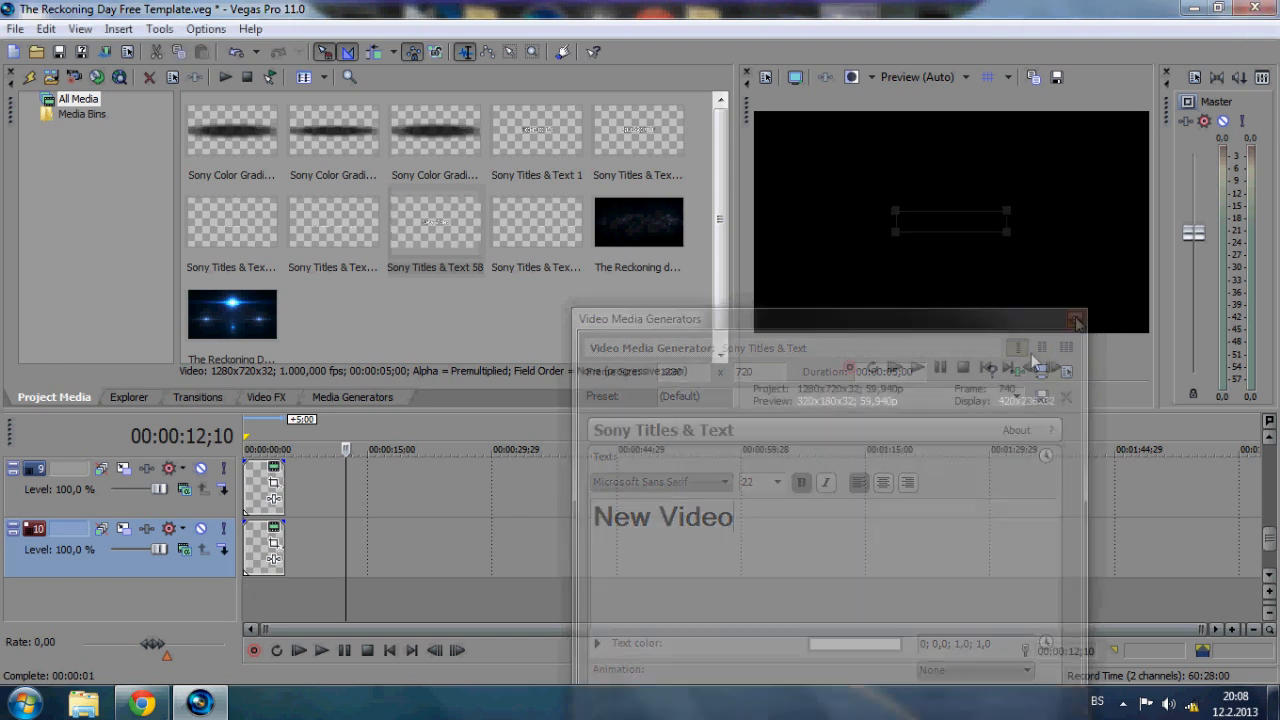
{"action": "left_click", "coordinate": [1076, 320]}
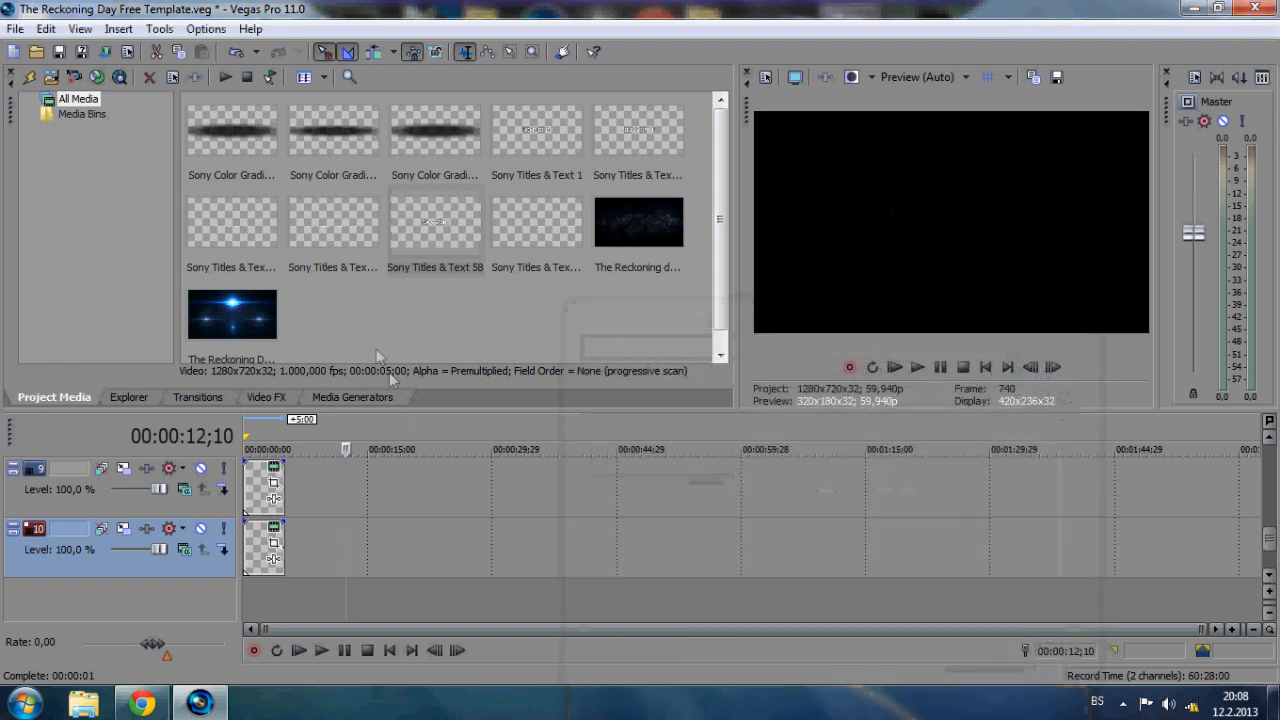
Replay the intro from the start several times to view the New Video wording
{"action": "left_click", "coordinate": [916, 368]}
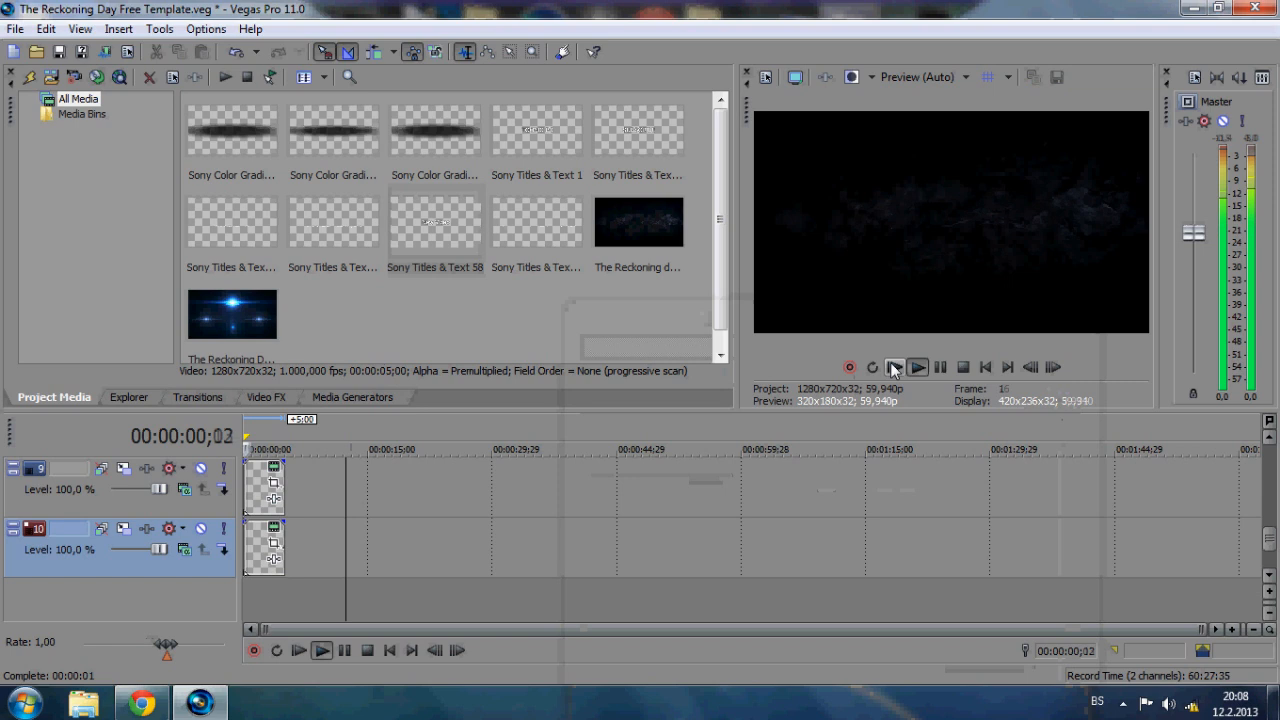
{"action": "left_click", "coordinate": [896, 368]}
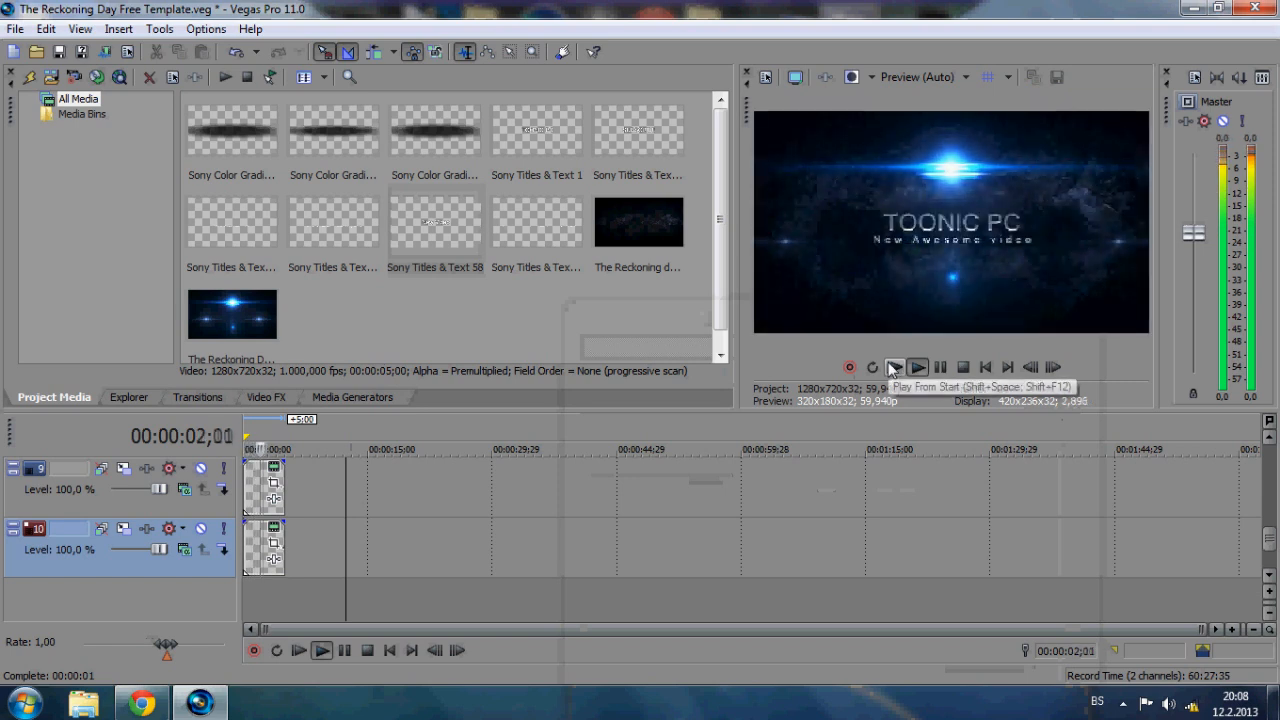
{"action": "left_click", "coordinate": [916, 368]}
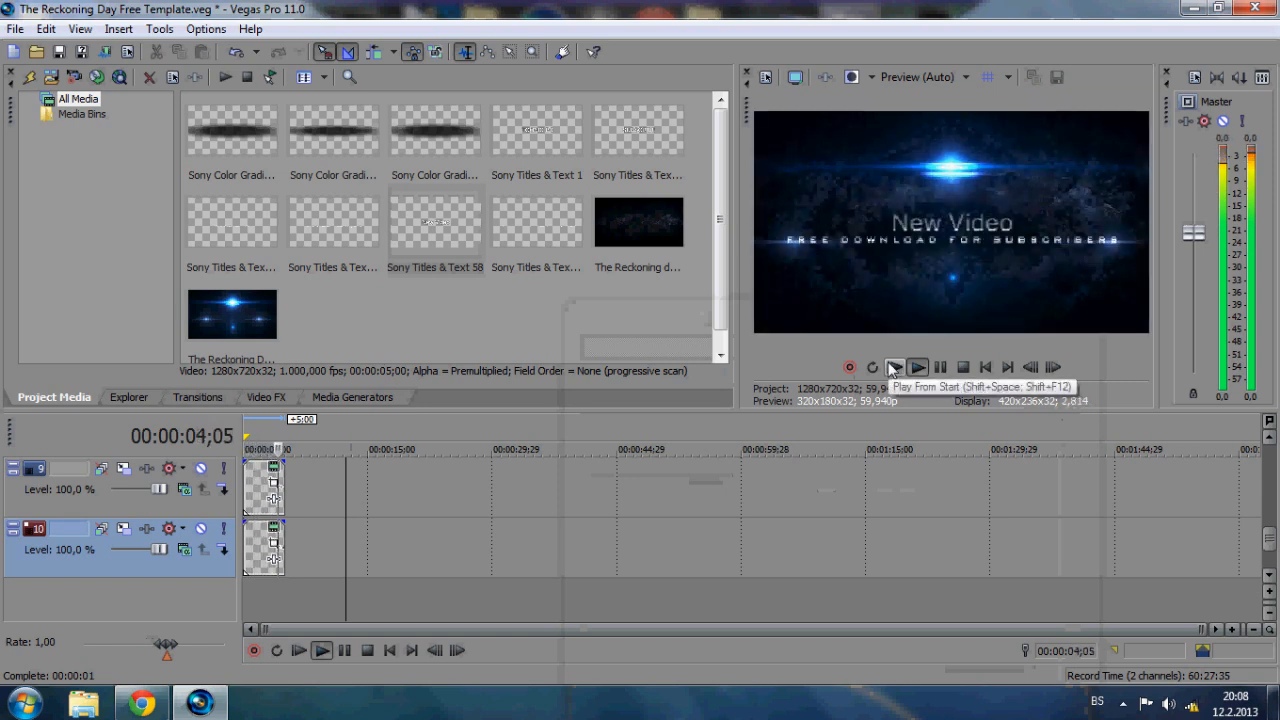
{"action": "left_click", "coordinate": [894, 366]}
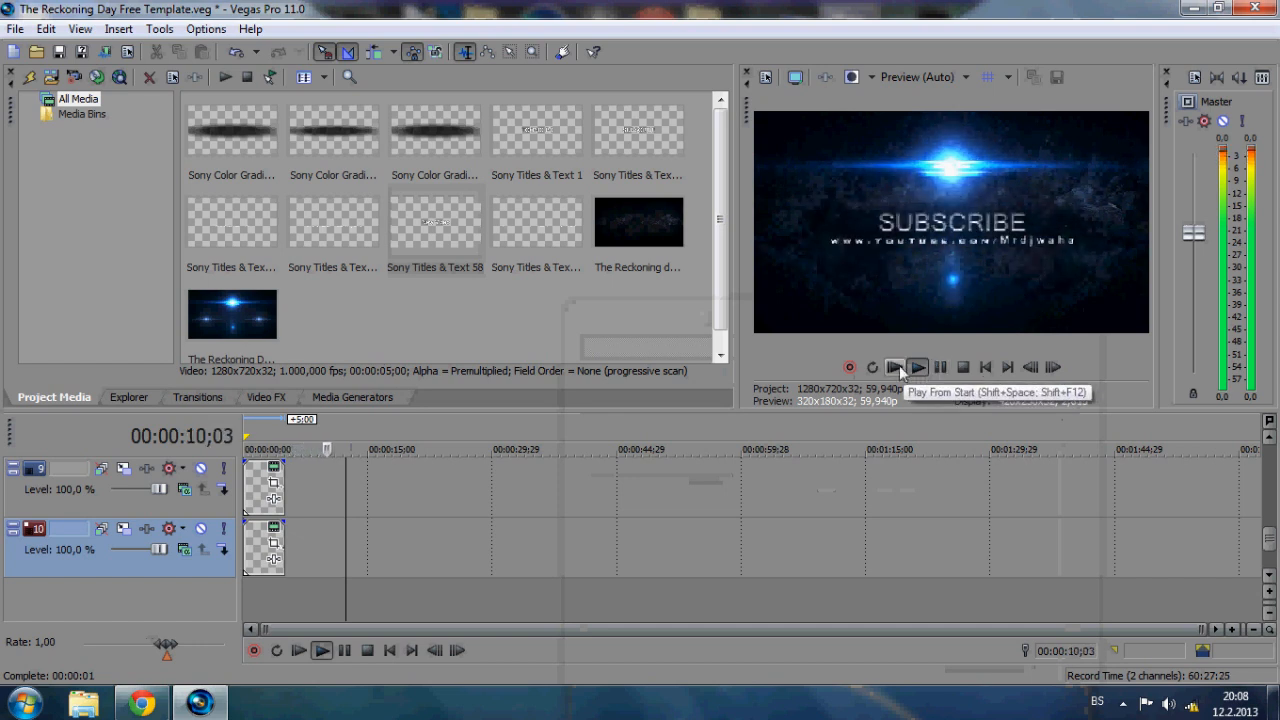
{"action": "left_click", "coordinate": [896, 368]}
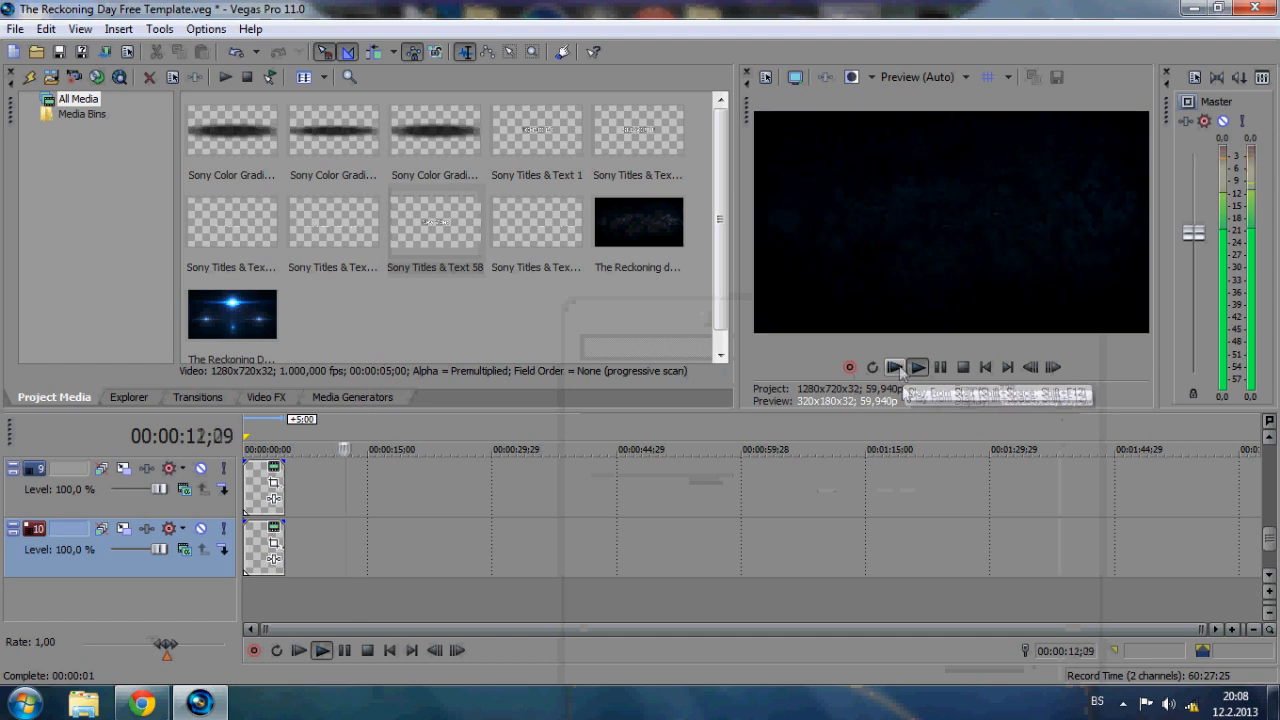
{"action": "left_click", "coordinate": [916, 368]}
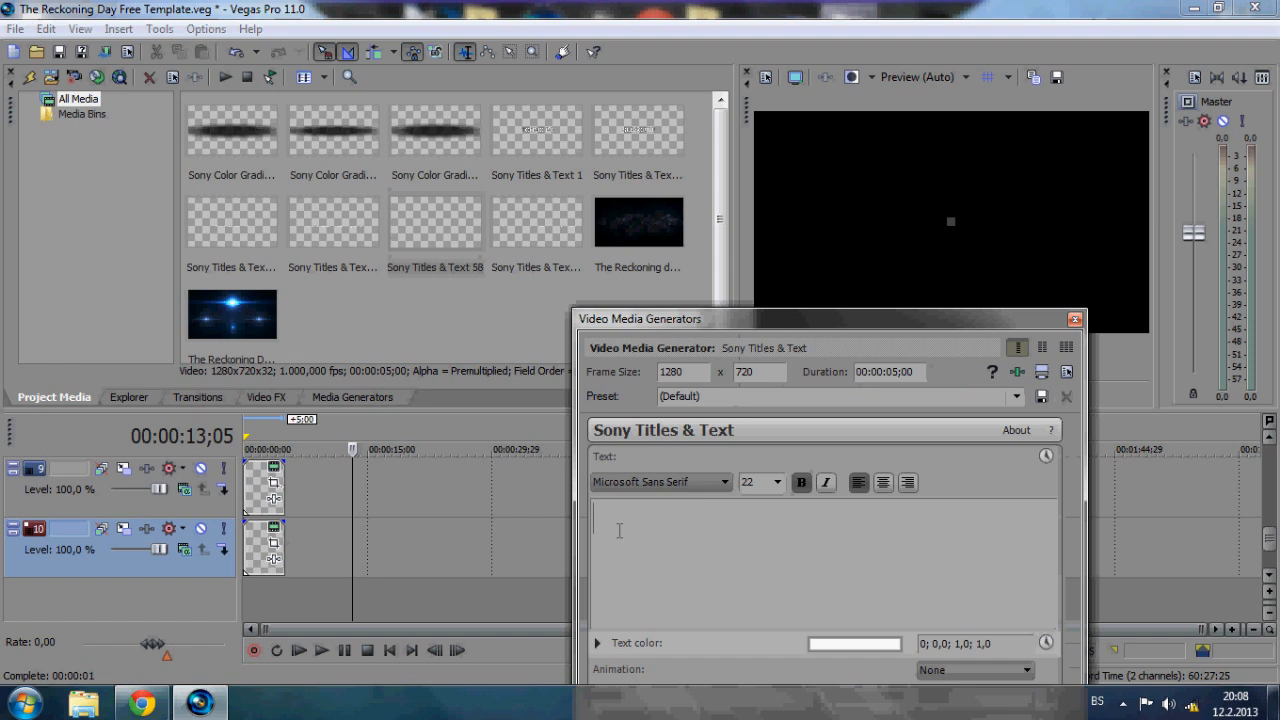
Retype the title clip's text as Watch, correcting mistyped letters, and close the generator
{"action": "type", "text": "Pr"}
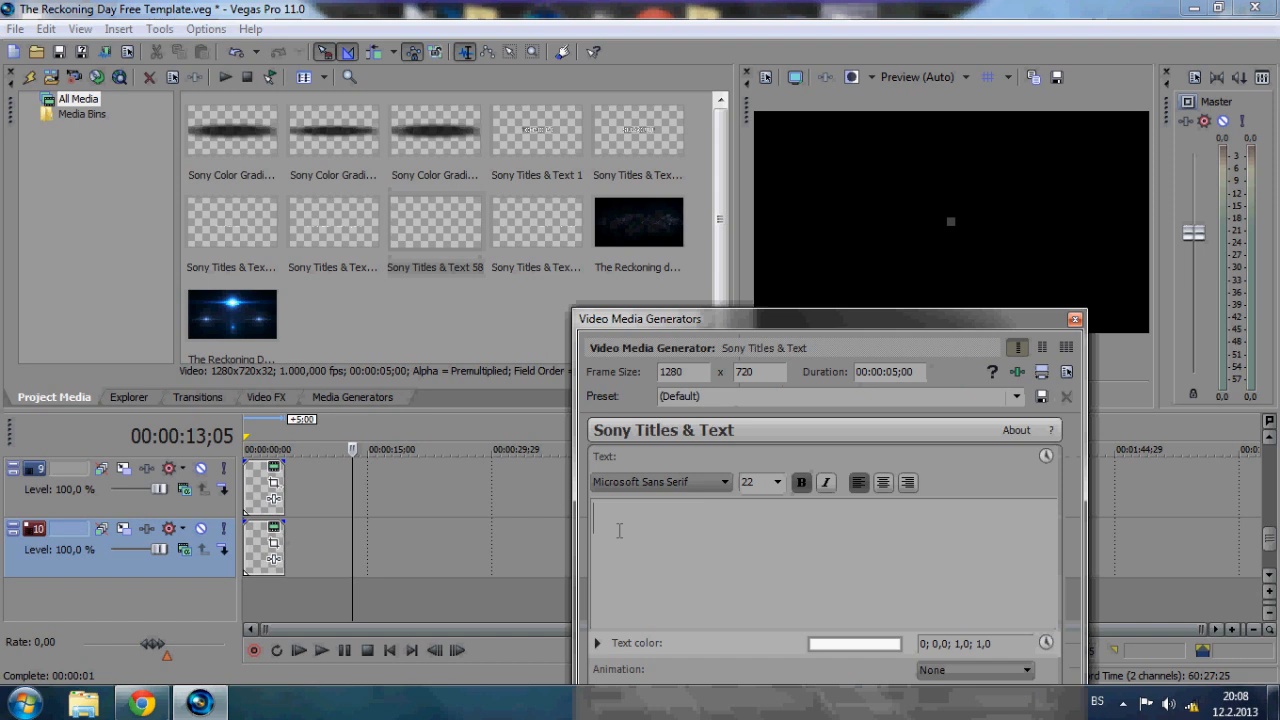
{"action": "type", "text": "Bac"}
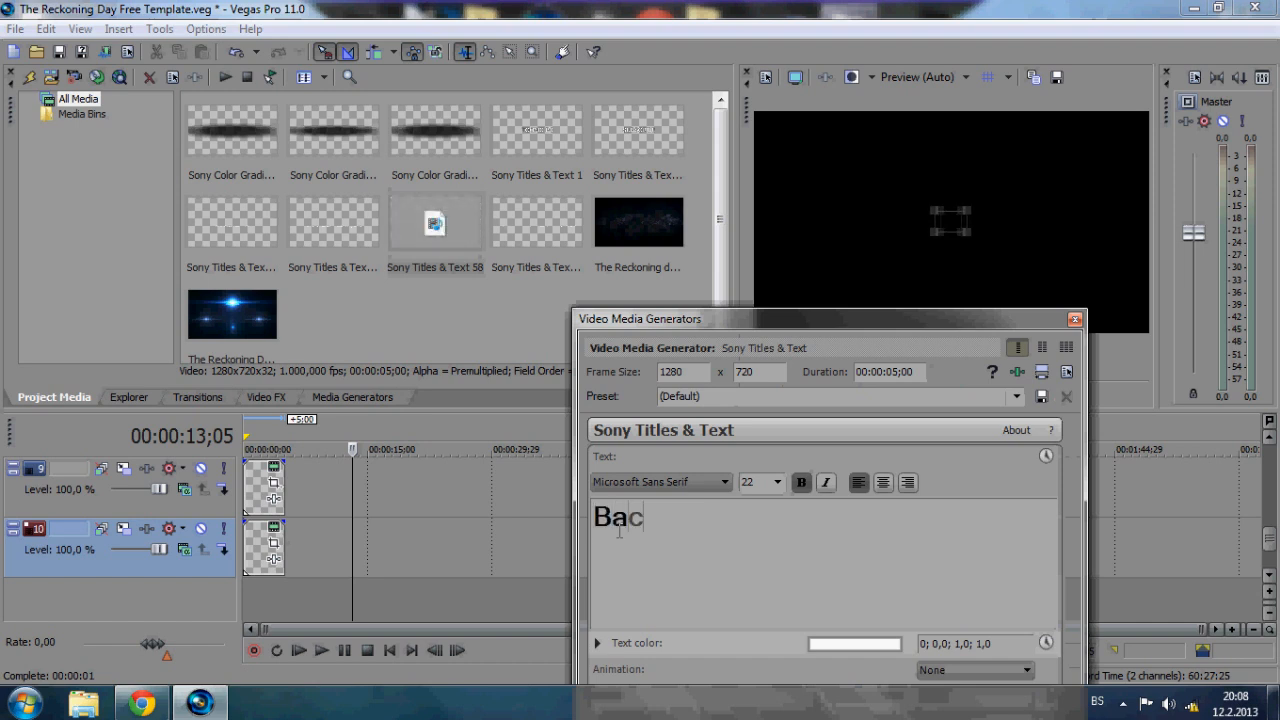
{"action": "key", "text": "BackSpace"}
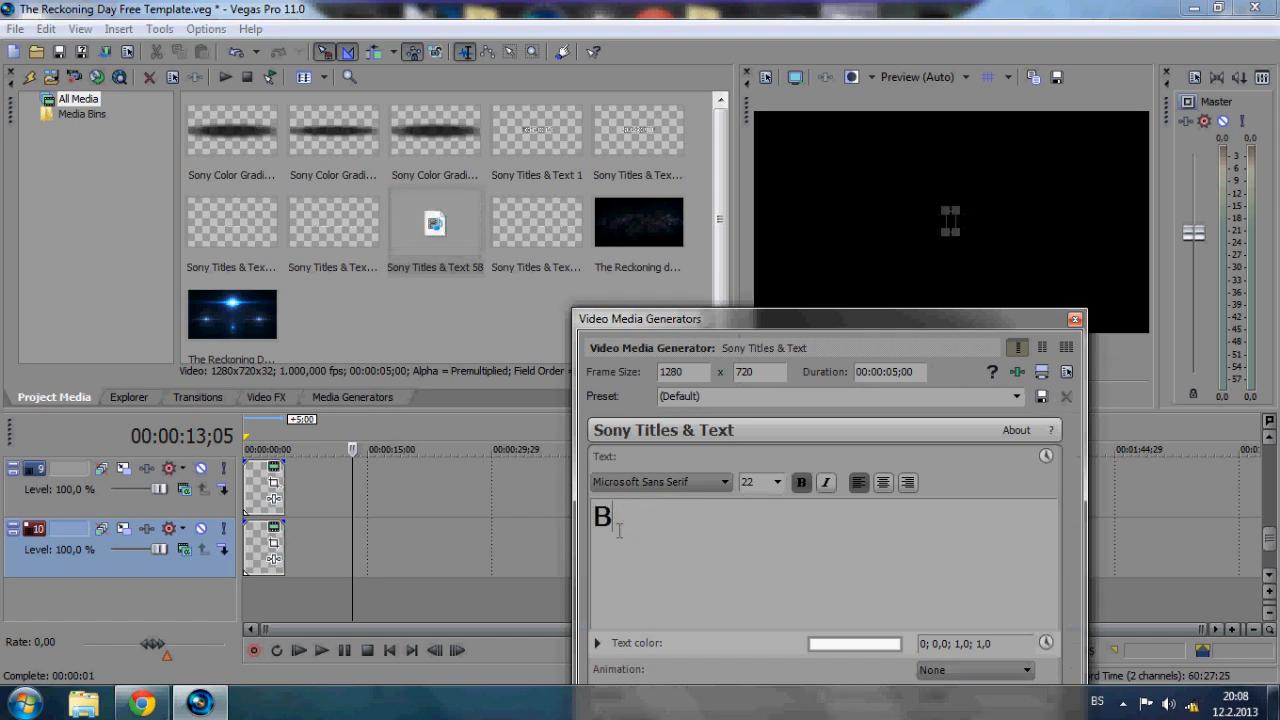
{"action": "type", "text": "N"}
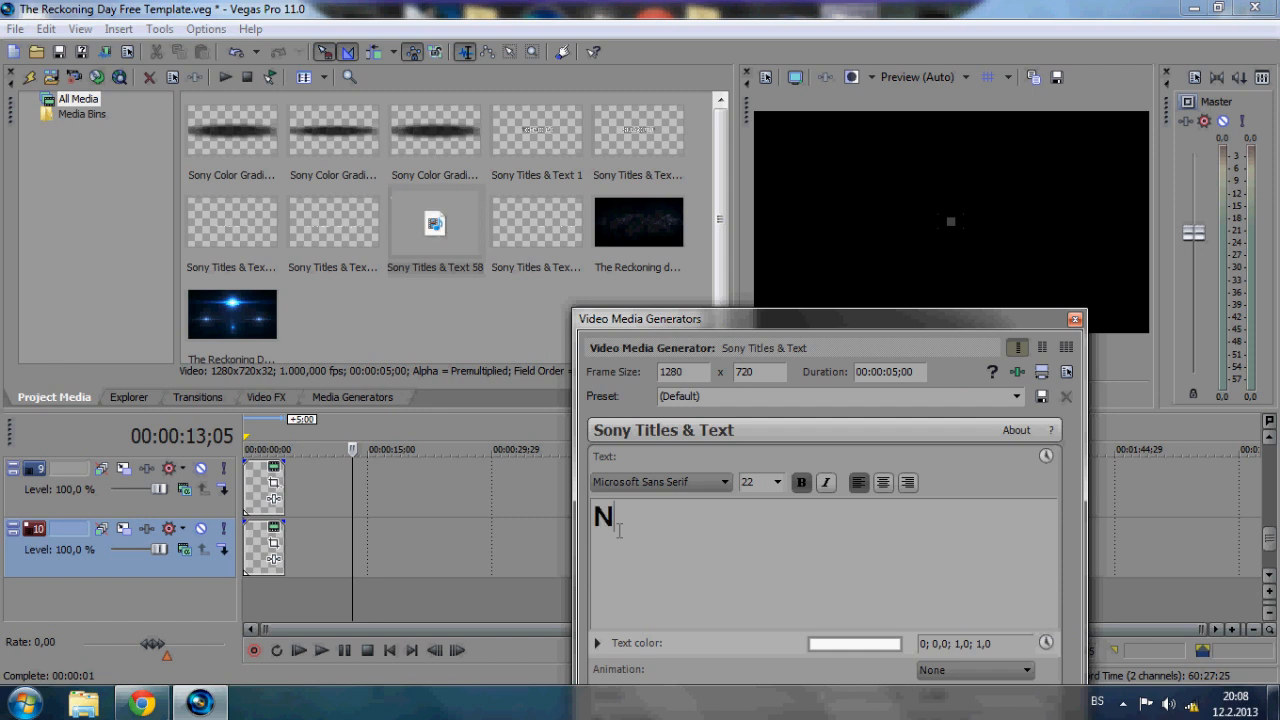
{"action": "key", "text": "Backspace"}
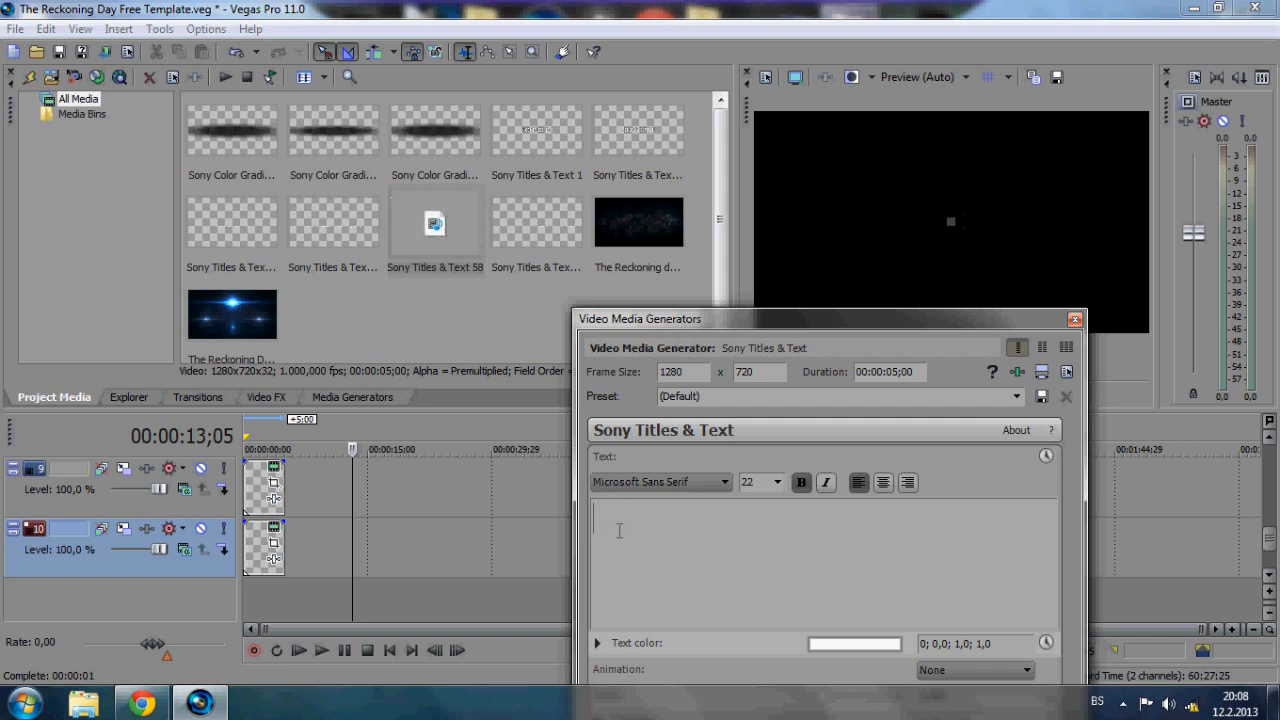
{"action": "type", "text": "E"}
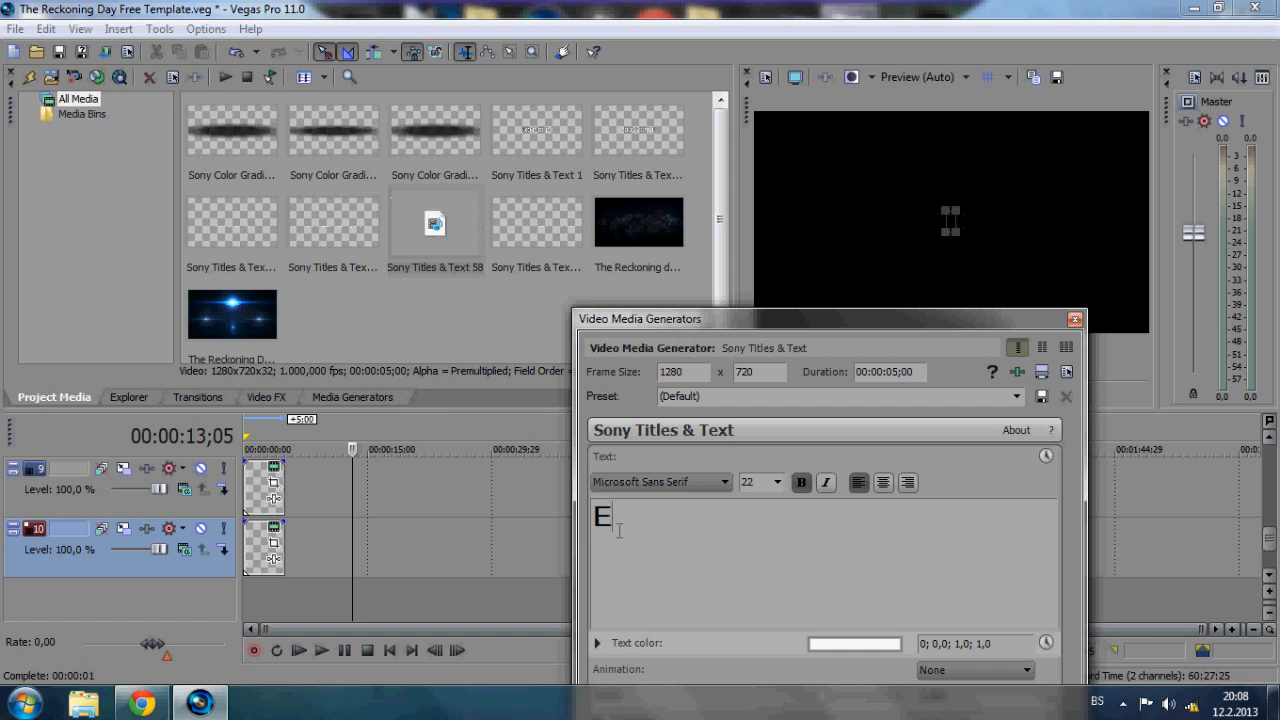
{"action": "type", "text": "Watc"}
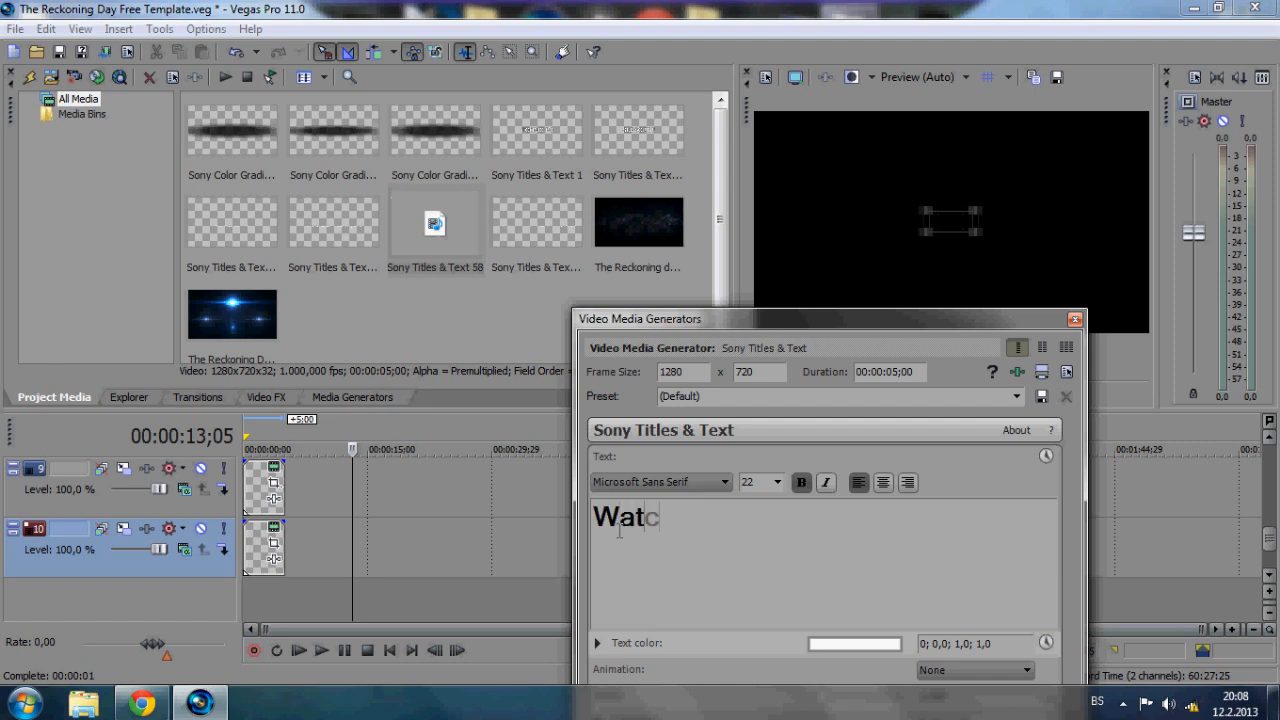
{"action": "type", "text": "h"}
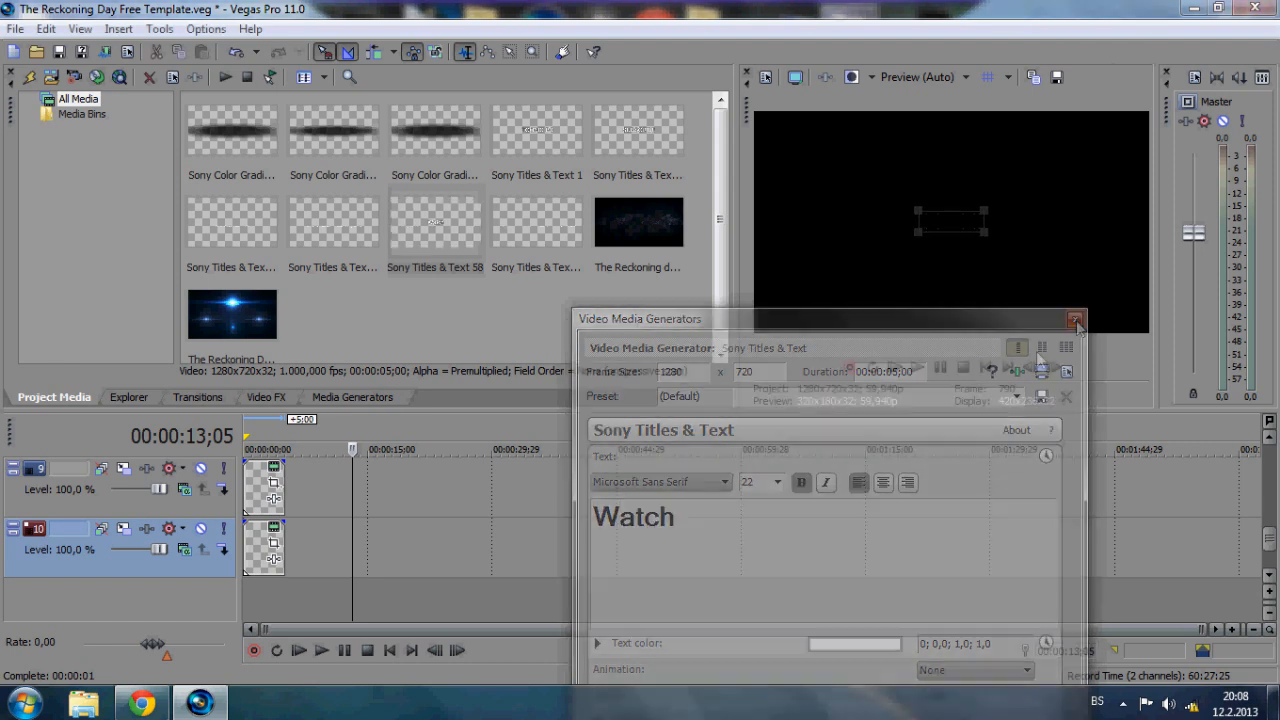
{"action": "left_click", "coordinate": [1076, 320]}
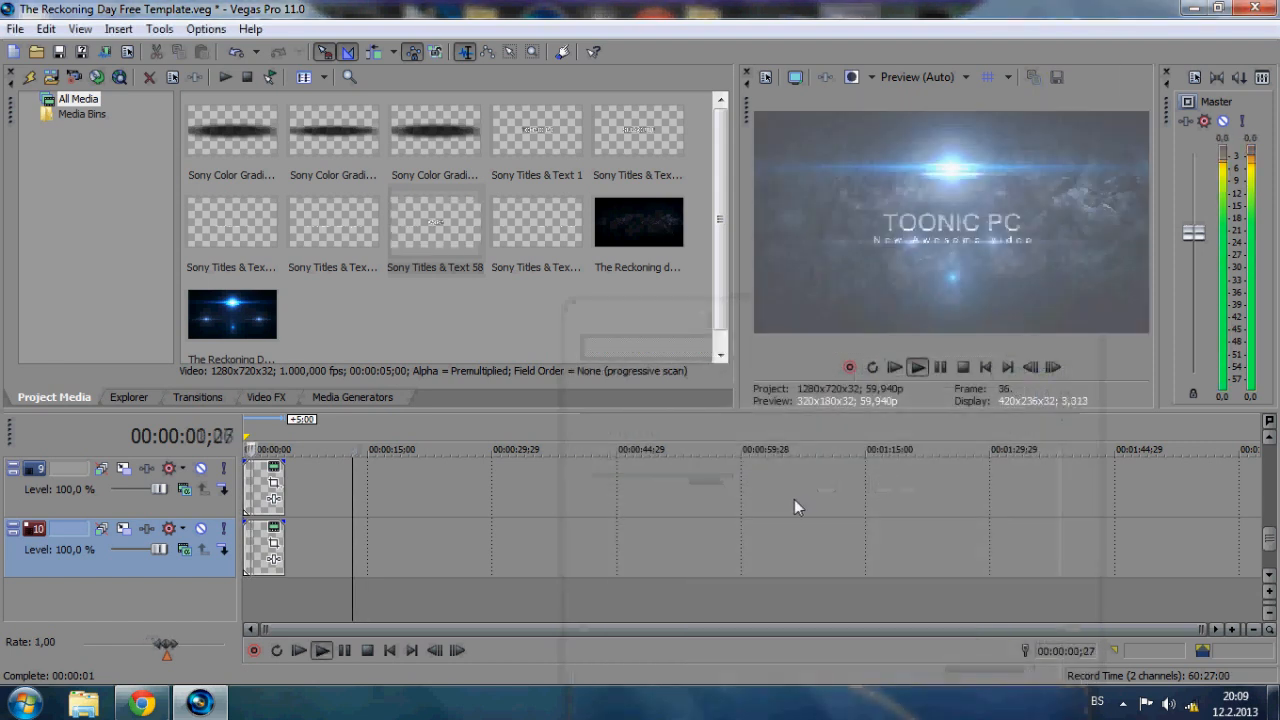
Replay the intro from the start so the updated TOONIC PC titles play through
{"action": "left_click", "coordinate": [916, 368]}
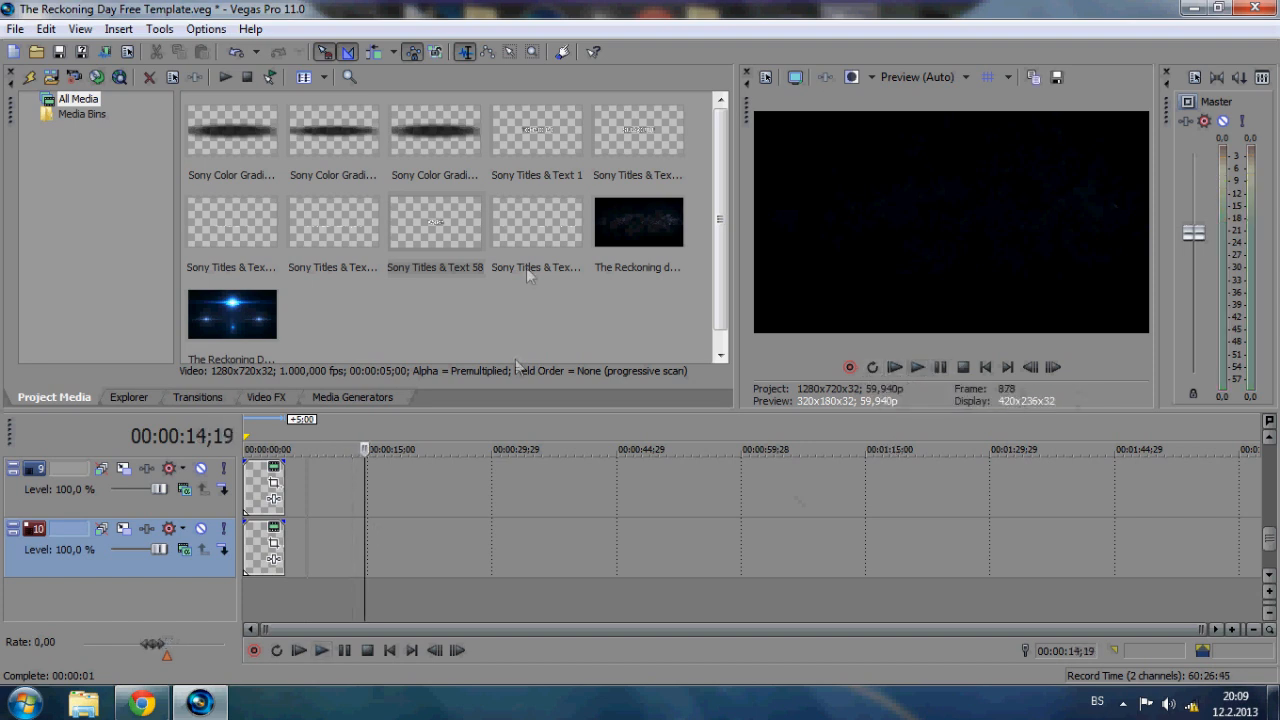
Retype the next Sony Titles & Text title as 'Toonic pc tutorials' and close its generator
{"action": "left_click", "coordinate": [536, 222]}
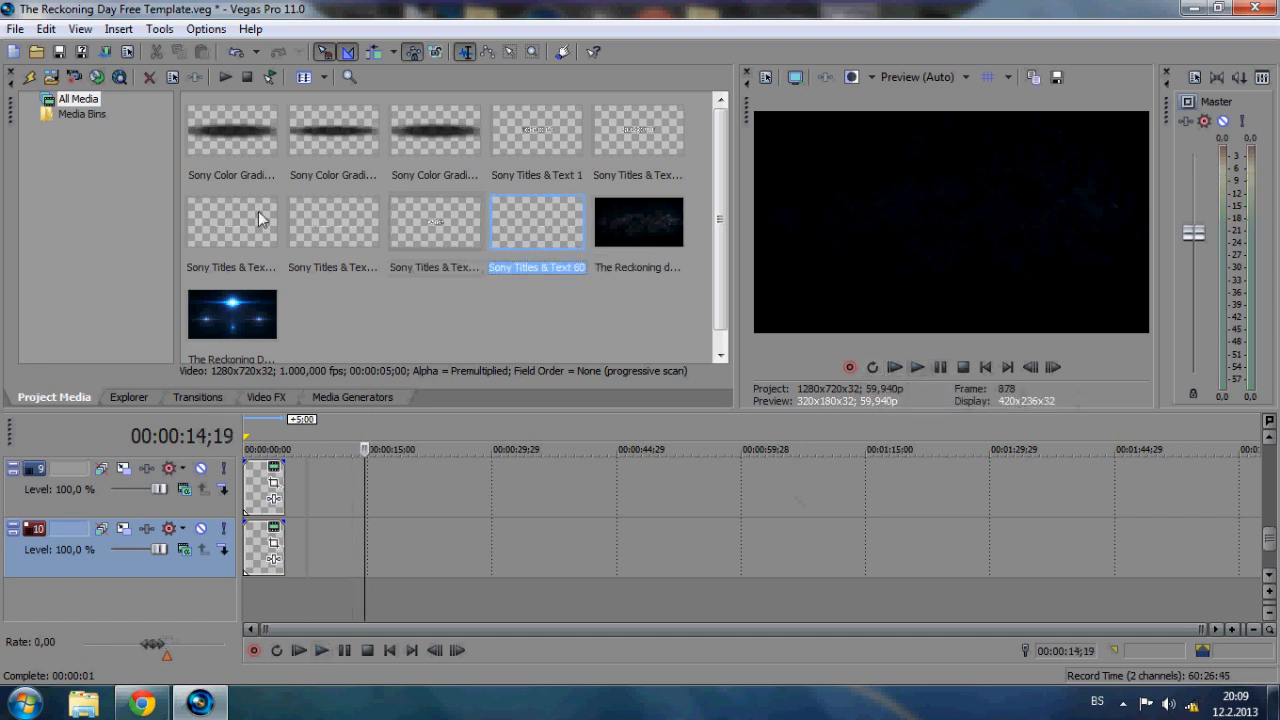
{"action": "mouse_move", "coordinate": [456, 424]}
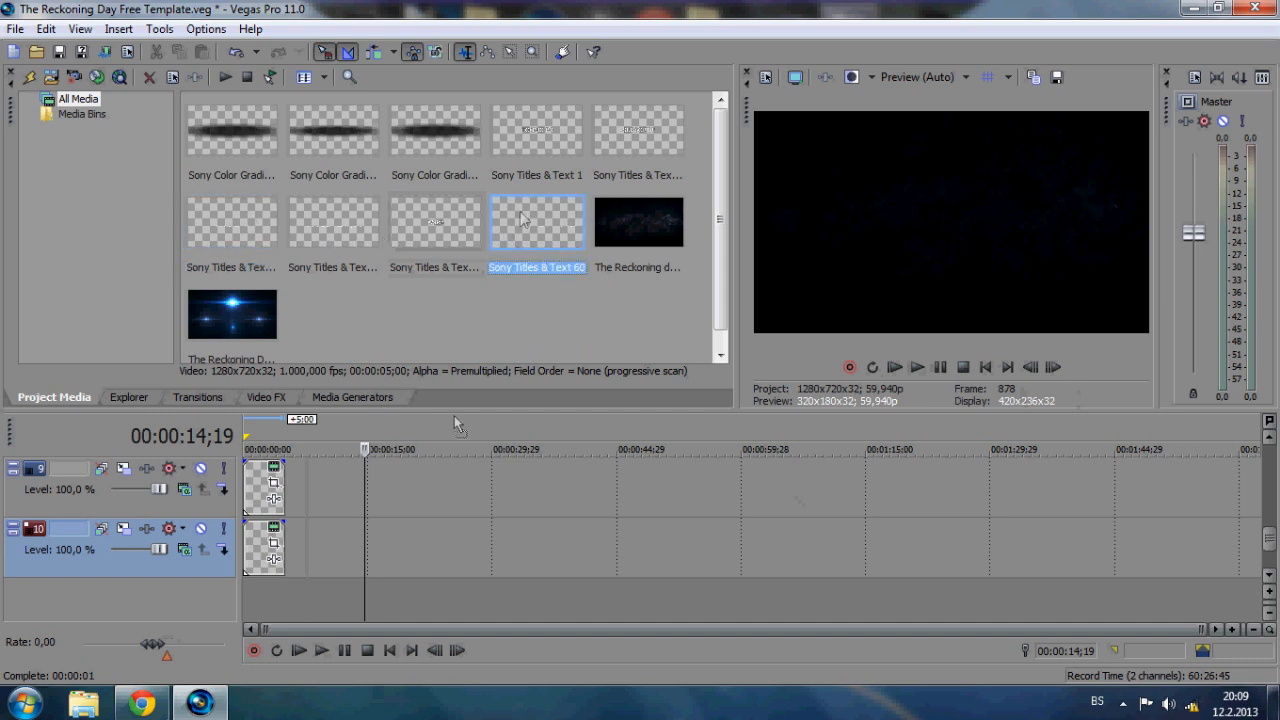
{"action": "double_click", "coordinate": [536, 220]}
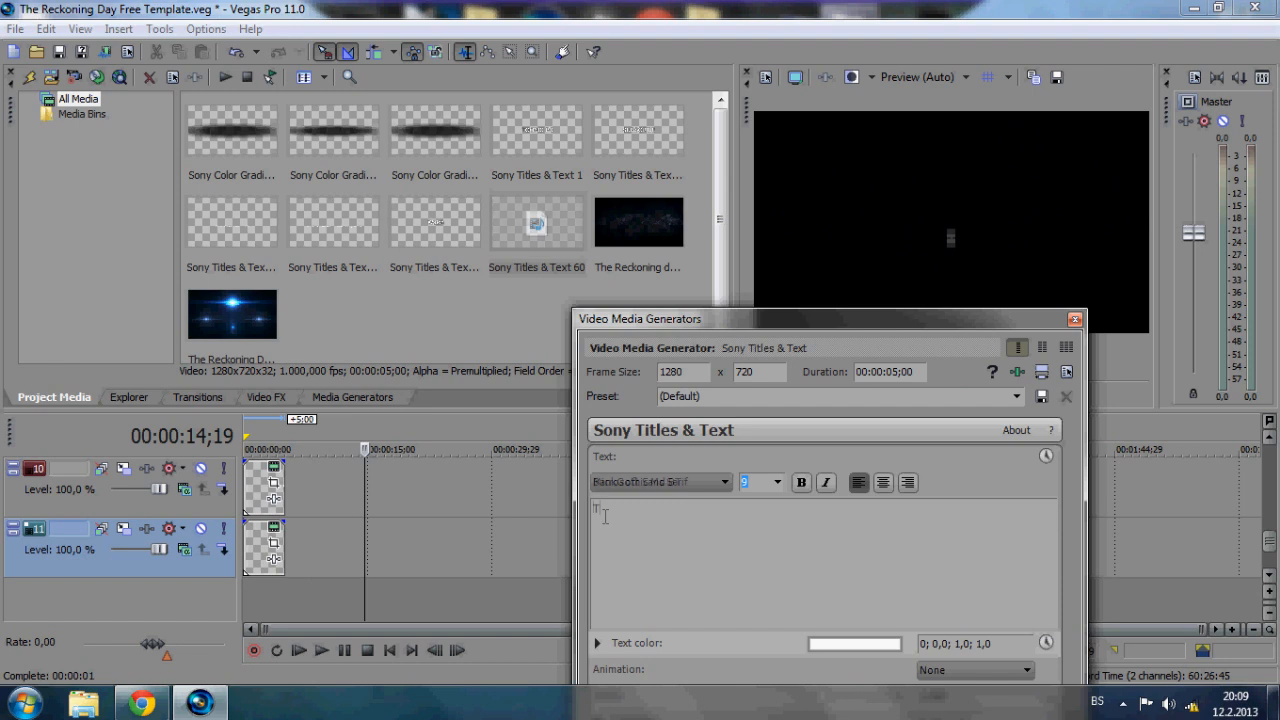
{"action": "type", "text": "Toonic"}
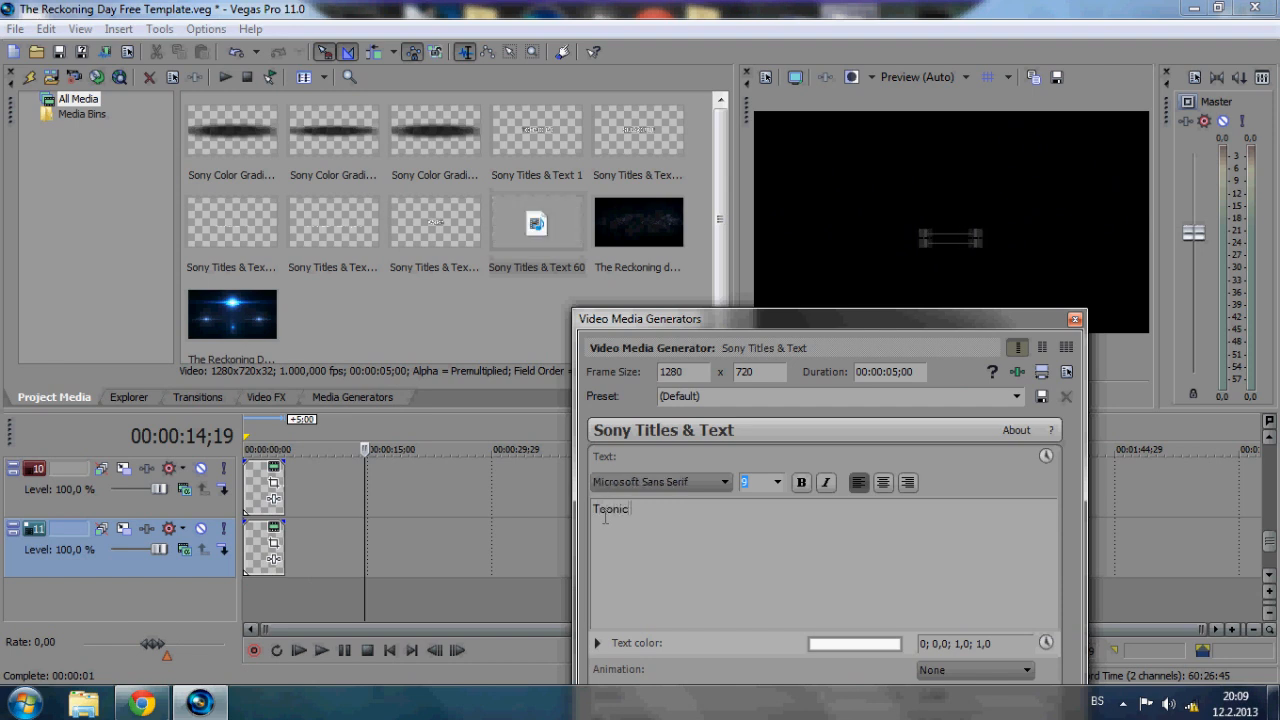
{"action": "type", "text": "pc"}
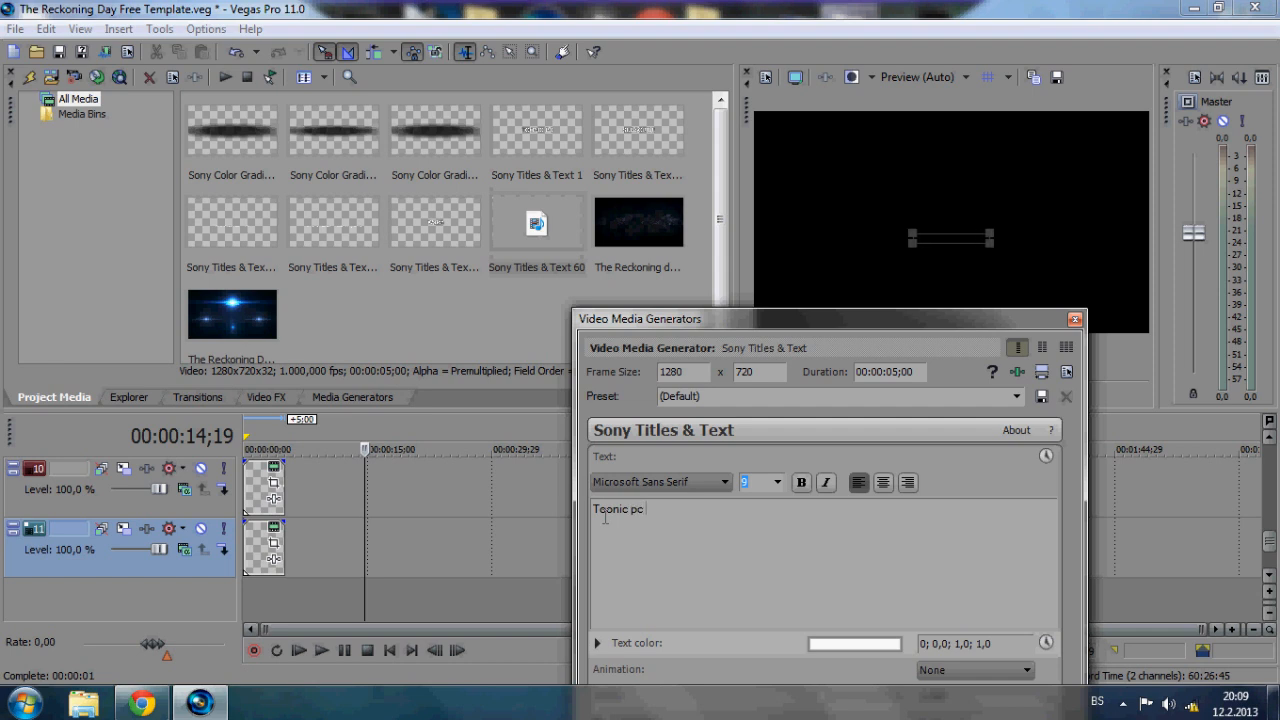
{"action": "type", "text": "tutorials"}
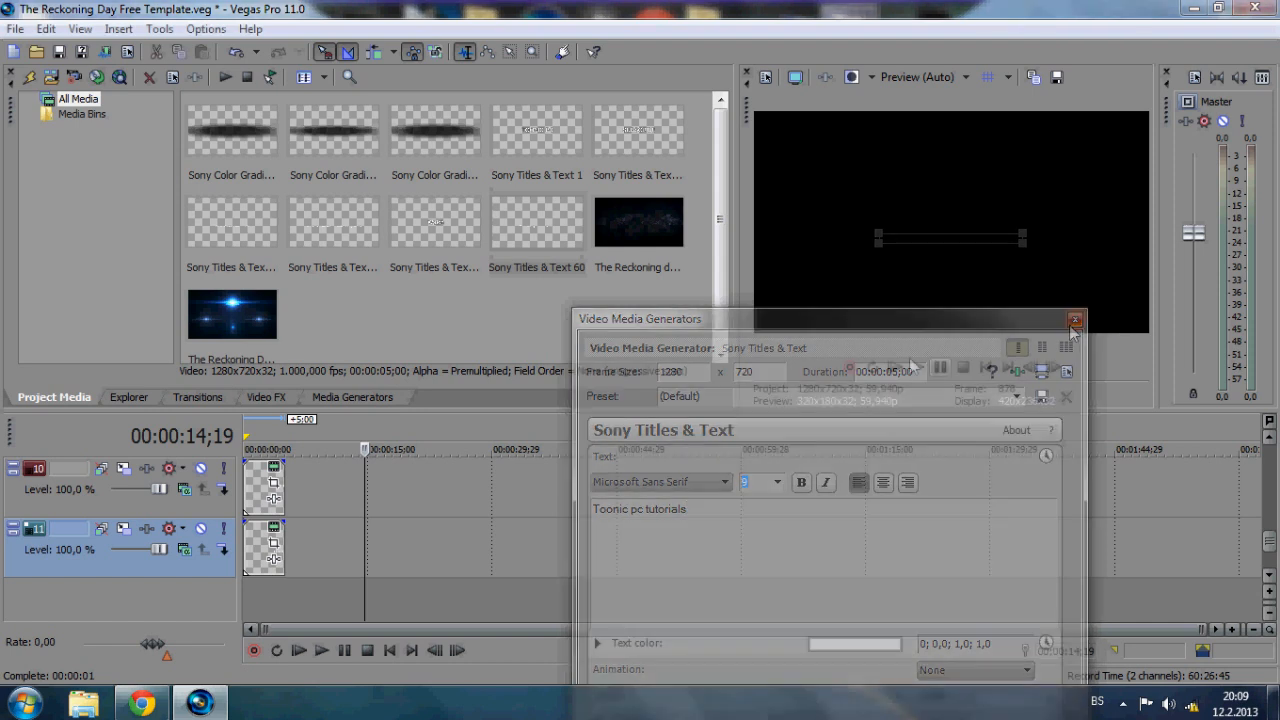
{"action": "left_click", "coordinate": [1076, 320]}
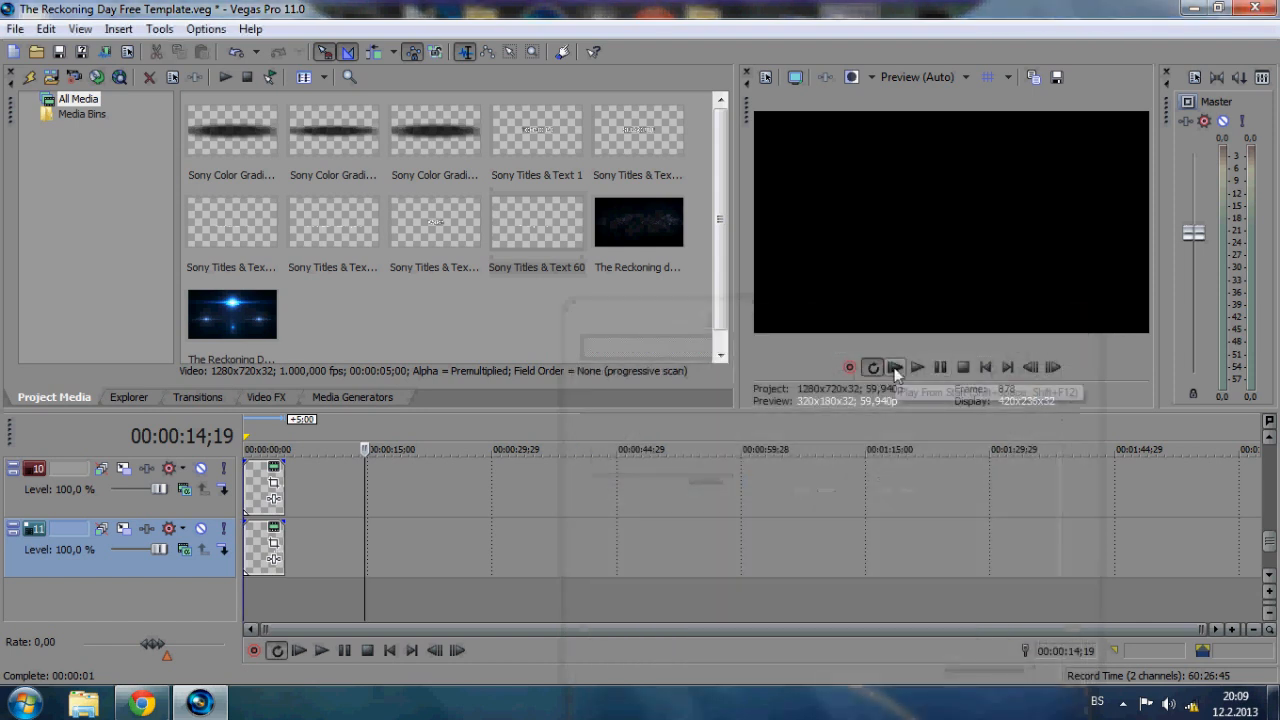
Replay the intro showing Watch, Toonic pc tutorials and SUBSCRIBE, then reopen that title for editing
{"action": "left_click", "coordinate": [894, 368]}
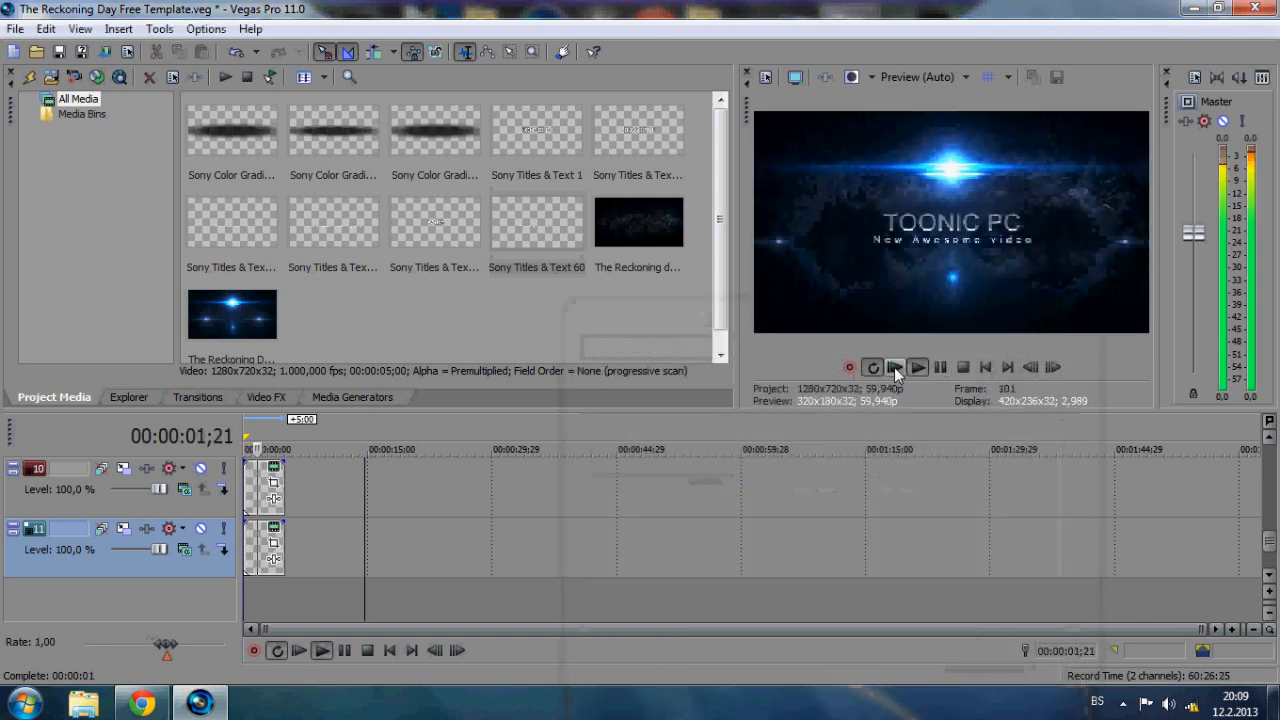
{"action": "left_click", "coordinate": [916, 368]}
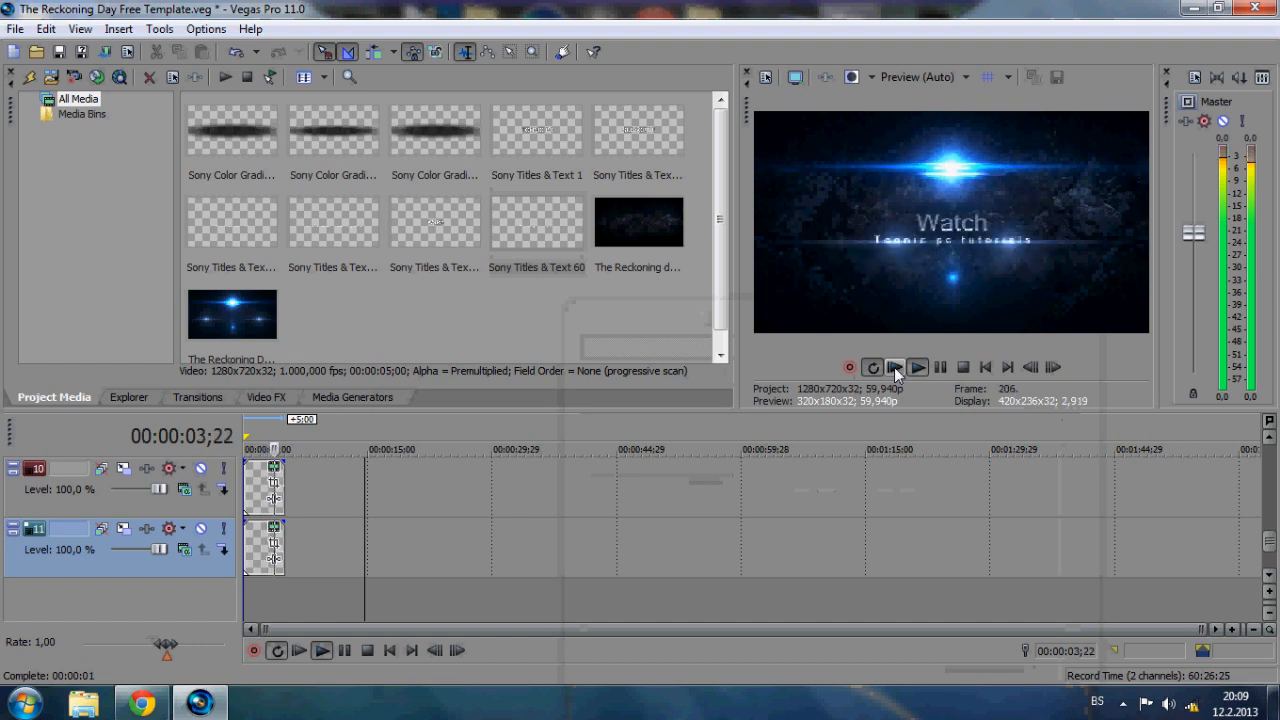
{"action": "left_click", "coordinate": [916, 366]}
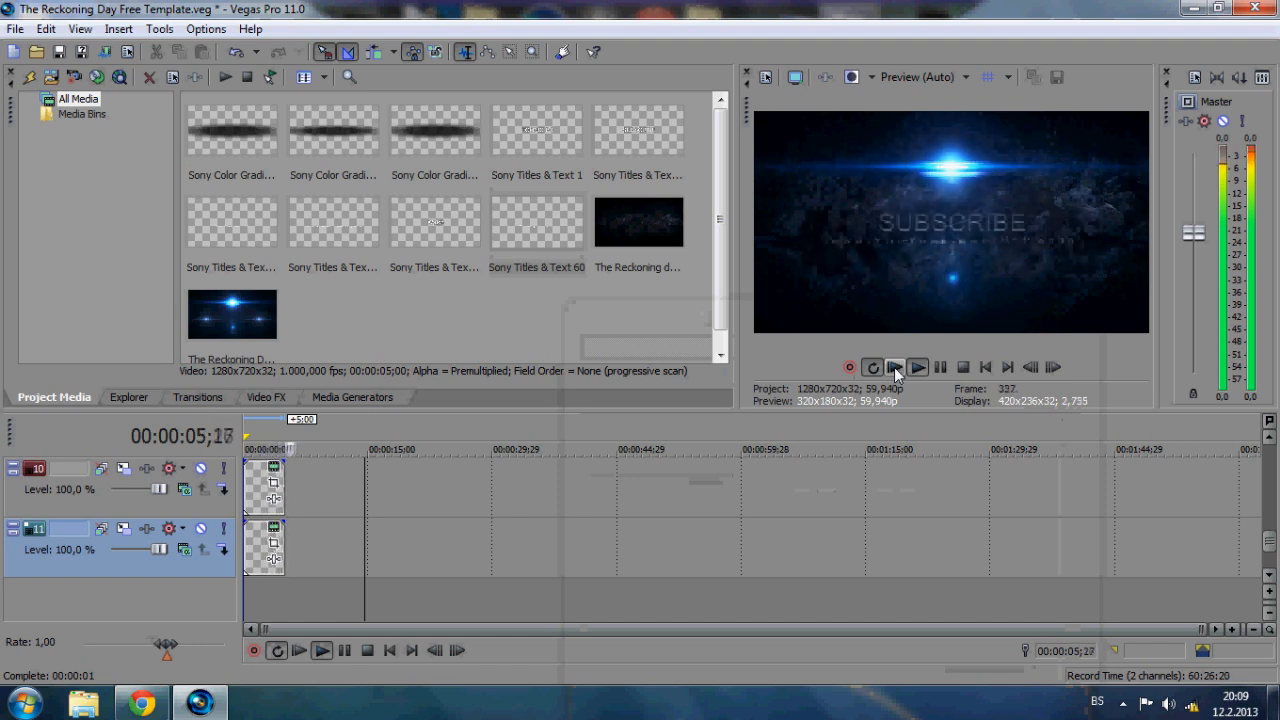
{"action": "left_click", "coordinate": [916, 368]}
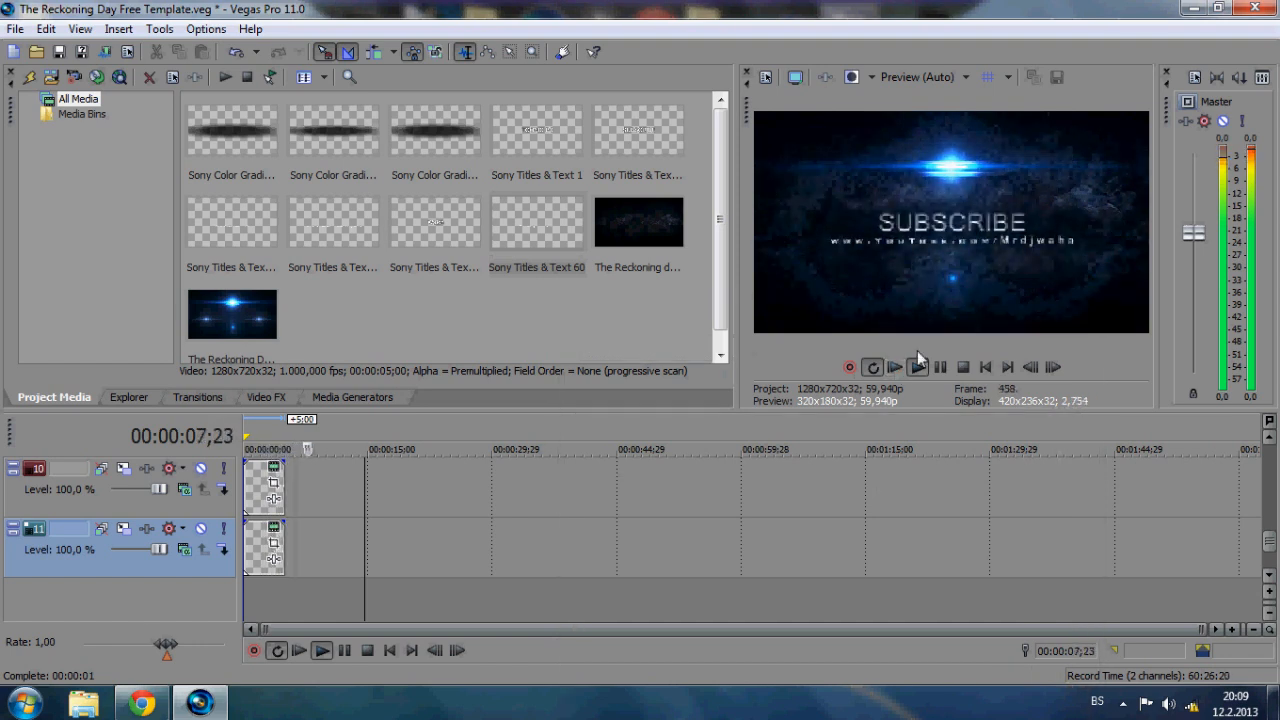
{"action": "left_click", "coordinate": [916, 368]}
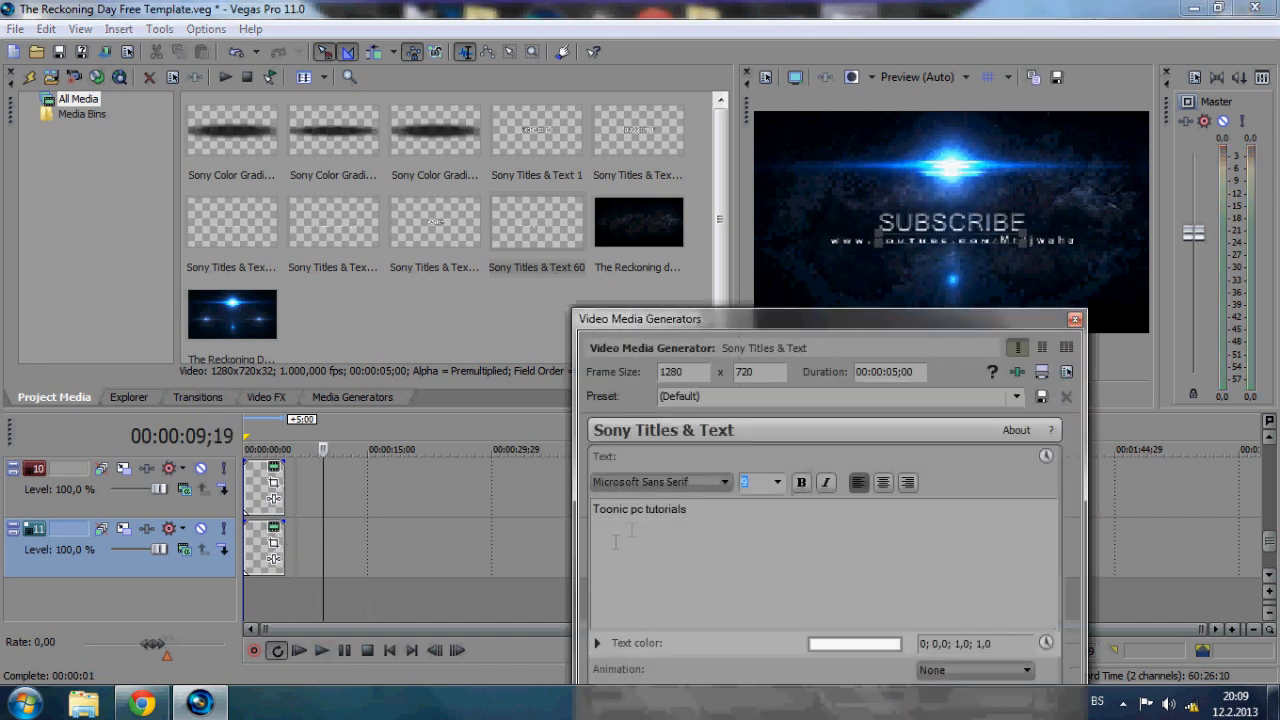
Overwrite the whole title text with 'TOONIC PC PRESENTS' and close the generator window
{"action": "triple_click", "coordinate": [640, 510]}
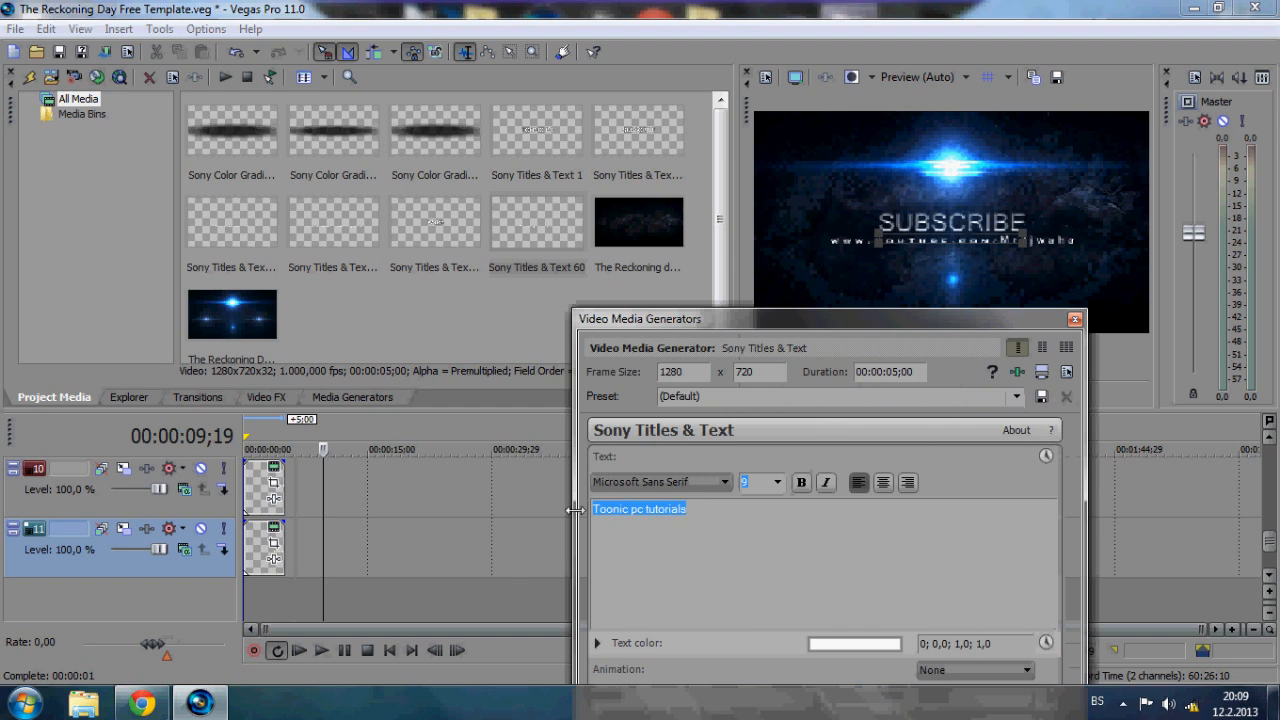
{"action": "type", "text": "TOO"}
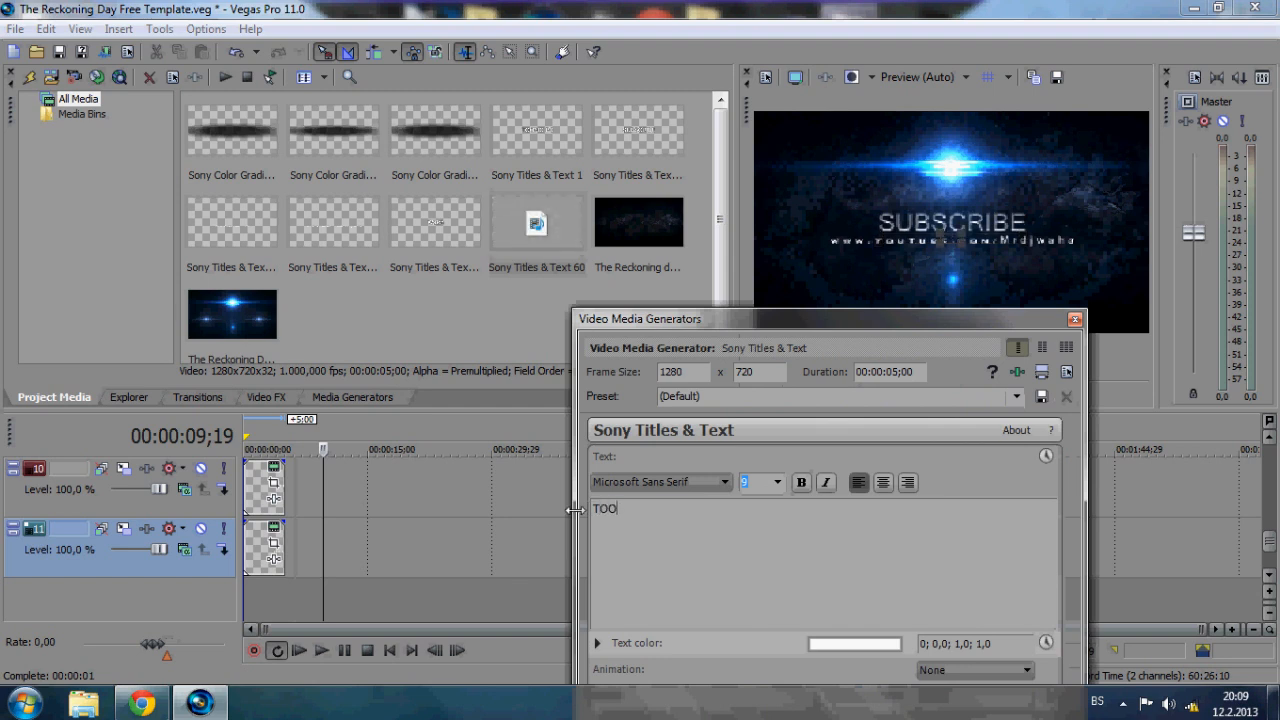
{"action": "type", "text": "NIC PC P"}
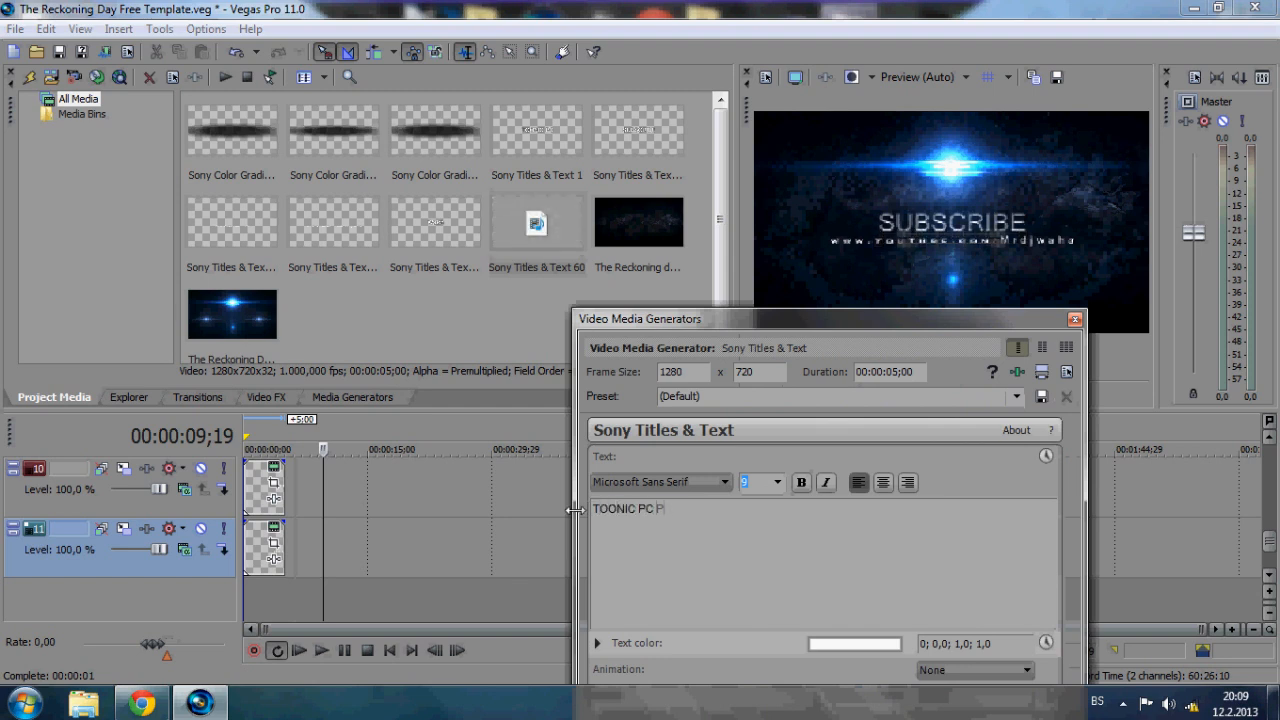
{"action": "type", "text": "RESENTS"}
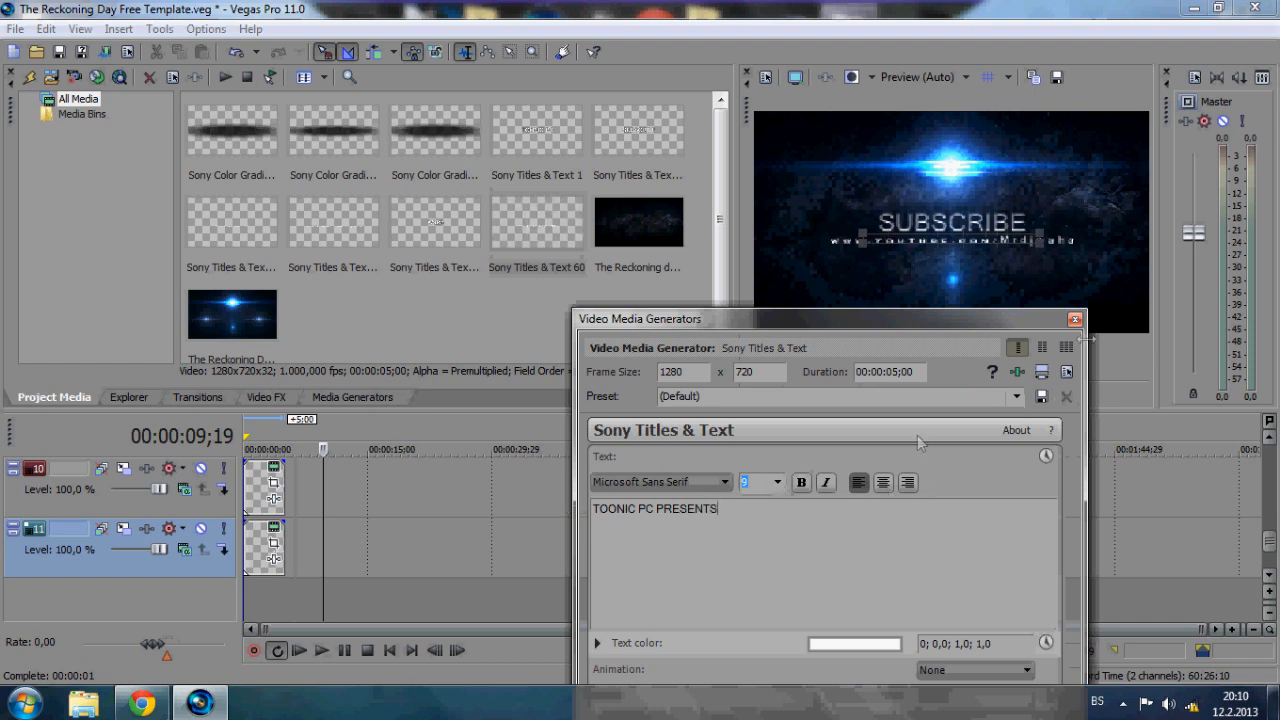
{"action": "left_click", "coordinate": [1076, 320]}
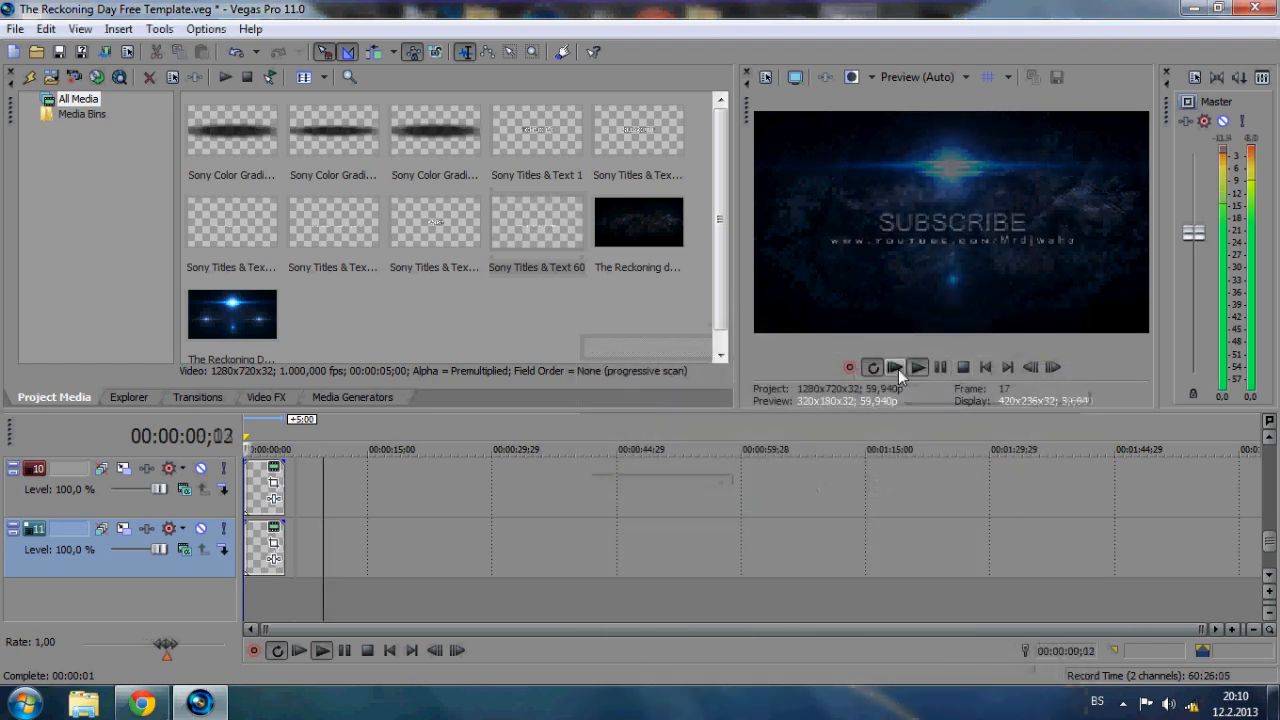
Check the intro, then retype another title in capitals as 'TOONIC PC TUTORIALS'
{"action": "left_click", "coordinate": [894, 368]}
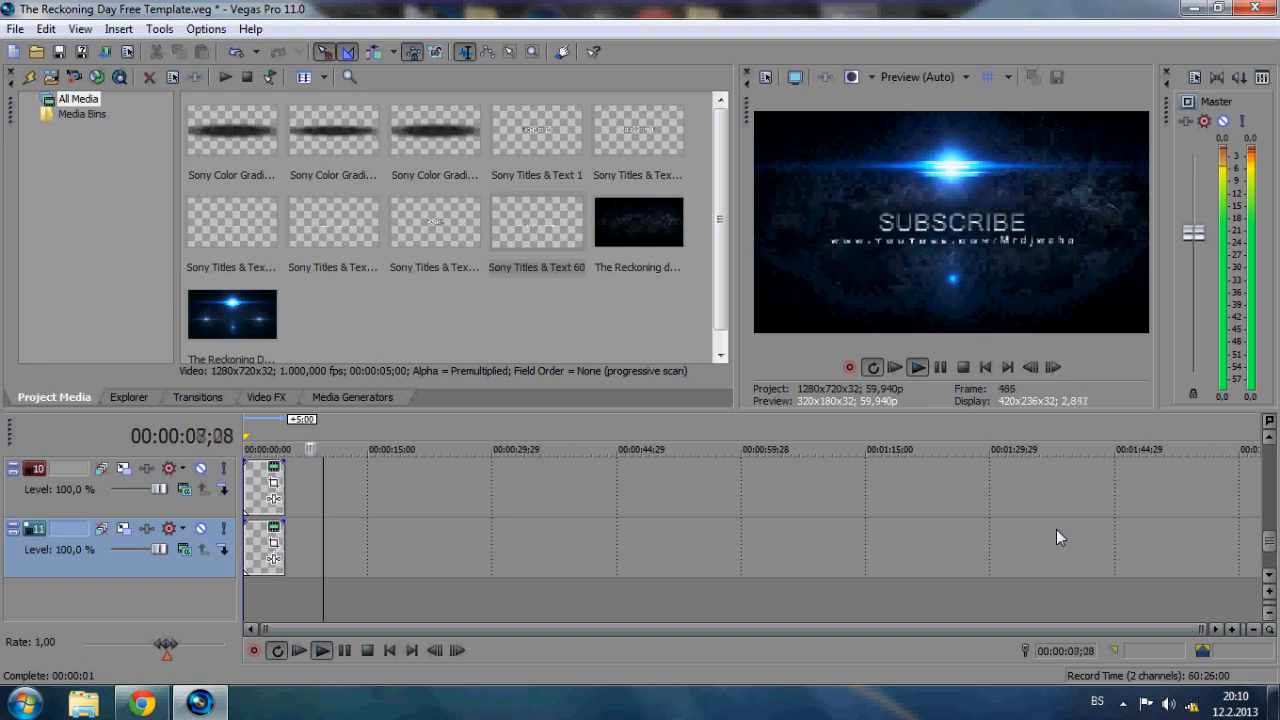
{"action": "left_click", "coordinate": [916, 368]}
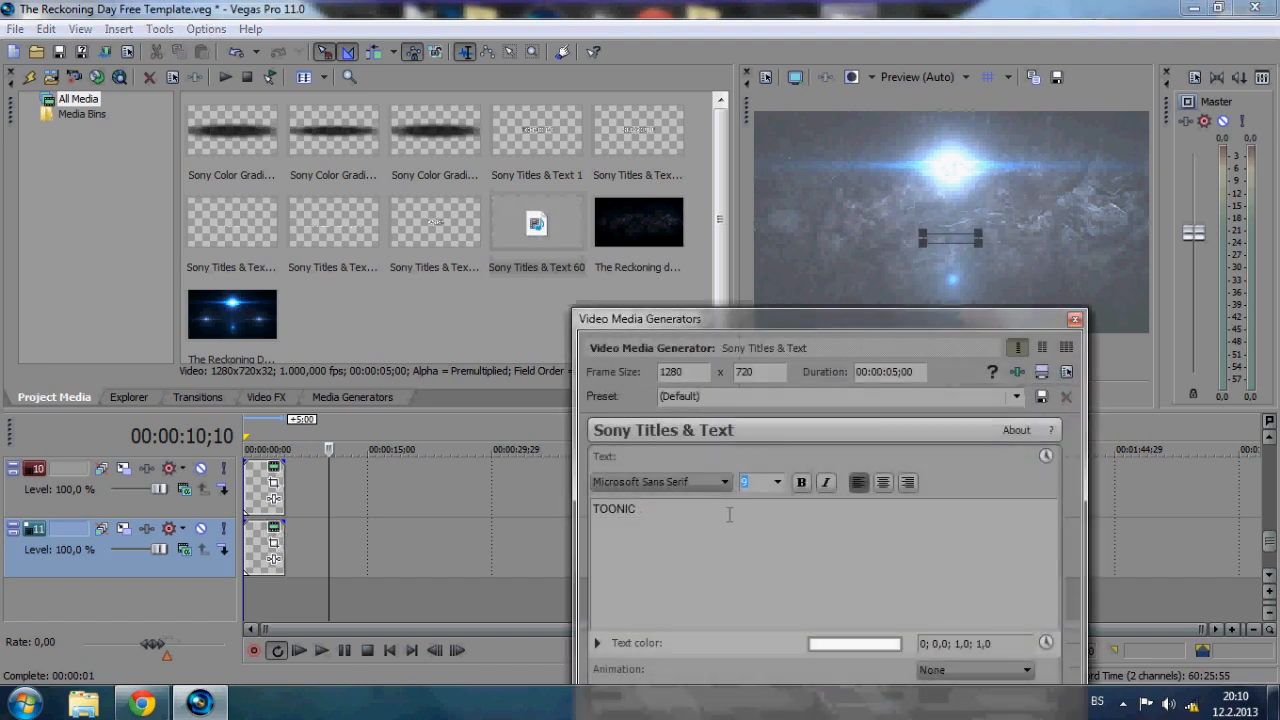
{"action": "type", "text": "PC TUTOR"}
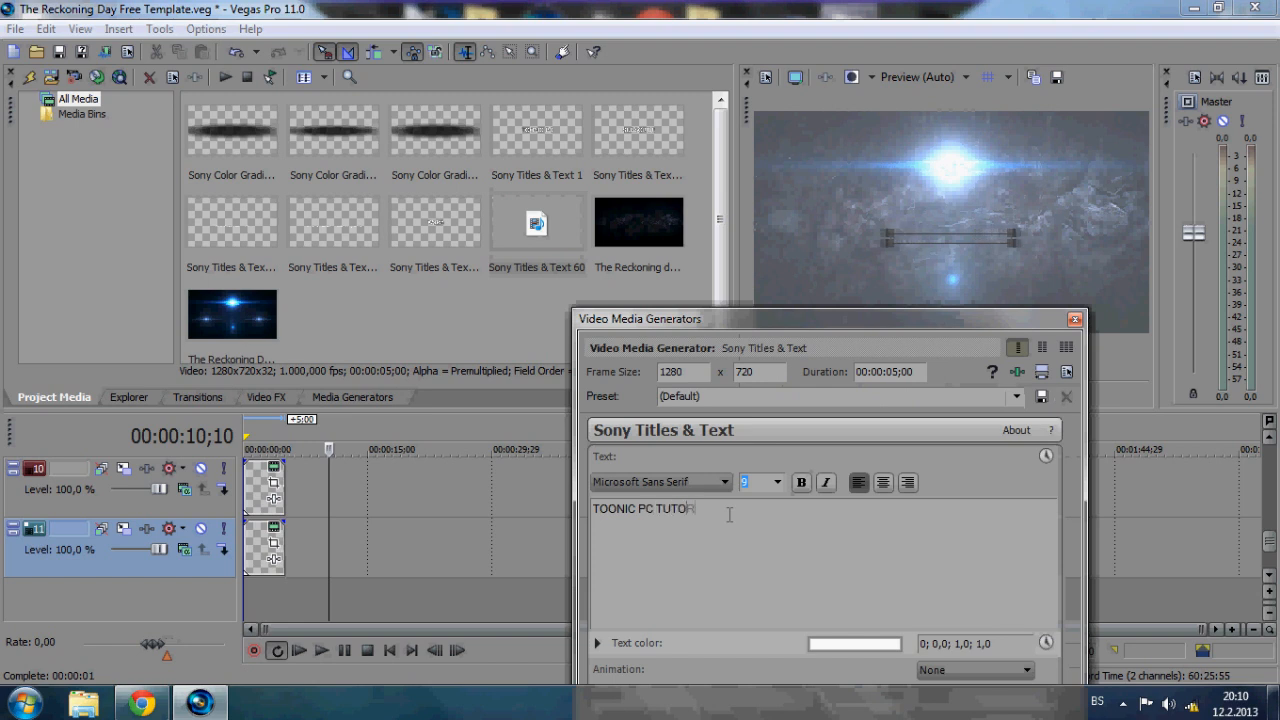
{"action": "type", "text": "IALS"}
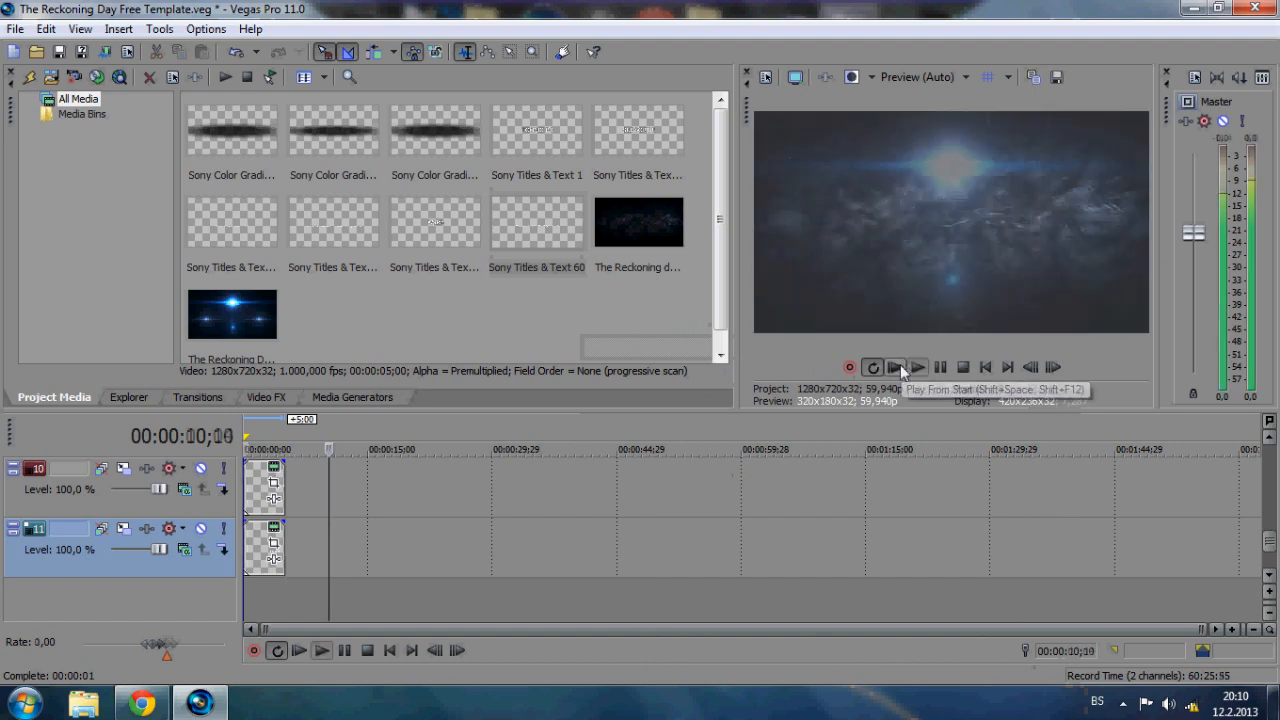
Watch the full intro with the TOONIC PC titles from the start, then stop playback
{"action": "left_click", "coordinate": [896, 368]}
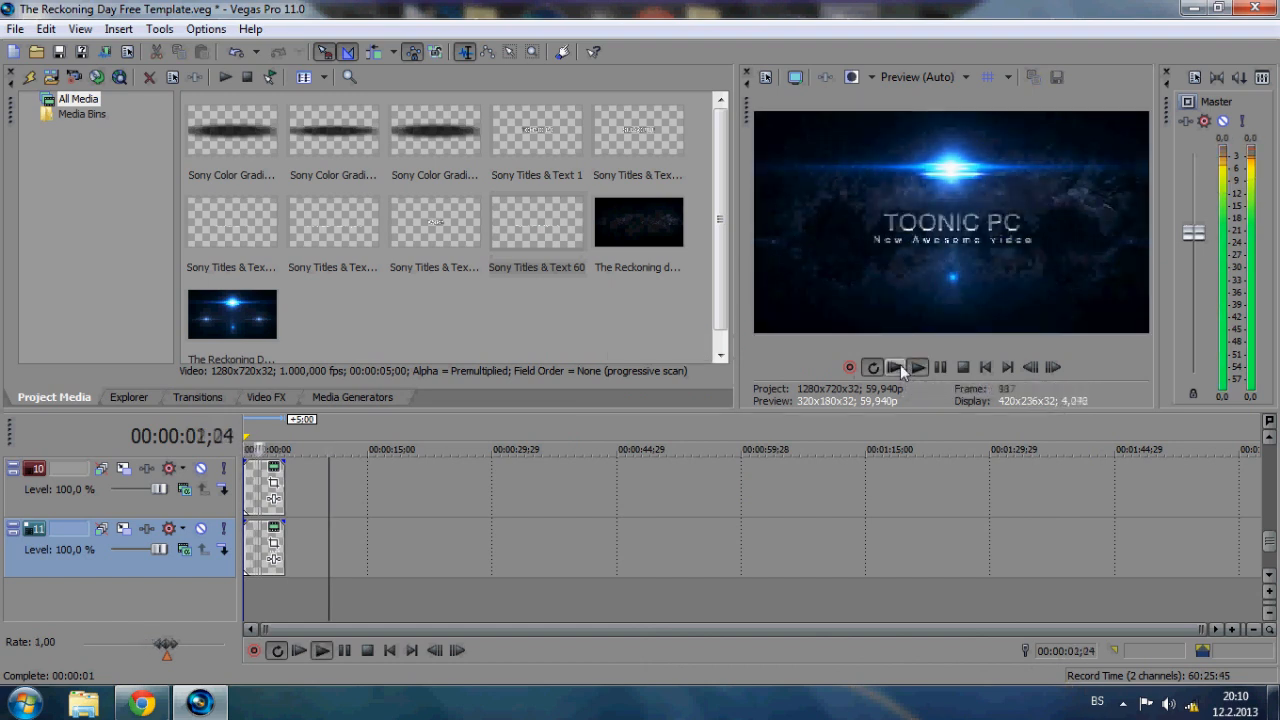
{"action": "left_click", "coordinate": [916, 368]}
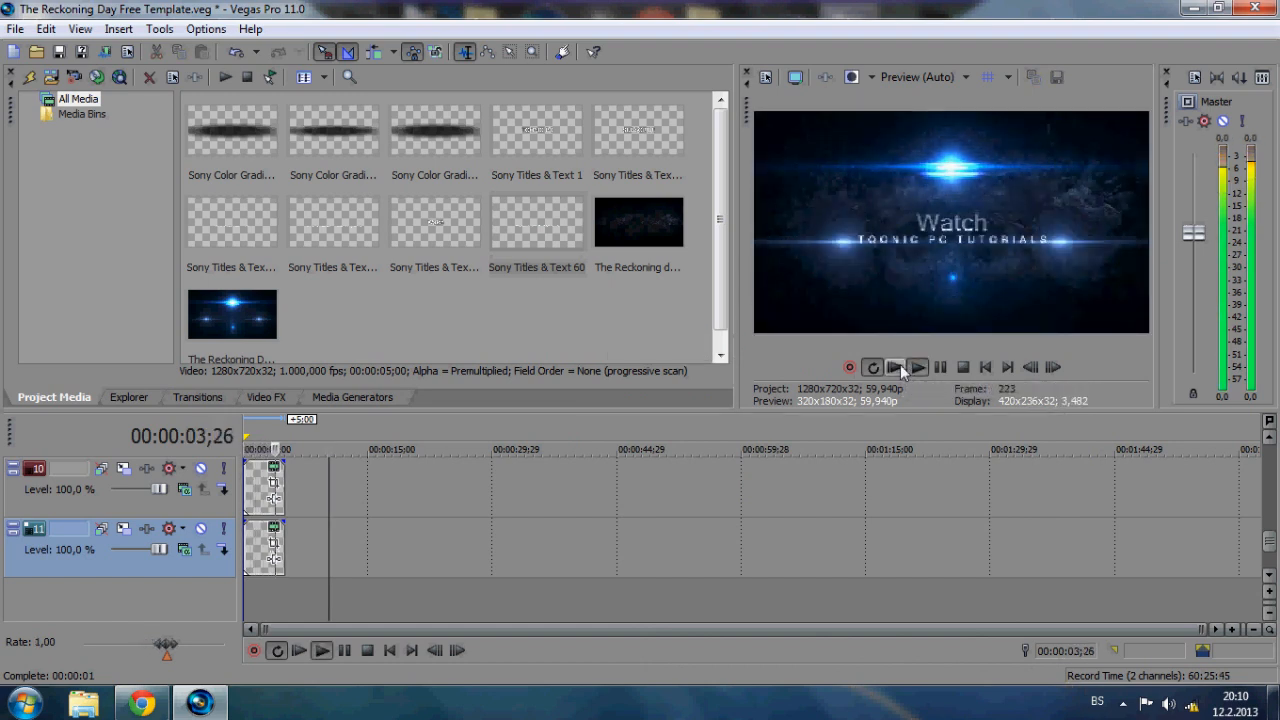
{"action": "left_click", "coordinate": [916, 368]}
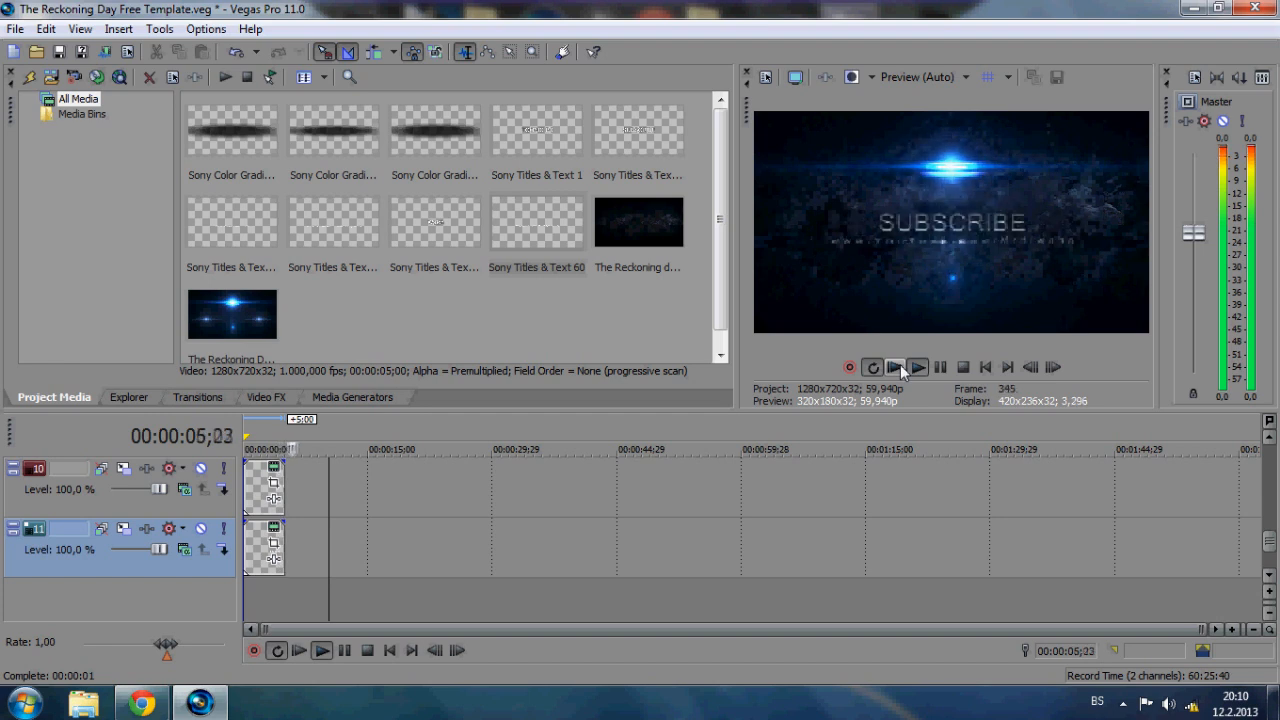
{"action": "left_click", "coordinate": [916, 368]}
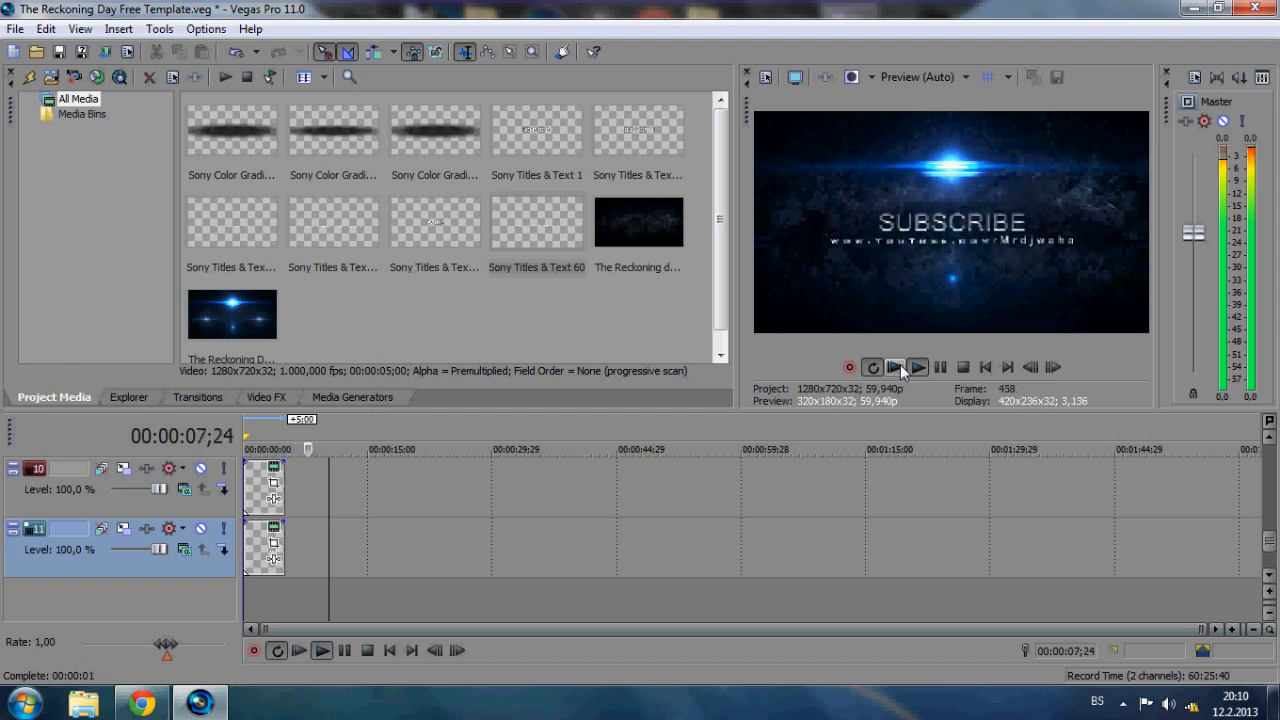
{"action": "left_click", "coordinate": [916, 368]}
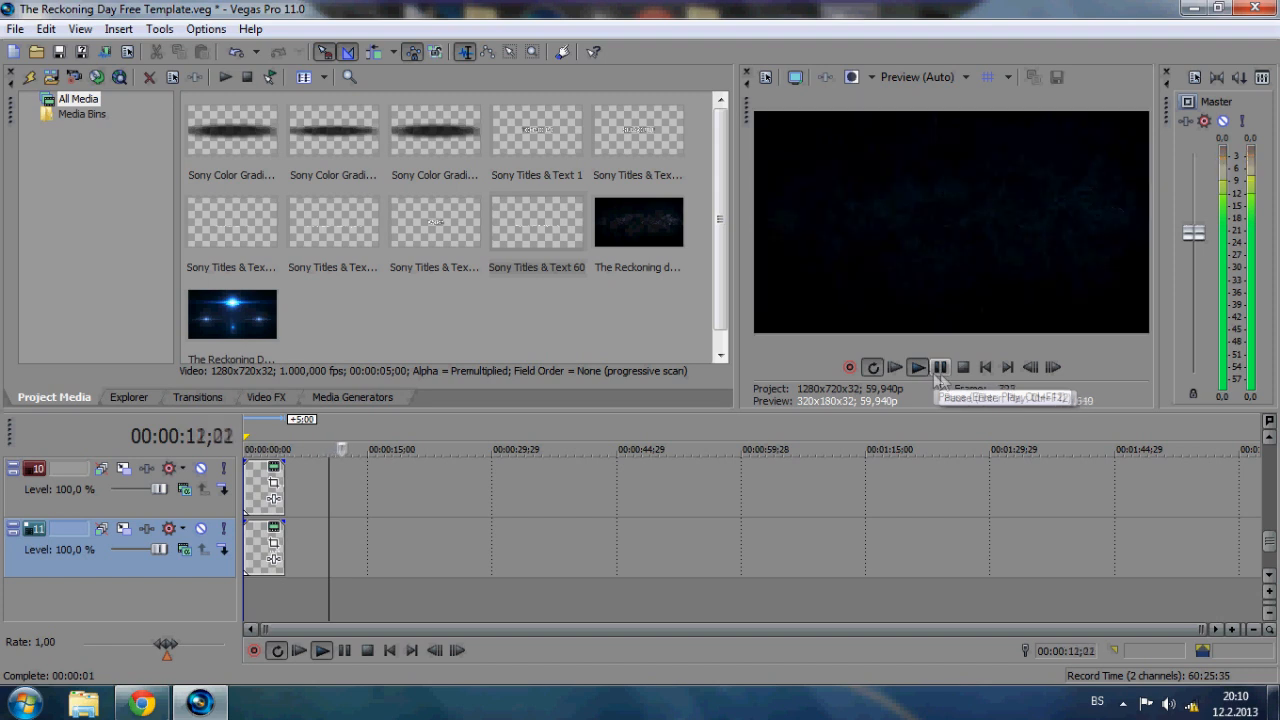
{"action": "left_click", "coordinate": [962, 368]}
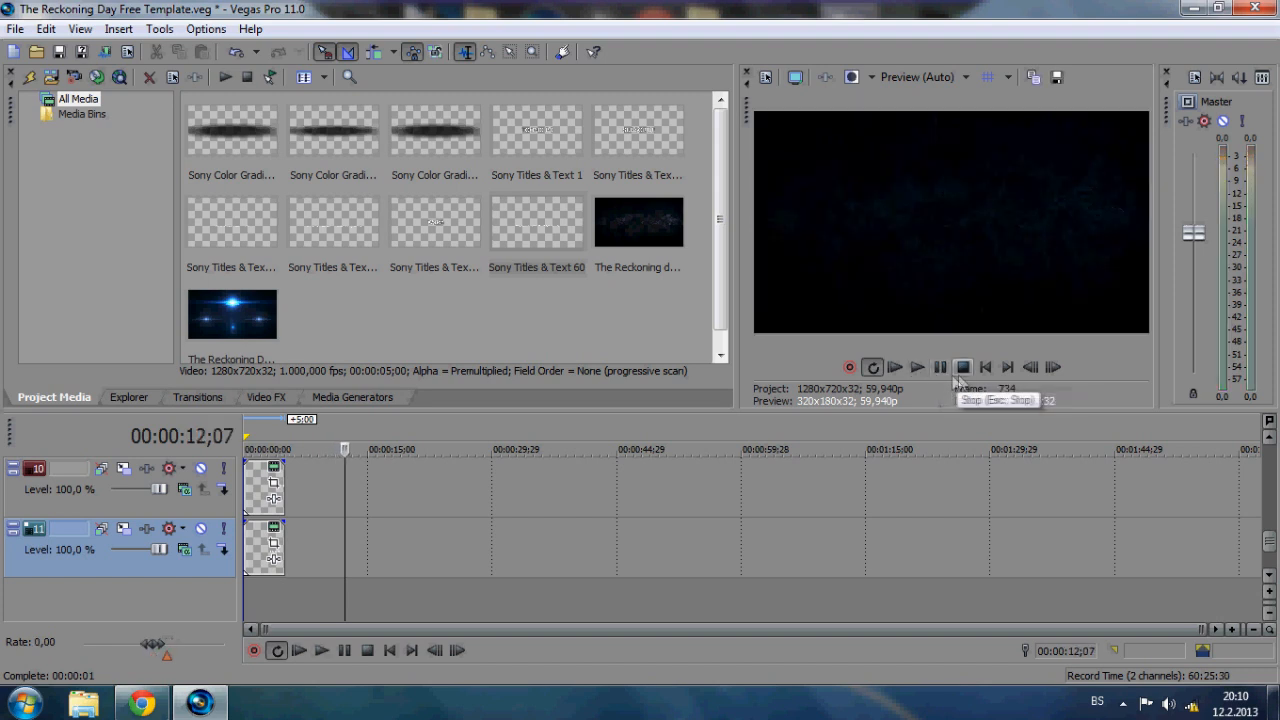
{"action": "mouse_move", "coordinate": [940, 368]}
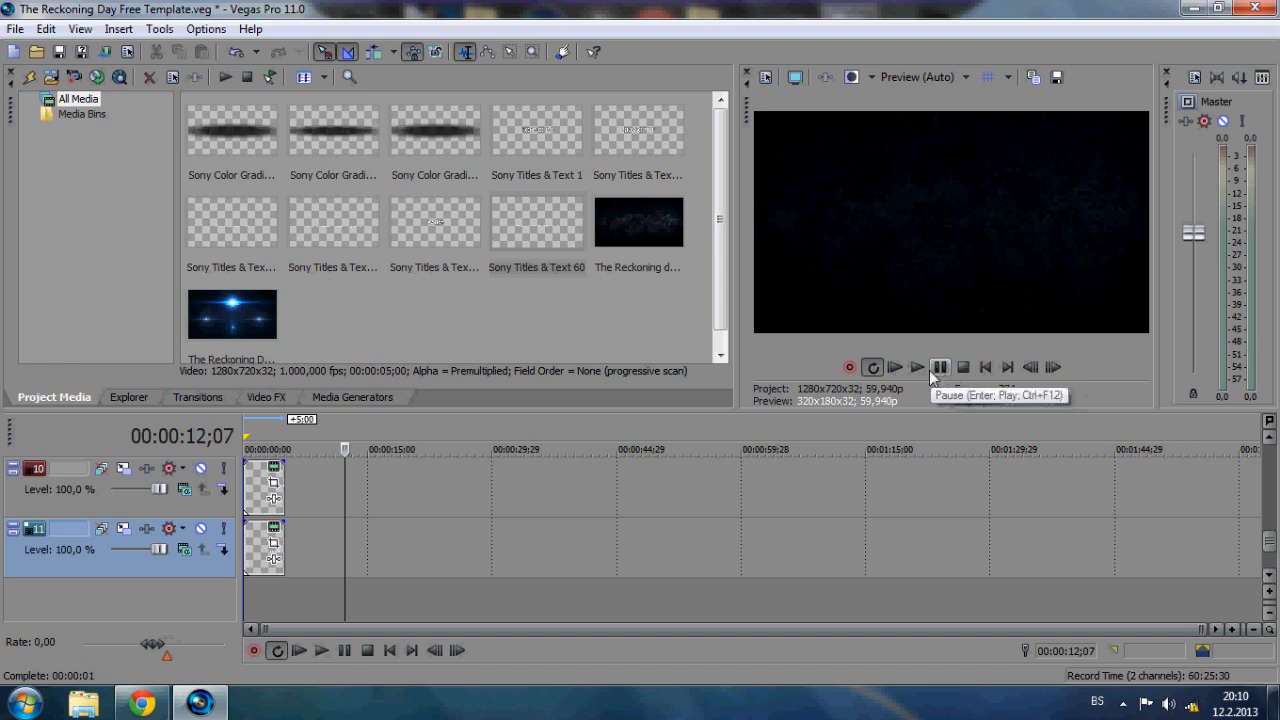
{"action": "mouse_move", "coordinate": [790, 298]}
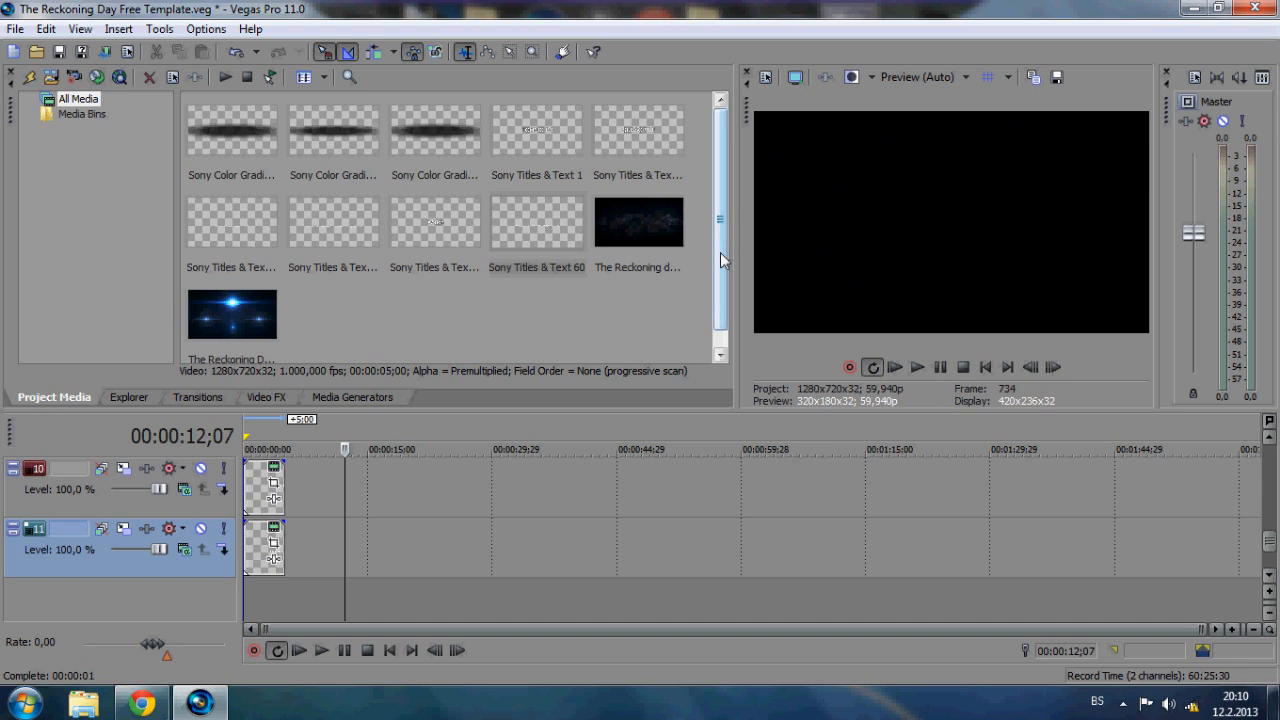
{"action": "mouse_move", "coordinate": [860, 448]}
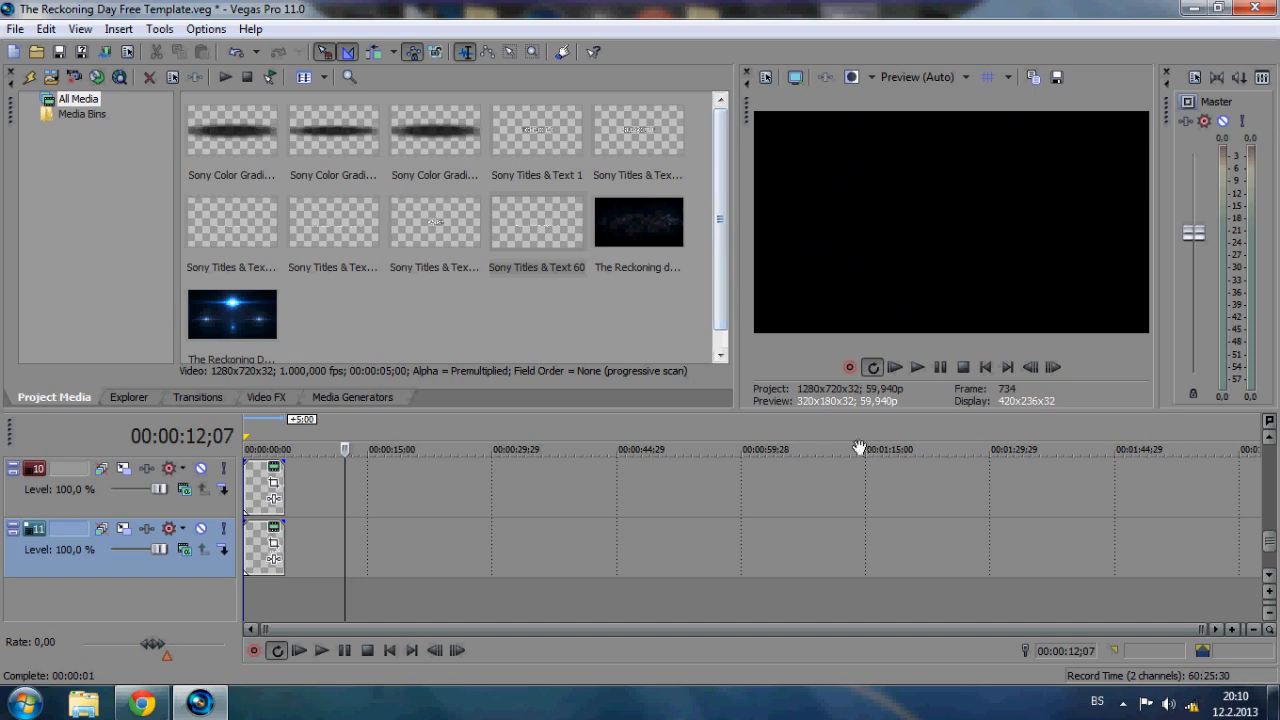
{"action": "mouse_move", "coordinate": [838, 434]}
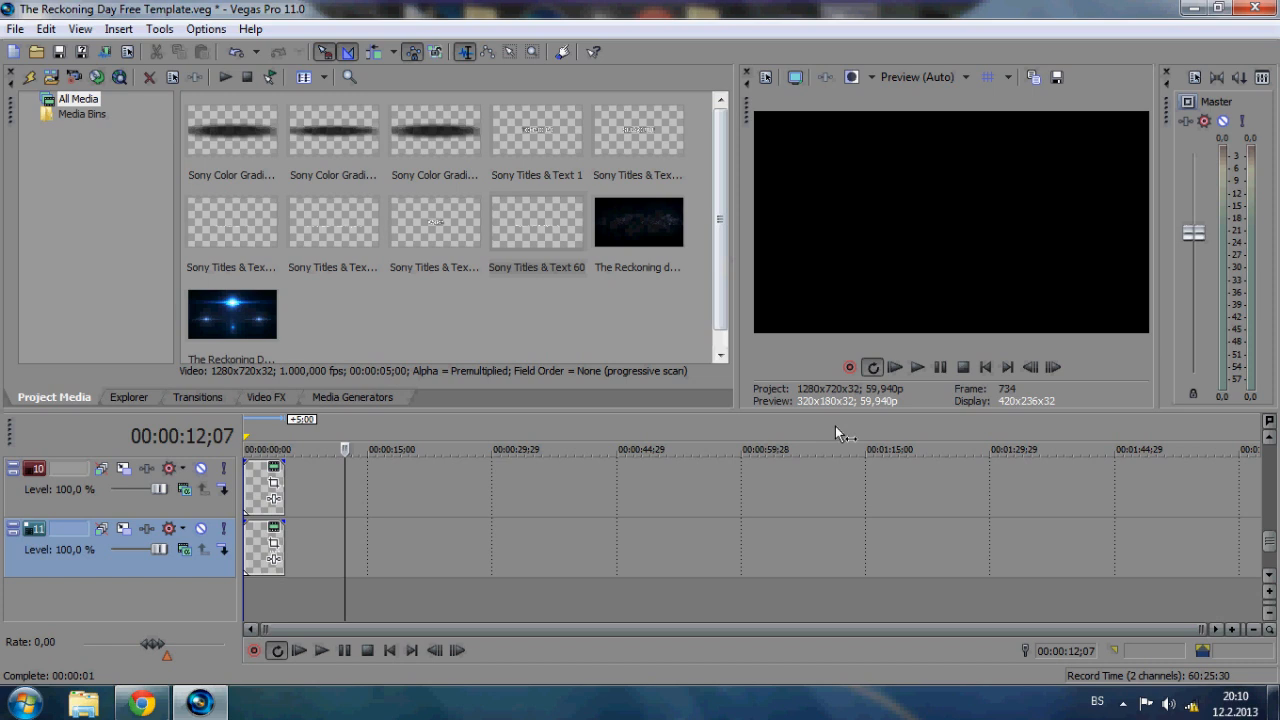
{"action": "mouse_move", "coordinate": [1036, 590]}
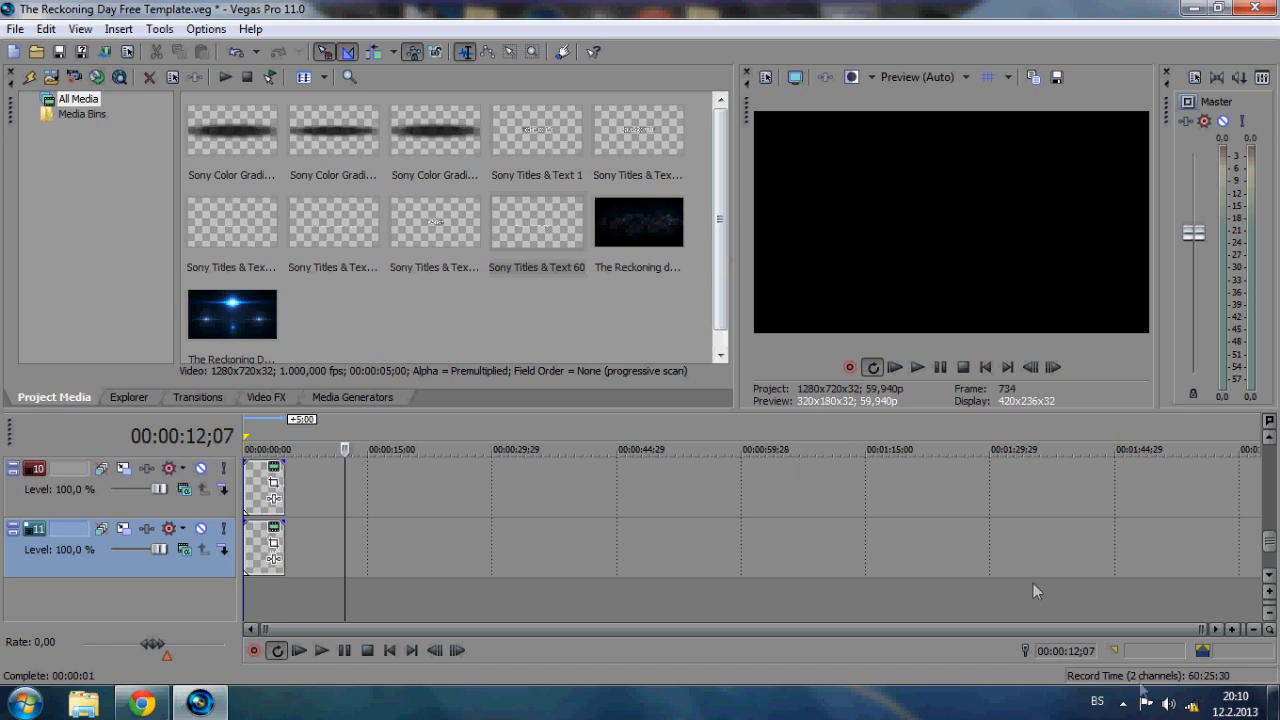